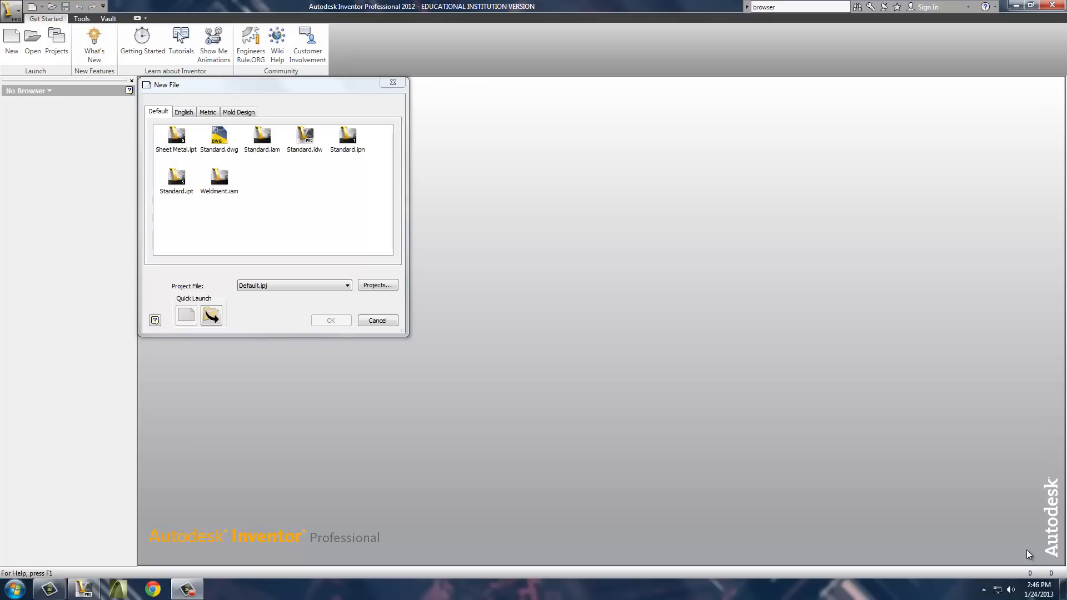
mouse_move(306, 136)
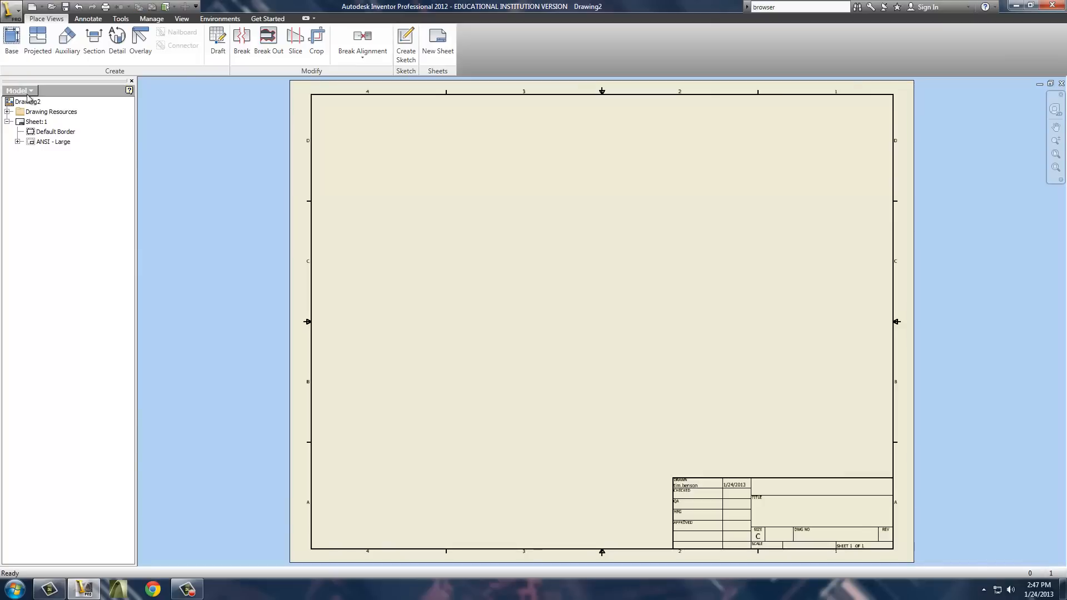
- Select Sheet:1 in the browser of the new Standard.idw drawing
left_click(36, 121)
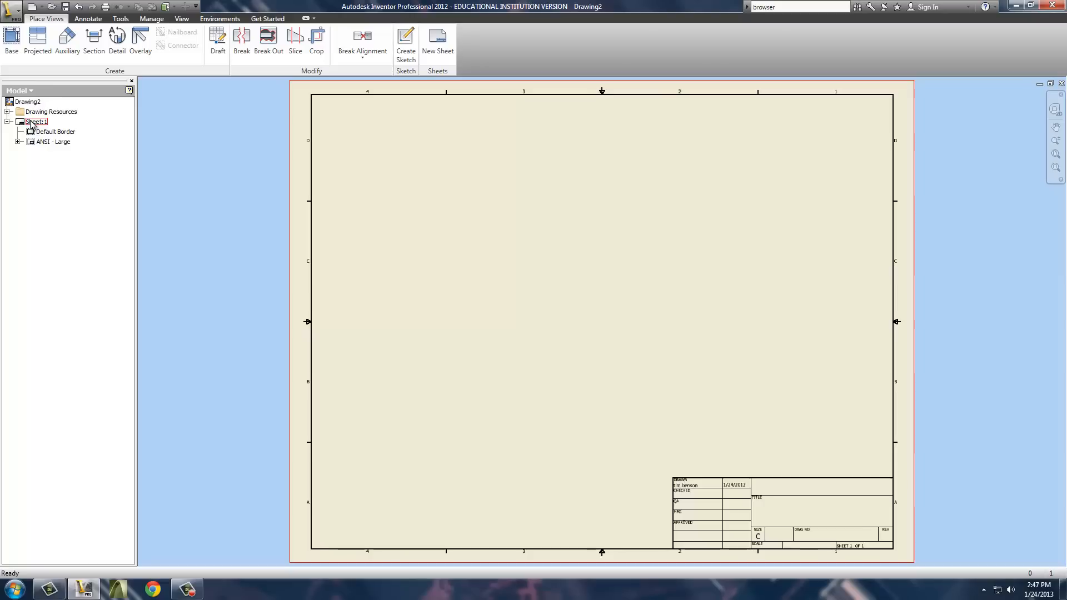
- Change Sheet:1 to B size through Edit Sheet
right_click(37, 121)
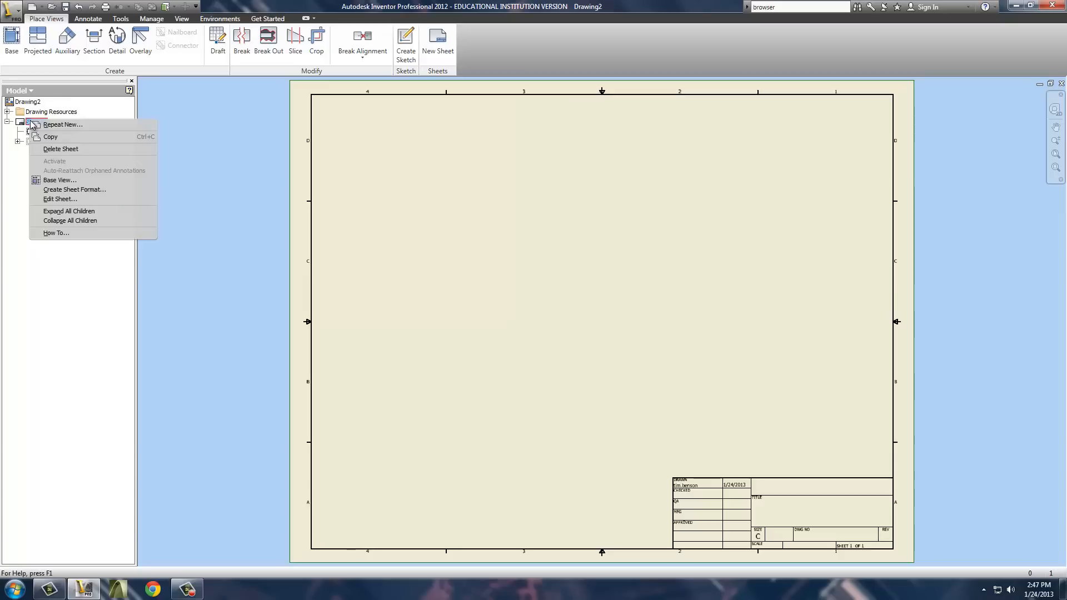
mouse_move(59, 180)
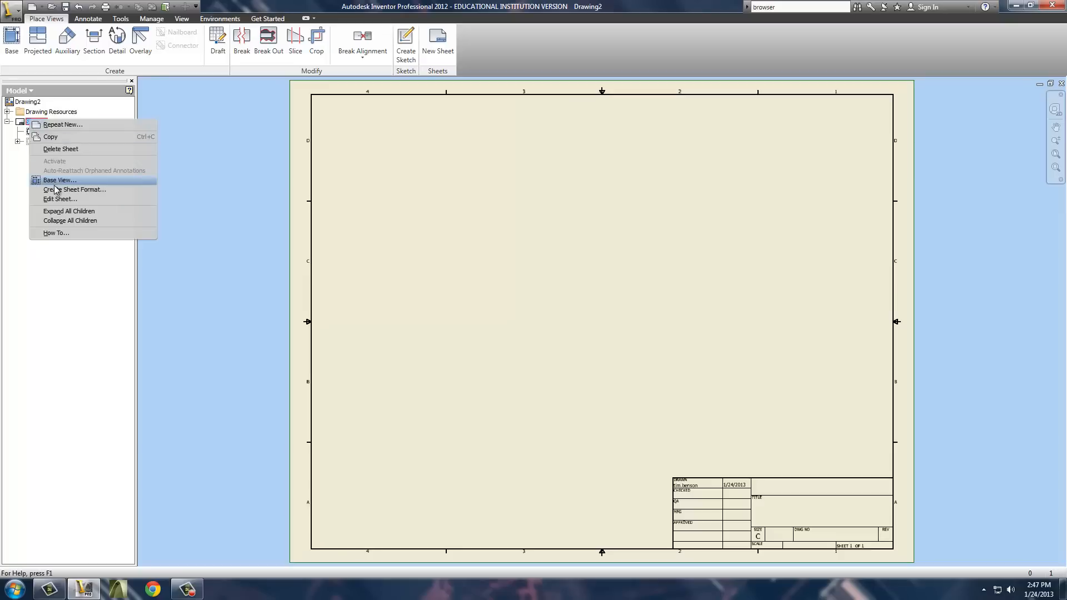
mouse_move(58, 199)
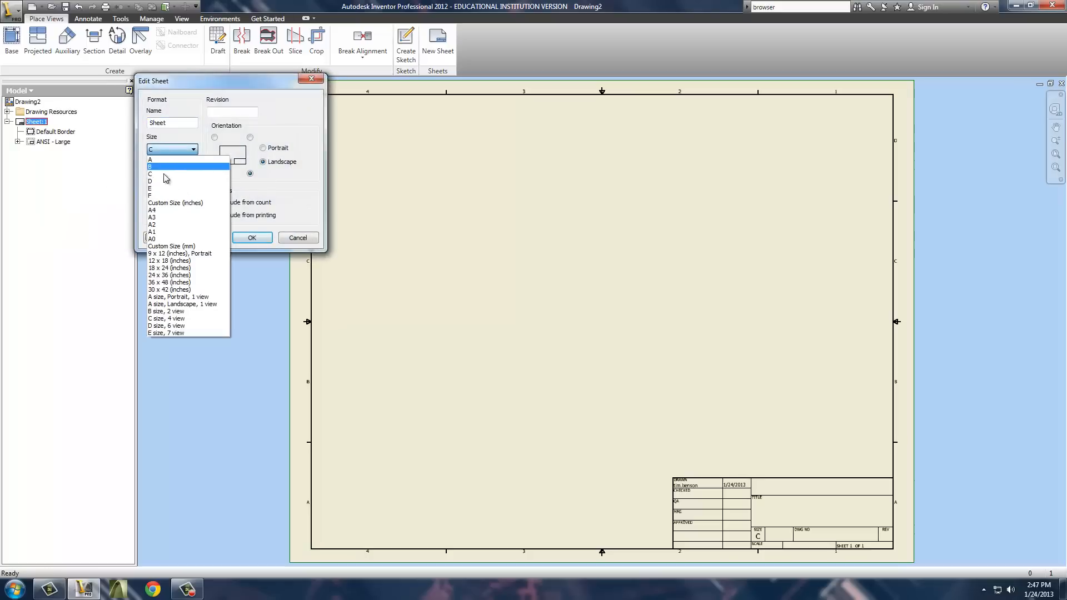
left_click(149, 167)
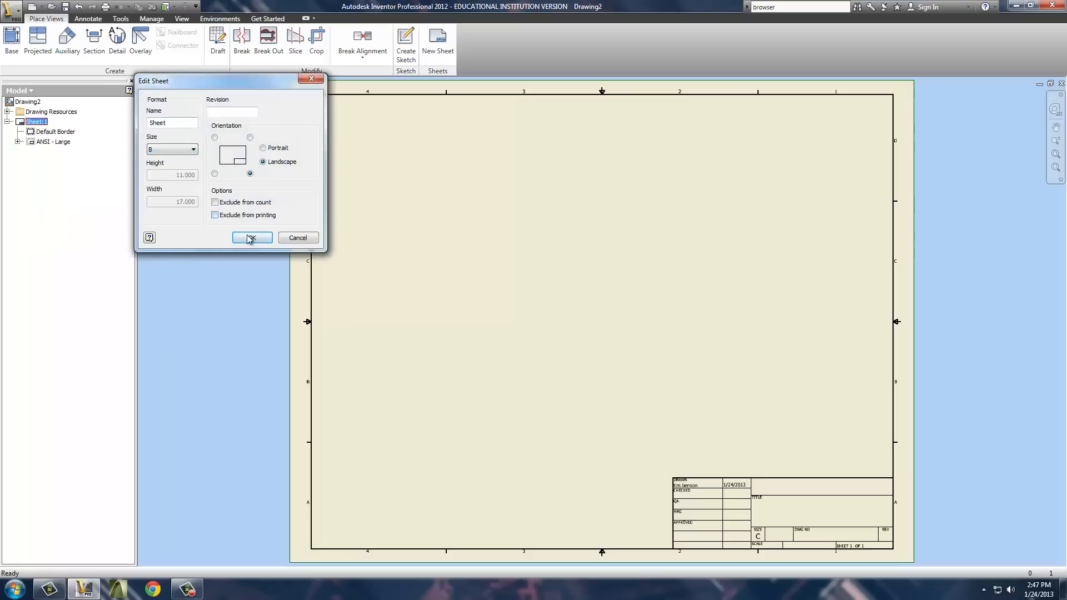
left_click(252, 238)
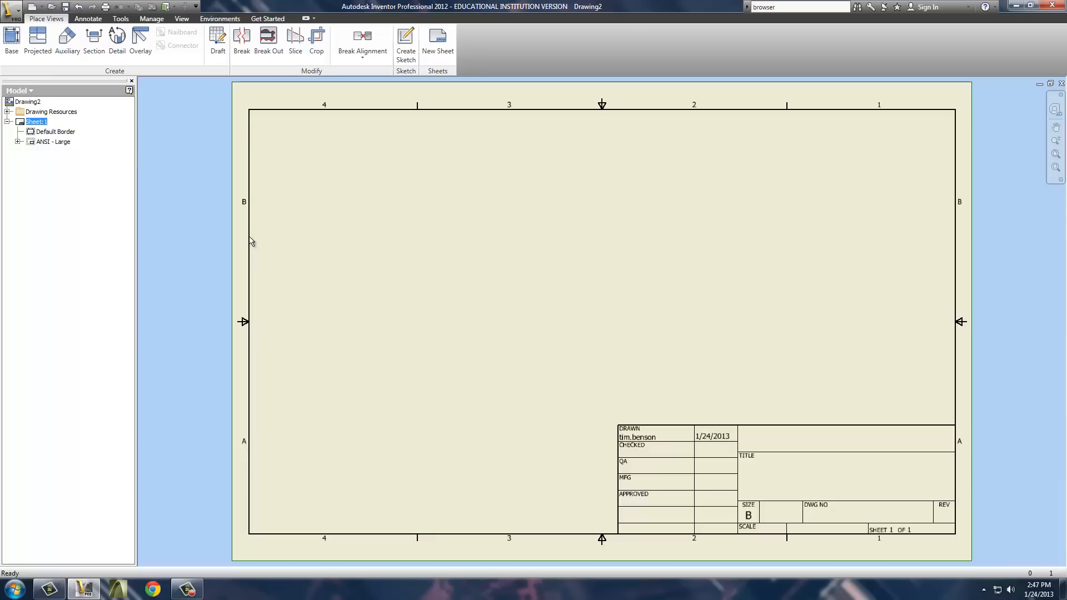
mouse_move(637, 442)
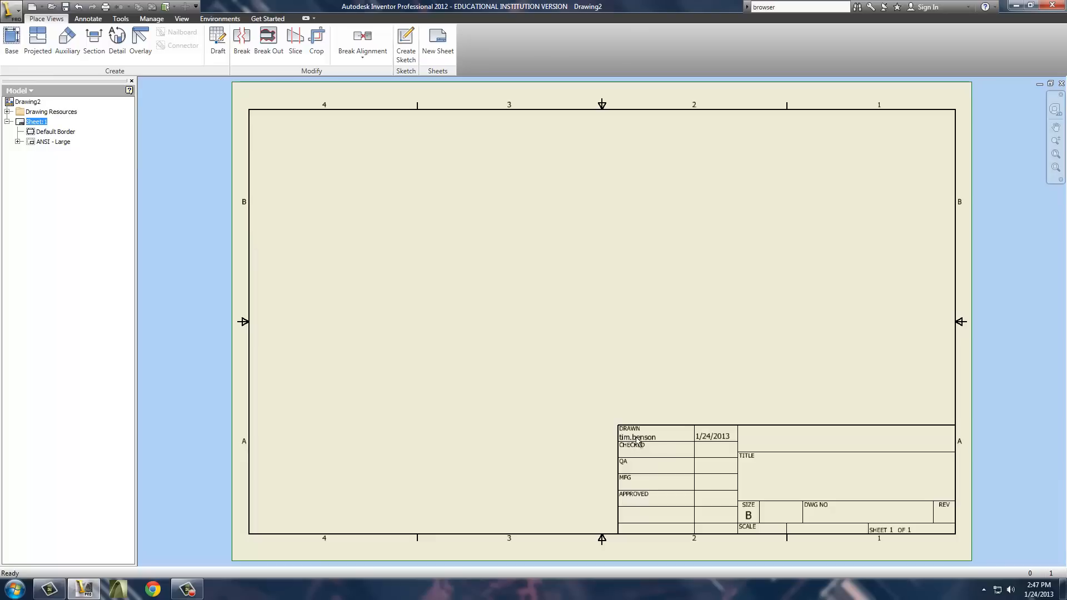
mouse_move(772, 555)
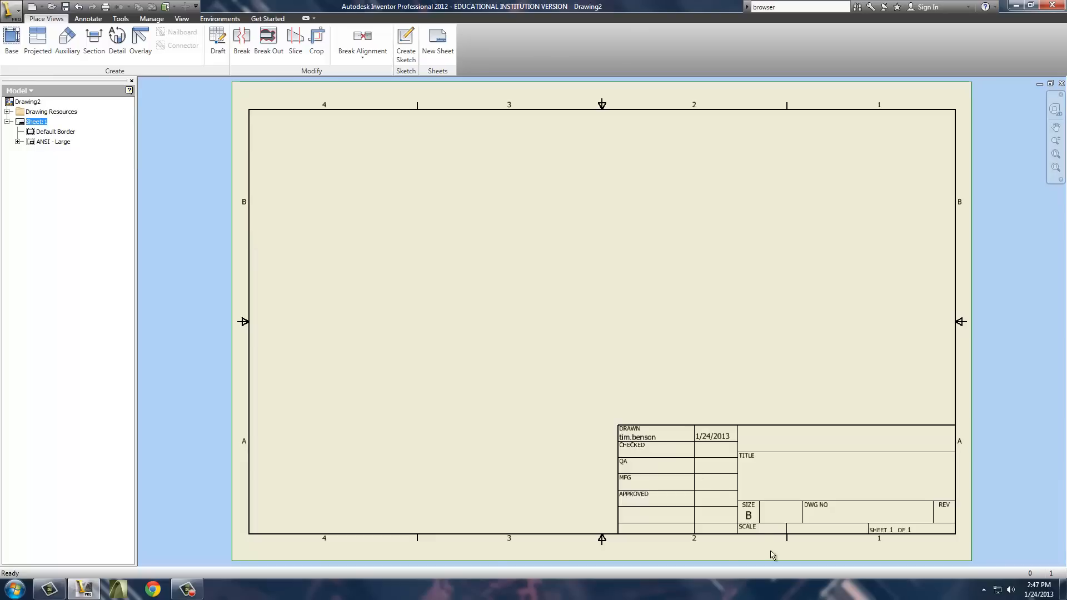
mouse_move(94, 141)
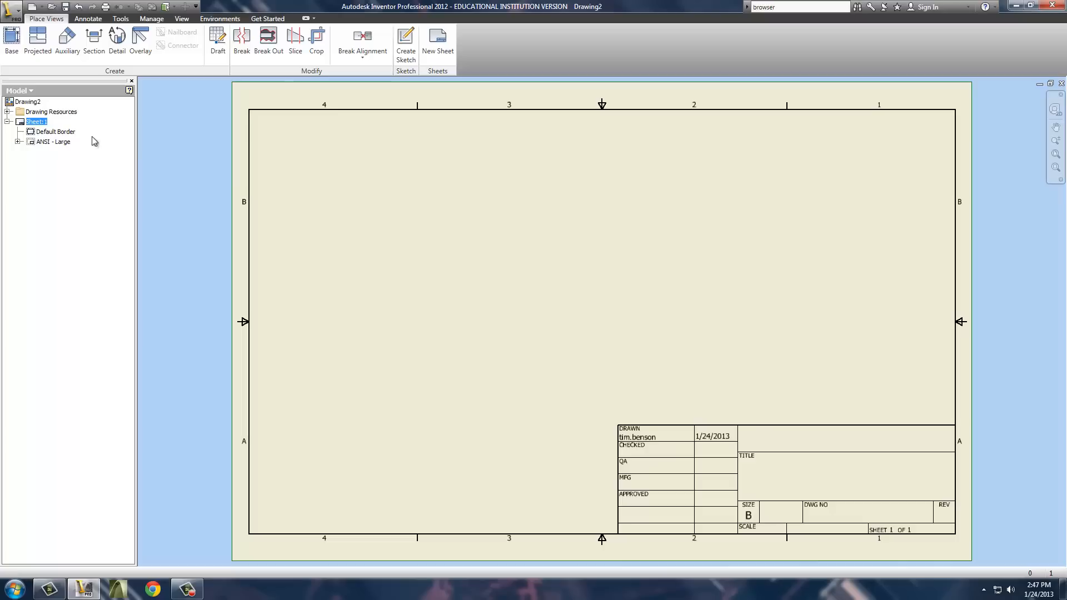
- Enter Summary properties: author TIM BENSON, subject TECHNICAL DESIGN 2, company CANYON VIEW HIGH SCHOOL
left_click(27, 101)
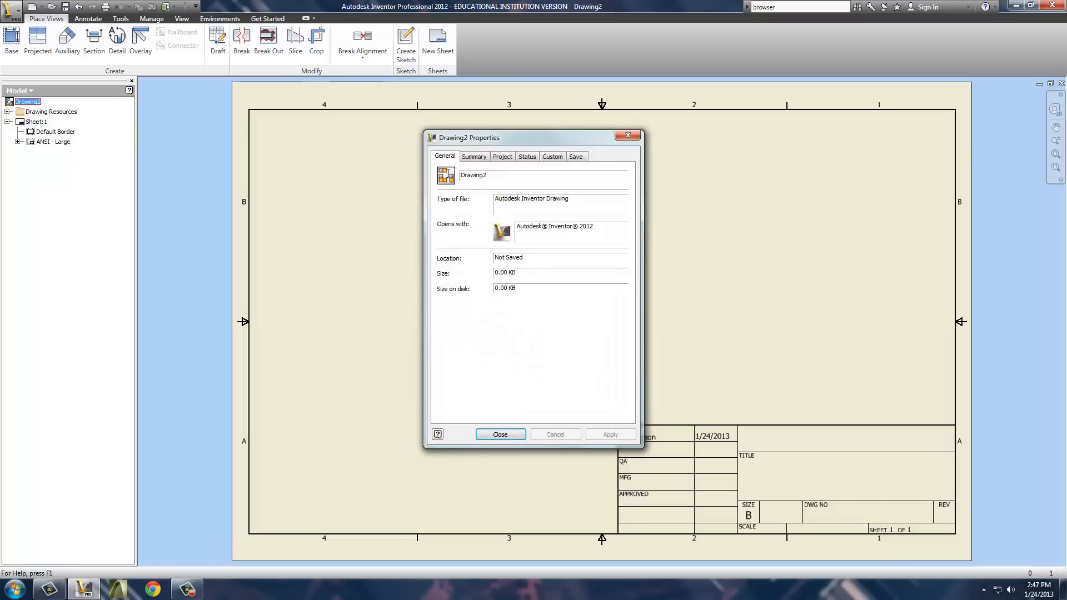
left_click(474, 156)
type("Ti")
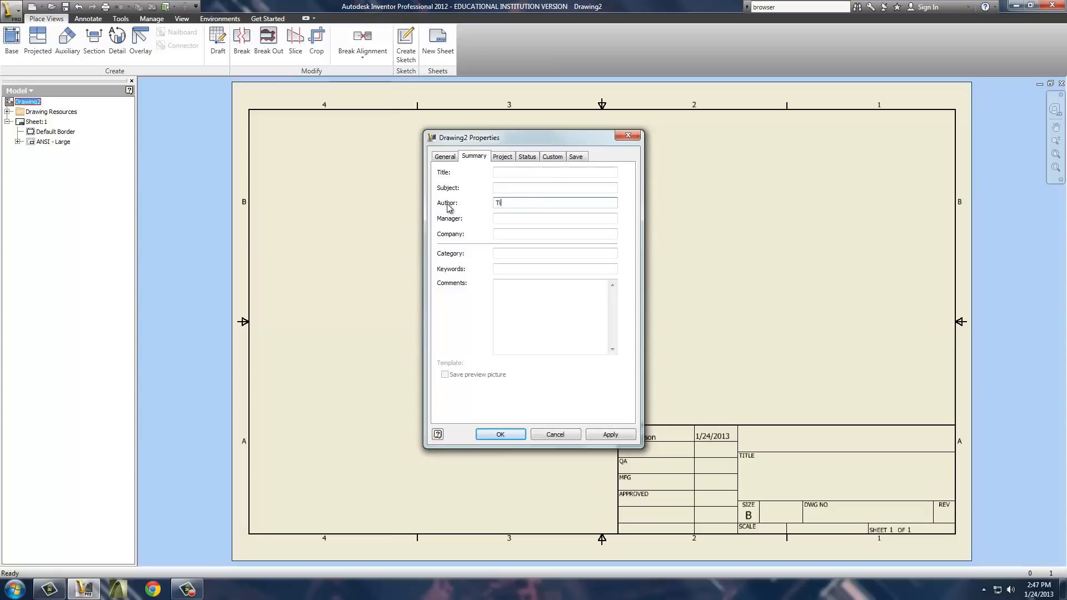
type("IM")
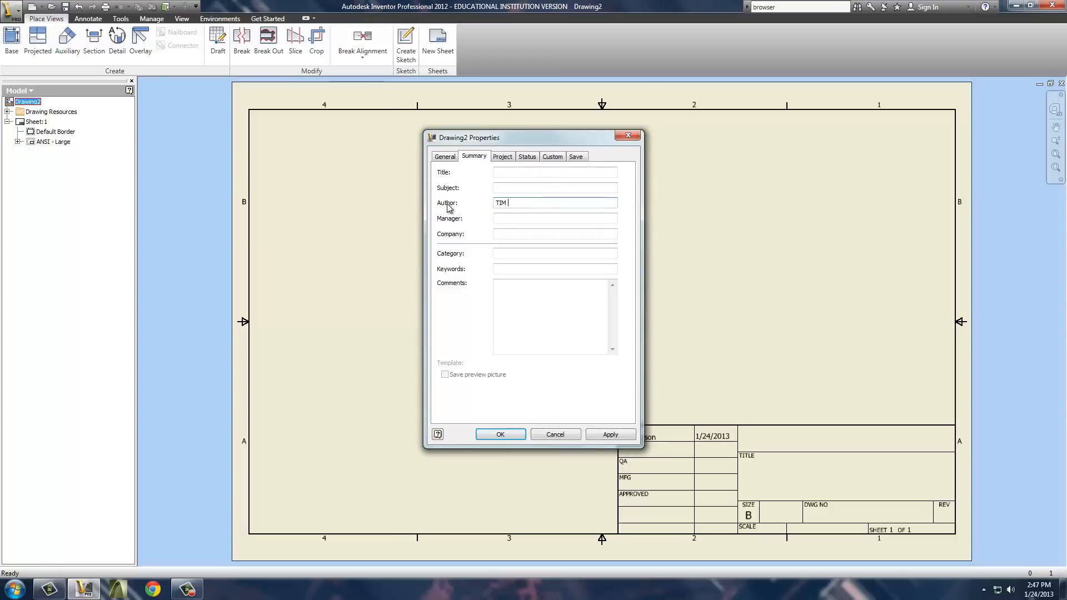
type("BENSON")
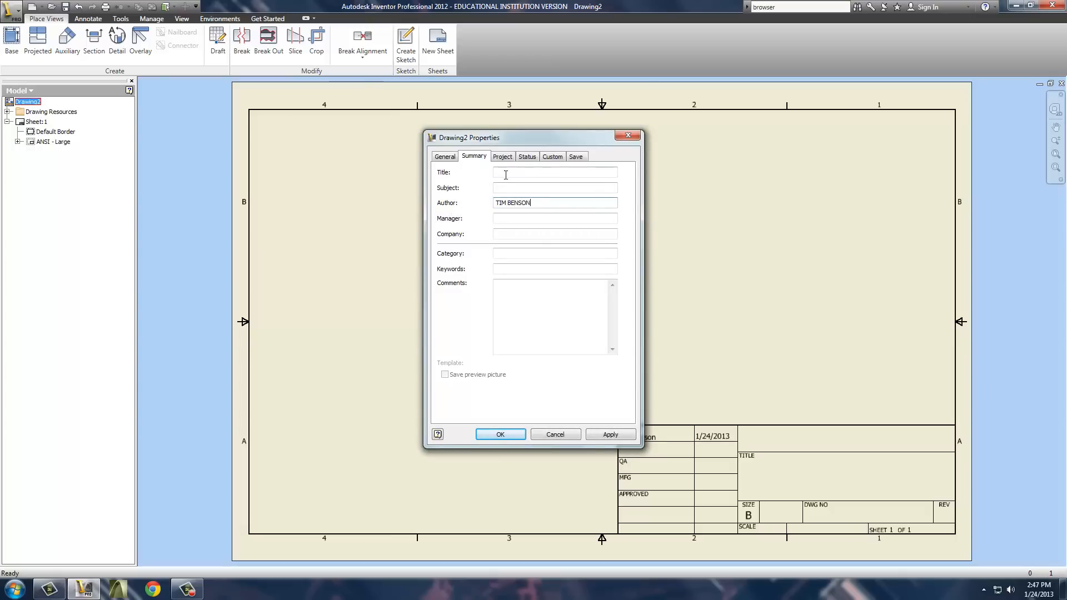
left_click(554, 188)
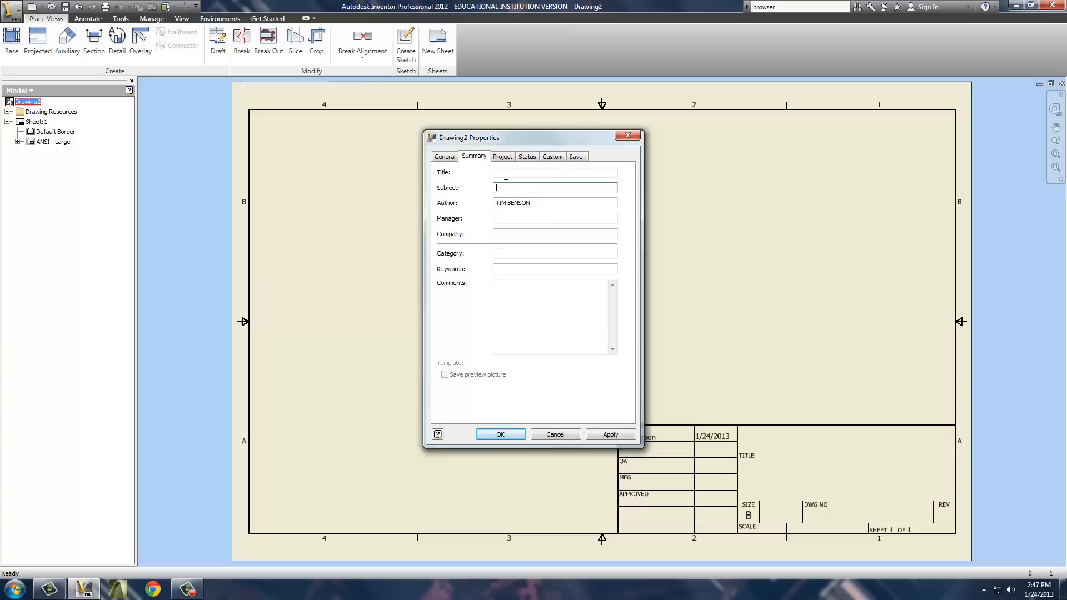
type("ENG")
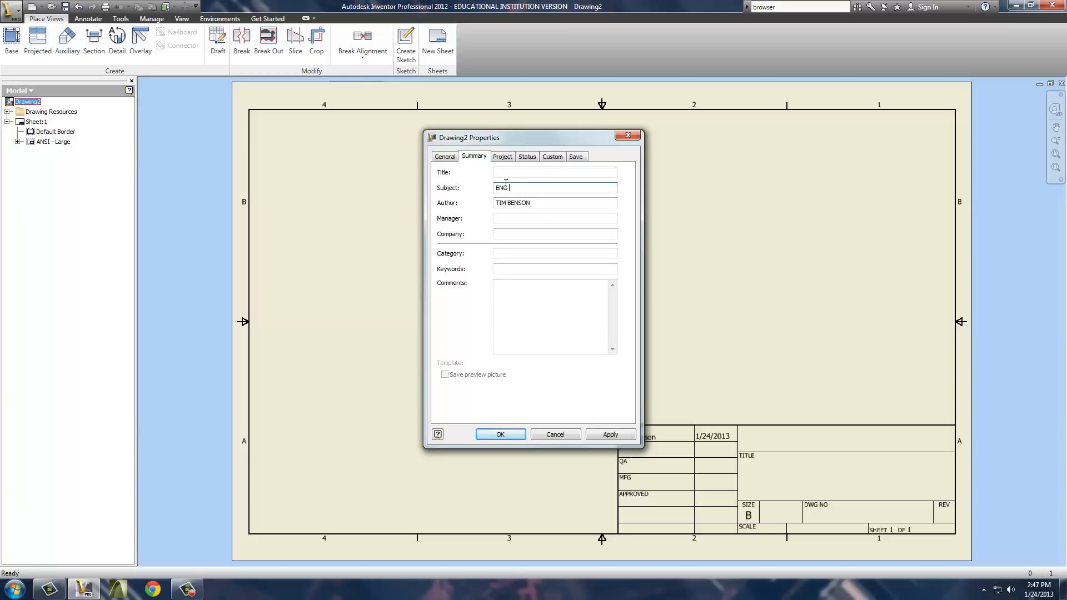
type("1010")
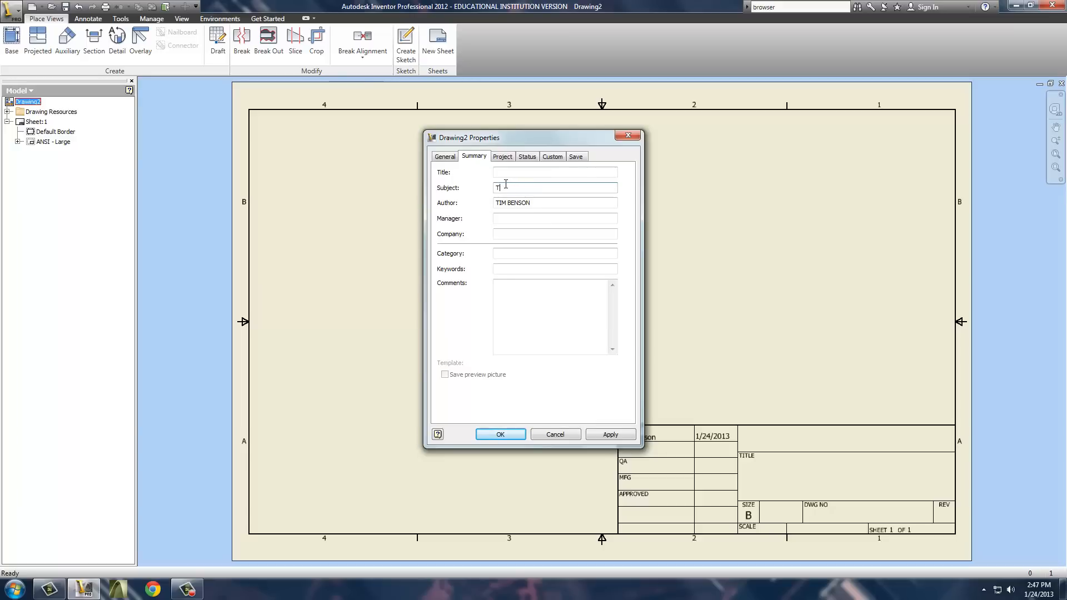
type("ECHNIC")
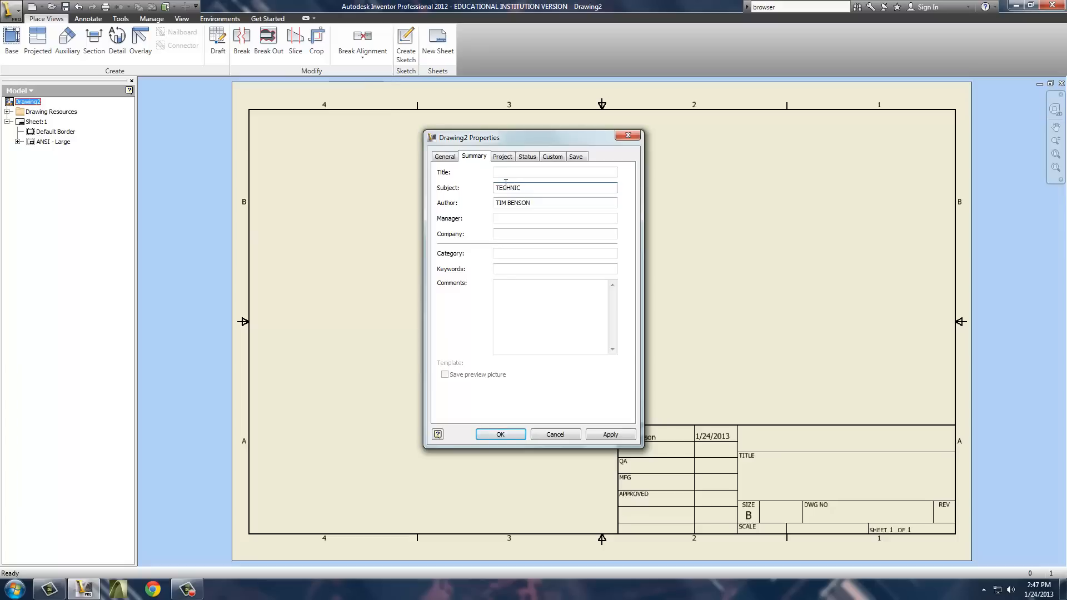
type("AL DES")
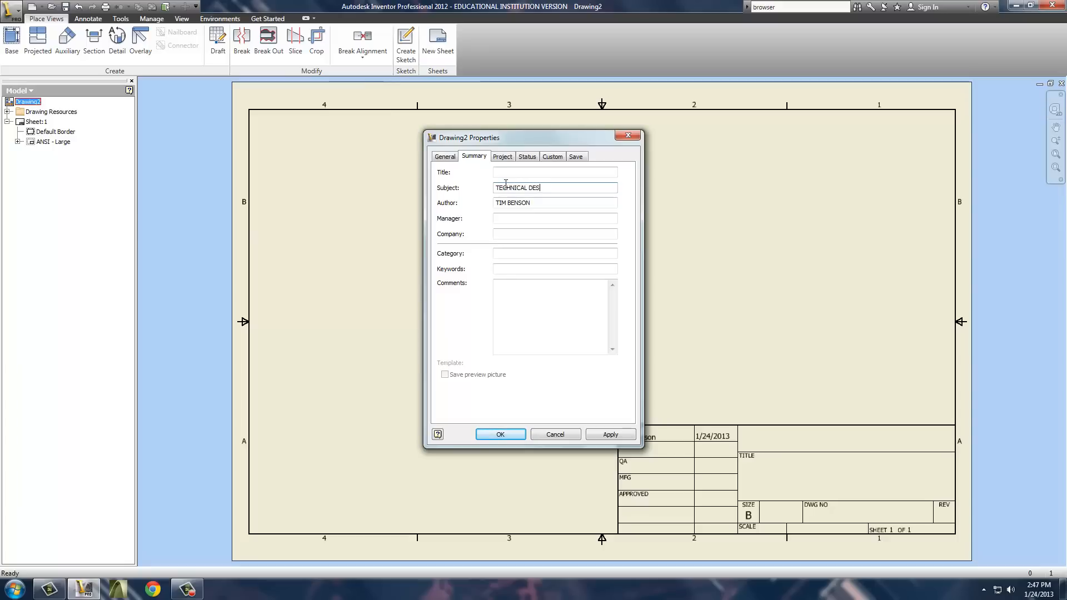
type("IGN 2")
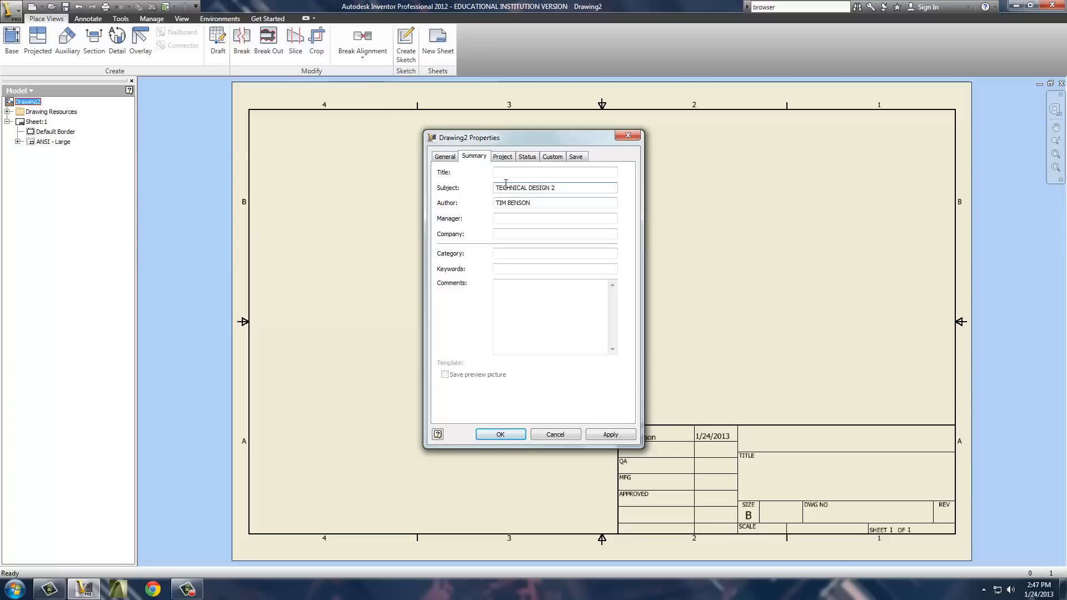
type("CAN")
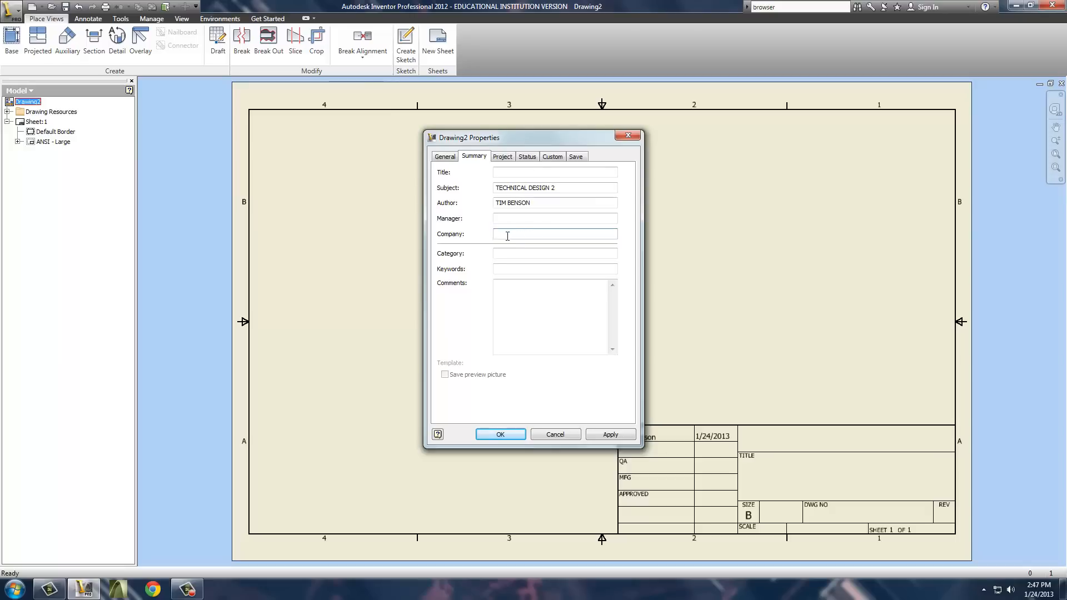
type("CANYON VIEW HIGH")
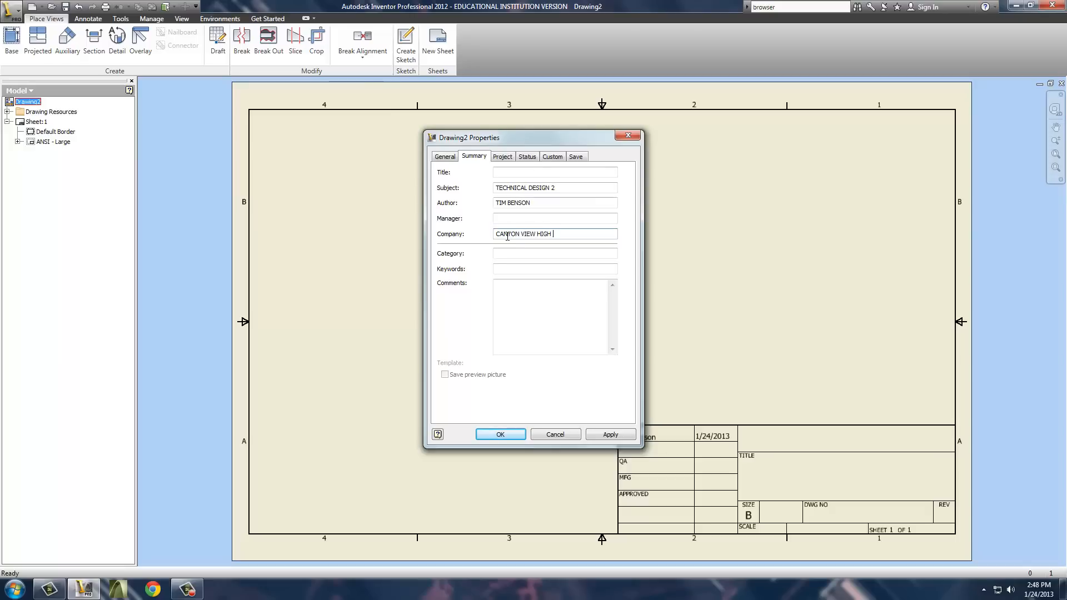
type("SCHOOL")
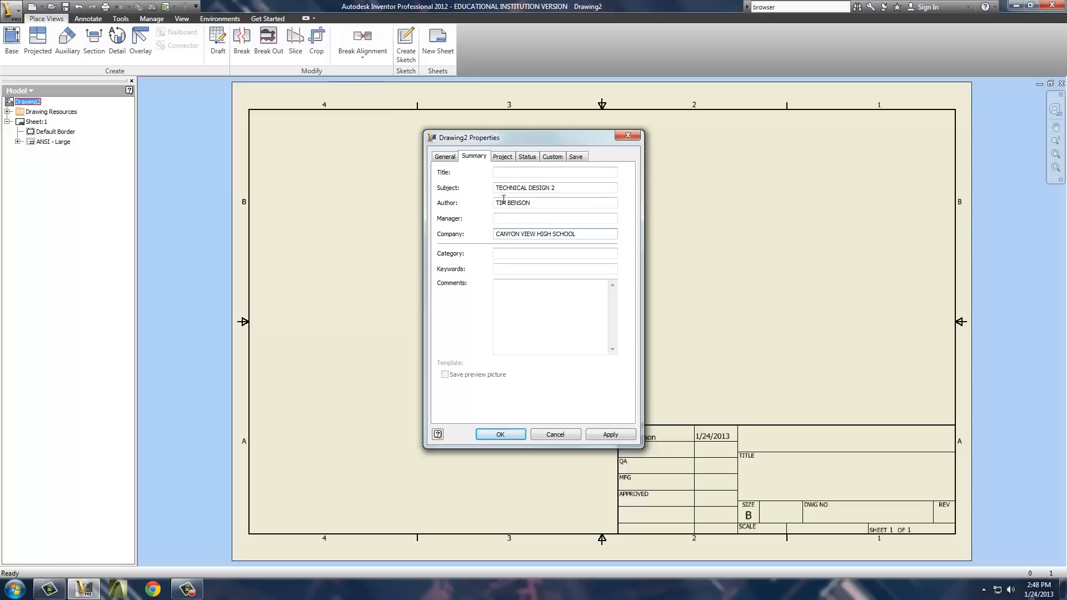
left_click(502, 156)
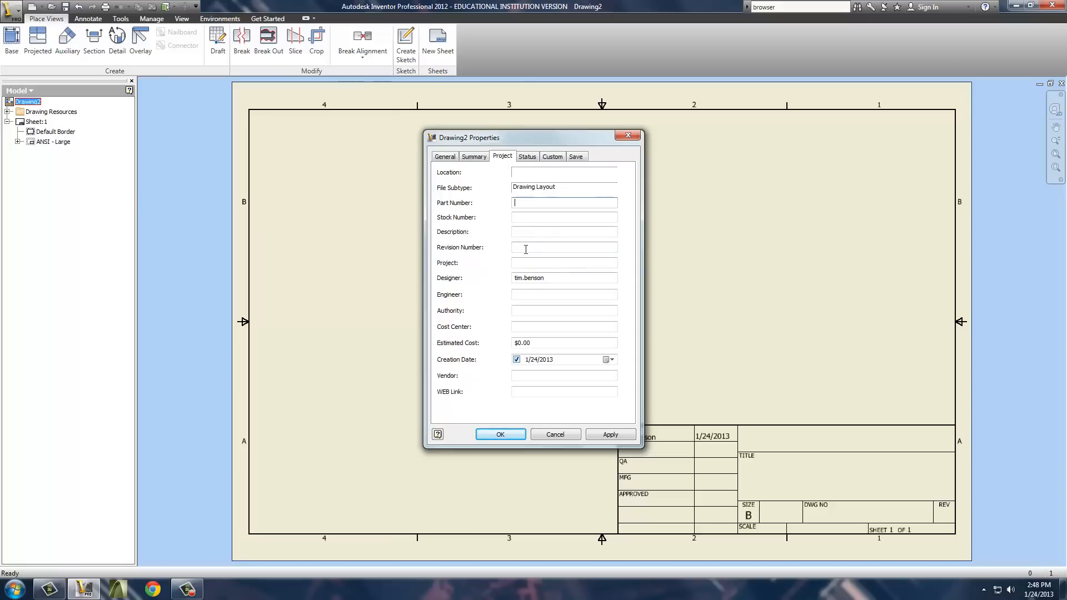
type("0")
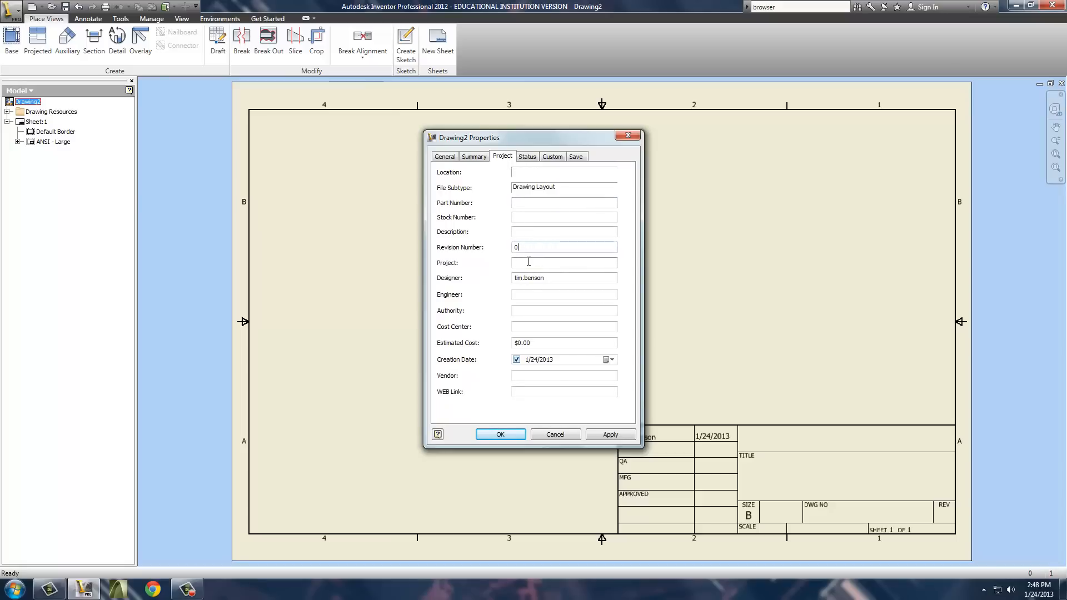
left_click(547, 278)
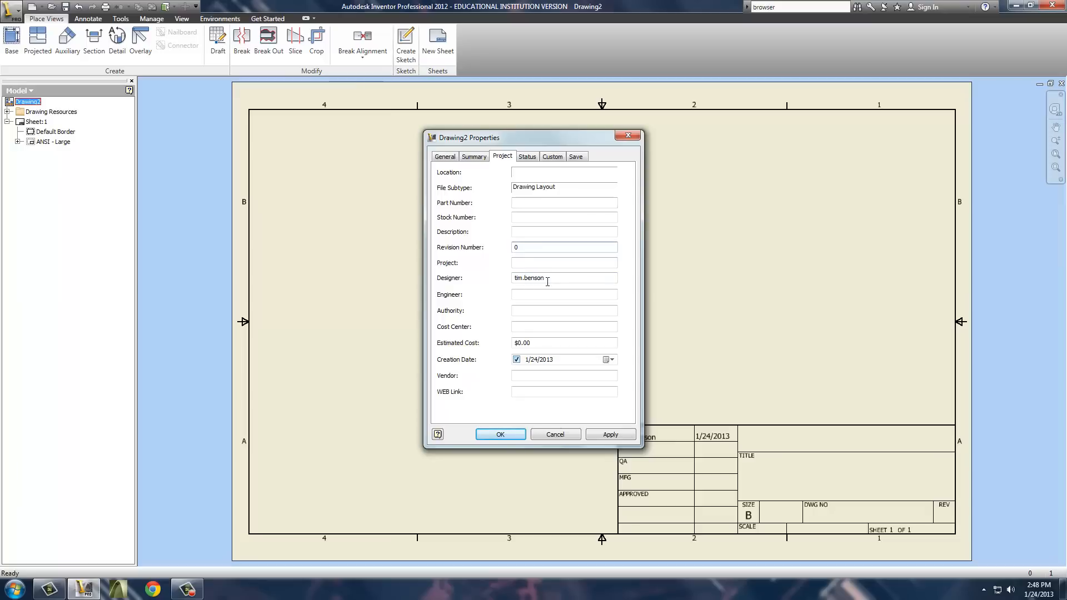
type("TIM")
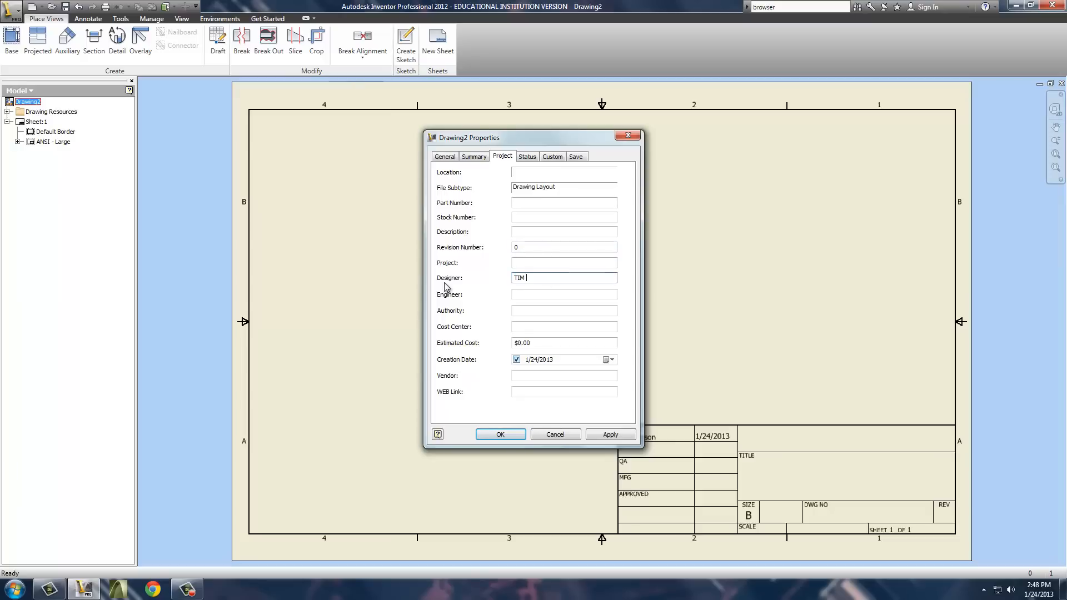
type("BENSON")
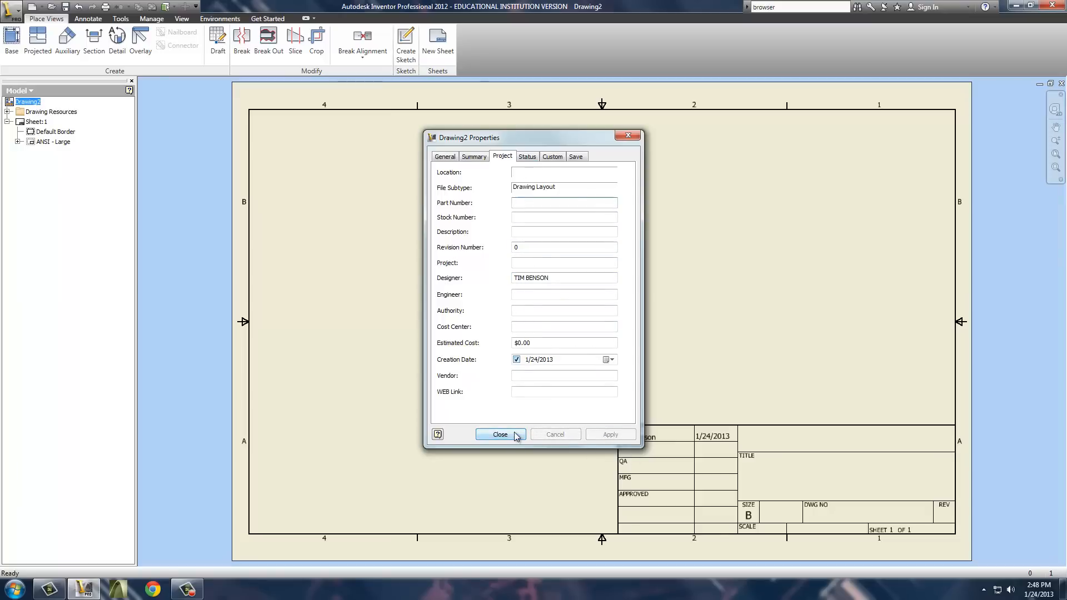
left_click(500, 434)
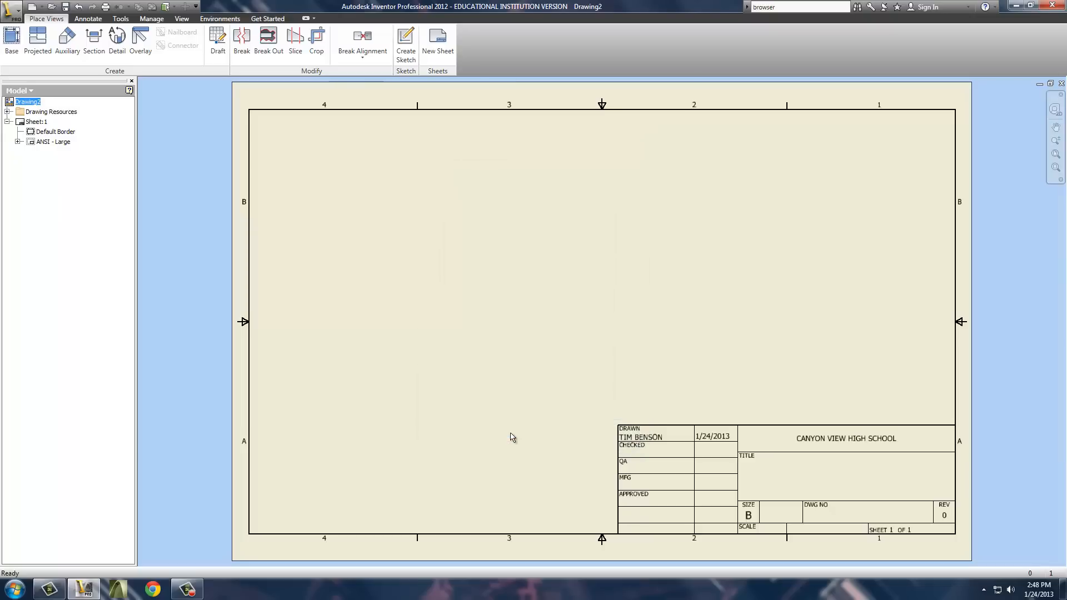
mouse_move(3, 60)
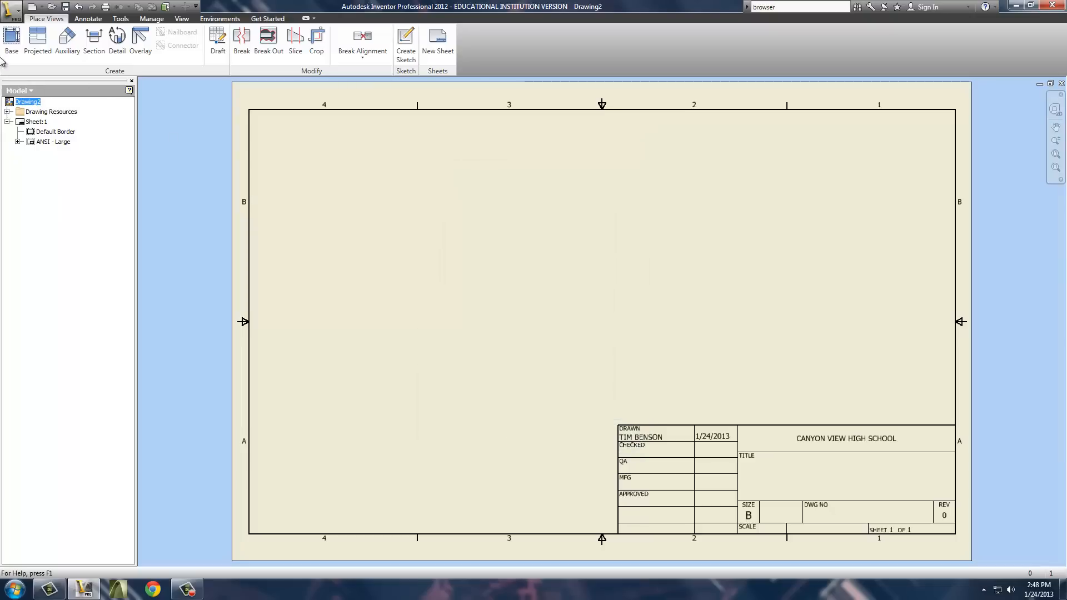
left_click(11, 40)
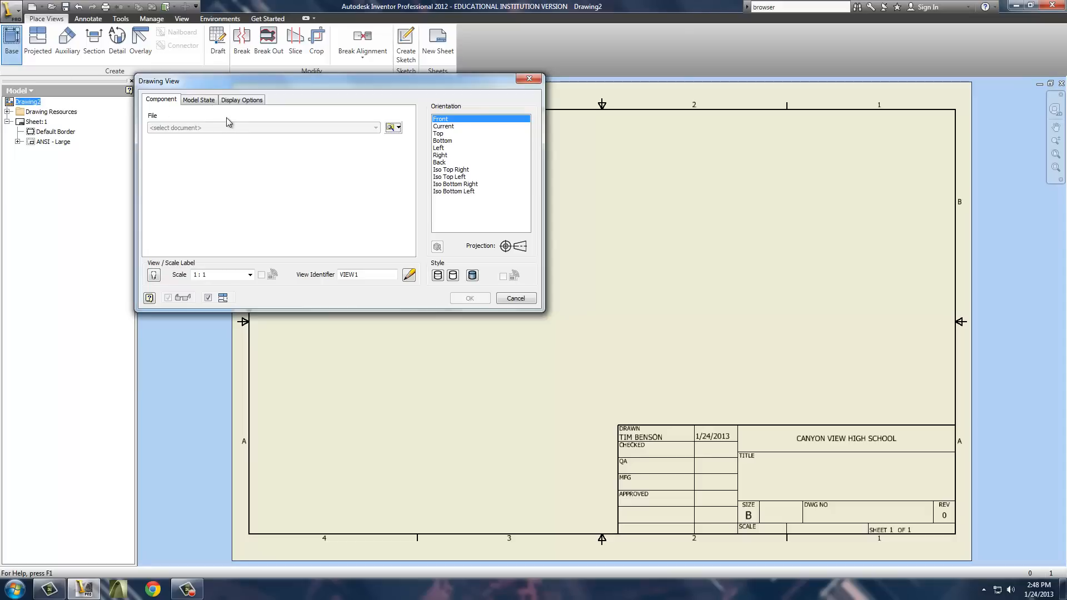
mouse_move(240, 113)
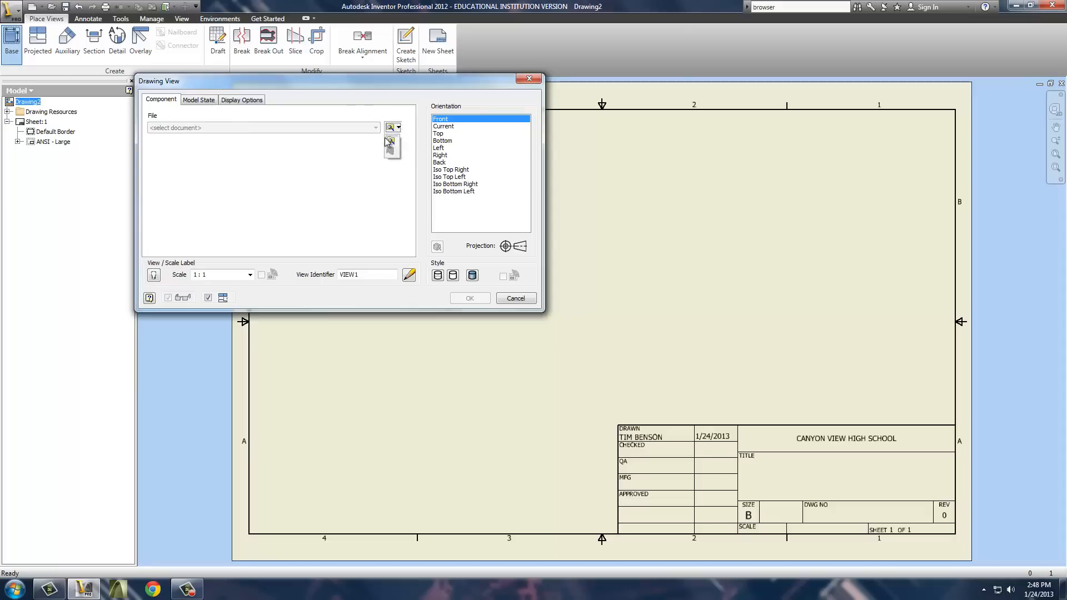
left_click(389, 127)
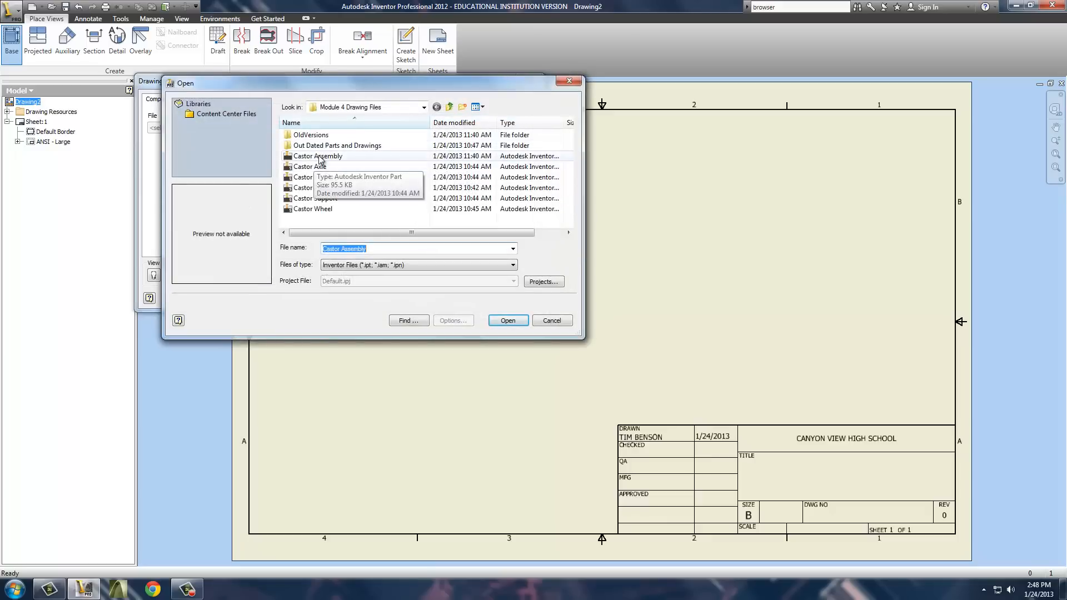
left_click(317, 156)
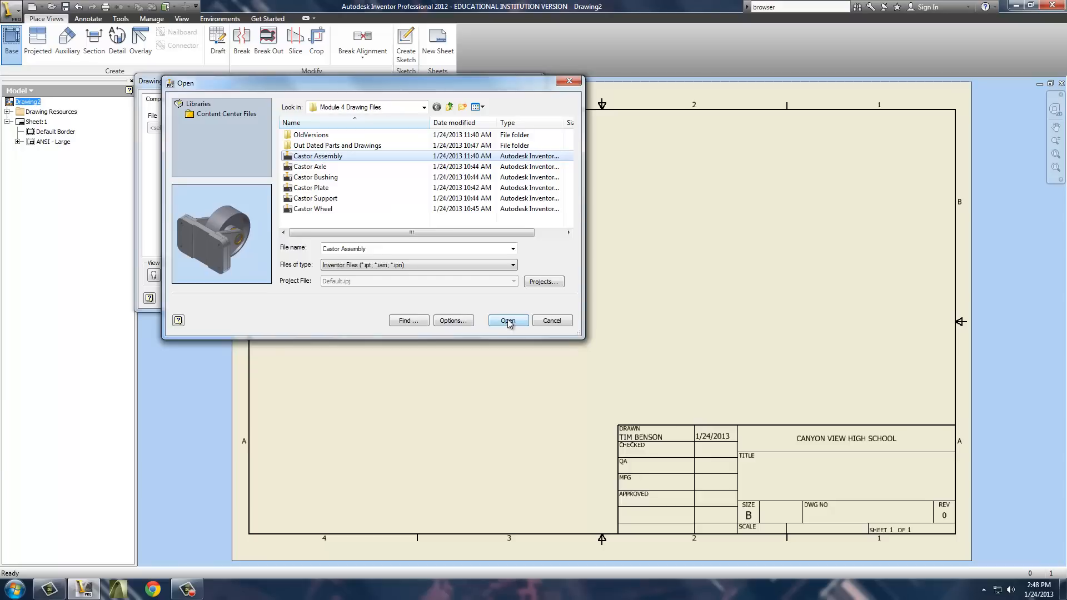
left_click(507, 320)
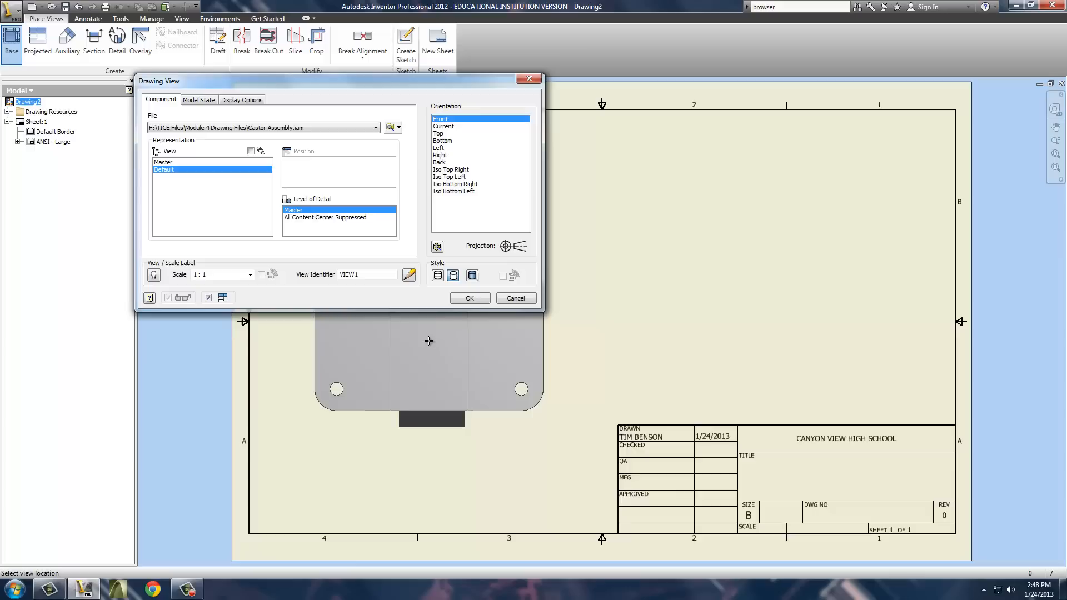
left_click(470, 298)
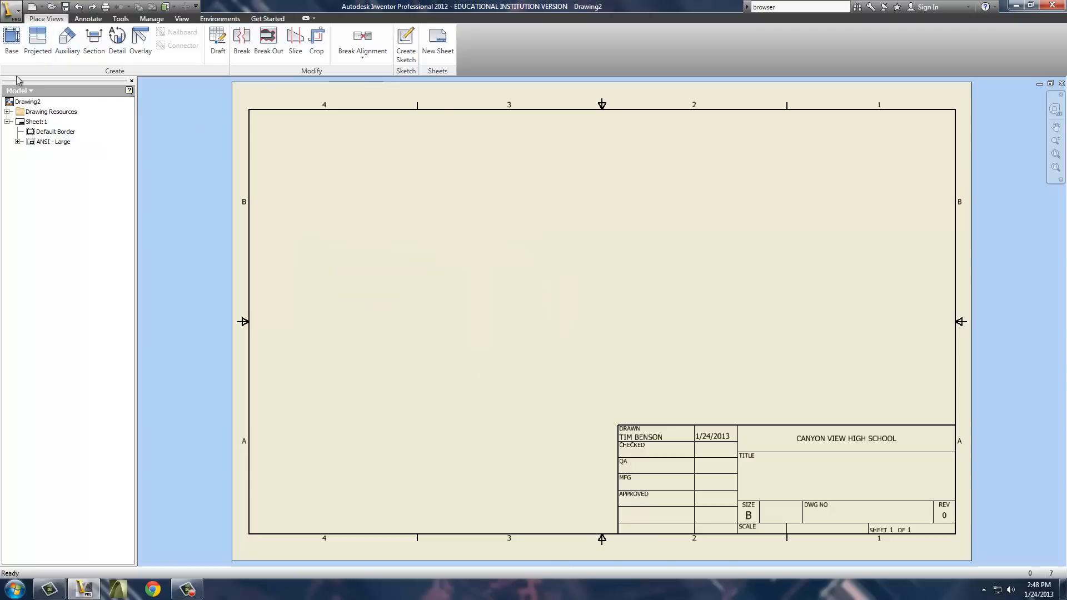
- Place a bottom-orientation base view of Castor Assembly.iam on sheet 1
left_click(11, 41)
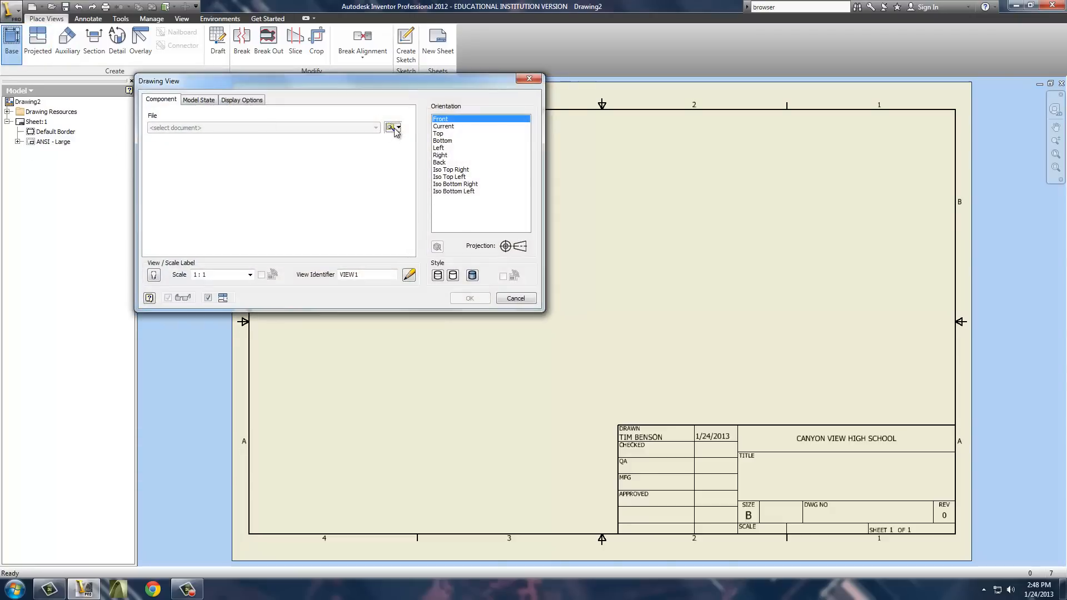
left_click(391, 128)
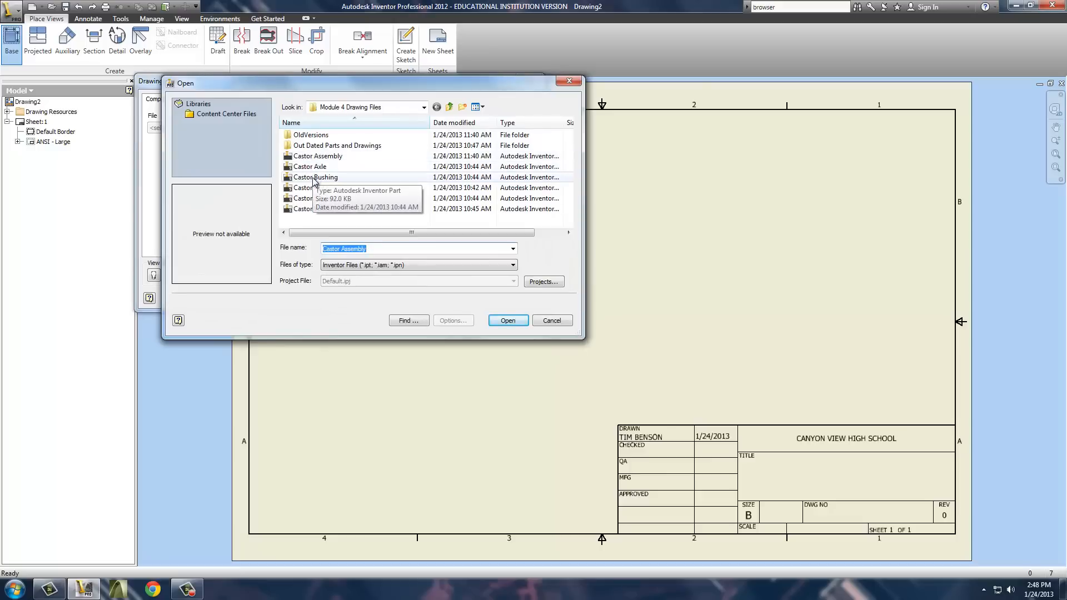
left_click(318, 155)
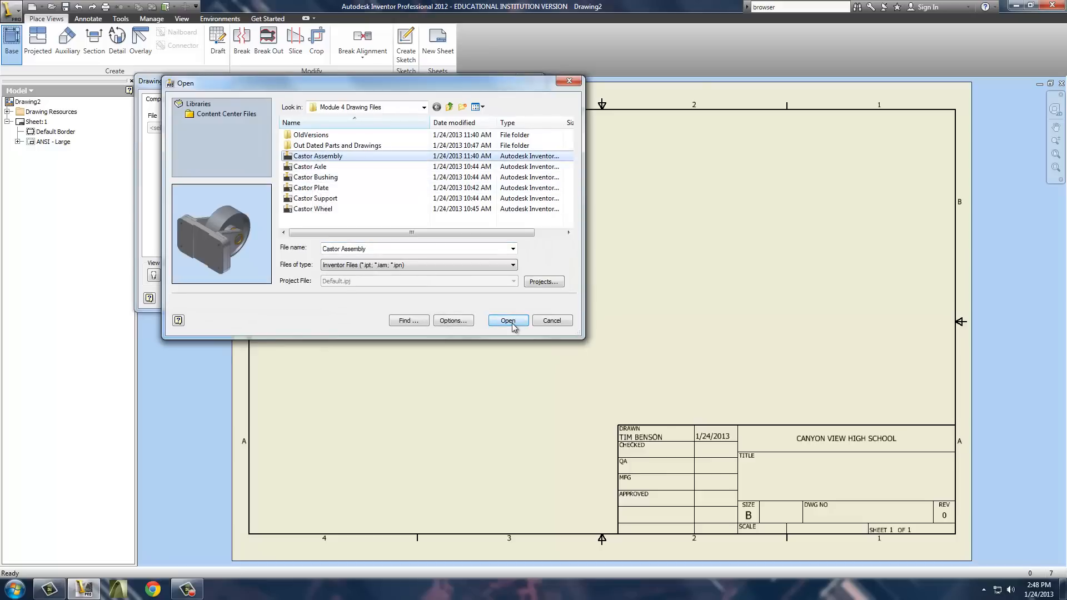
left_click(508, 321)
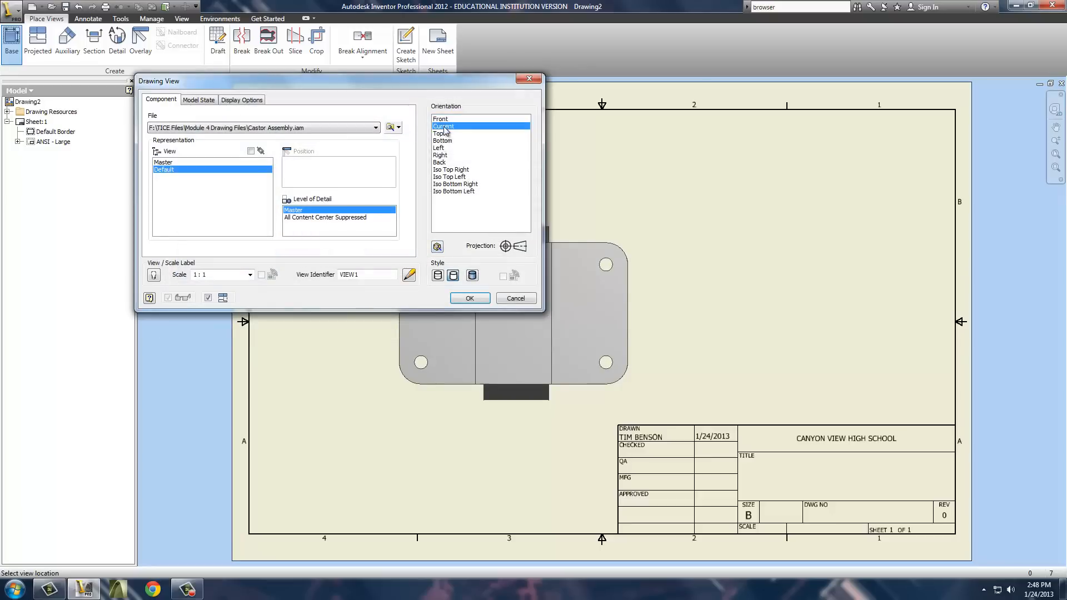
left_click(440, 133)
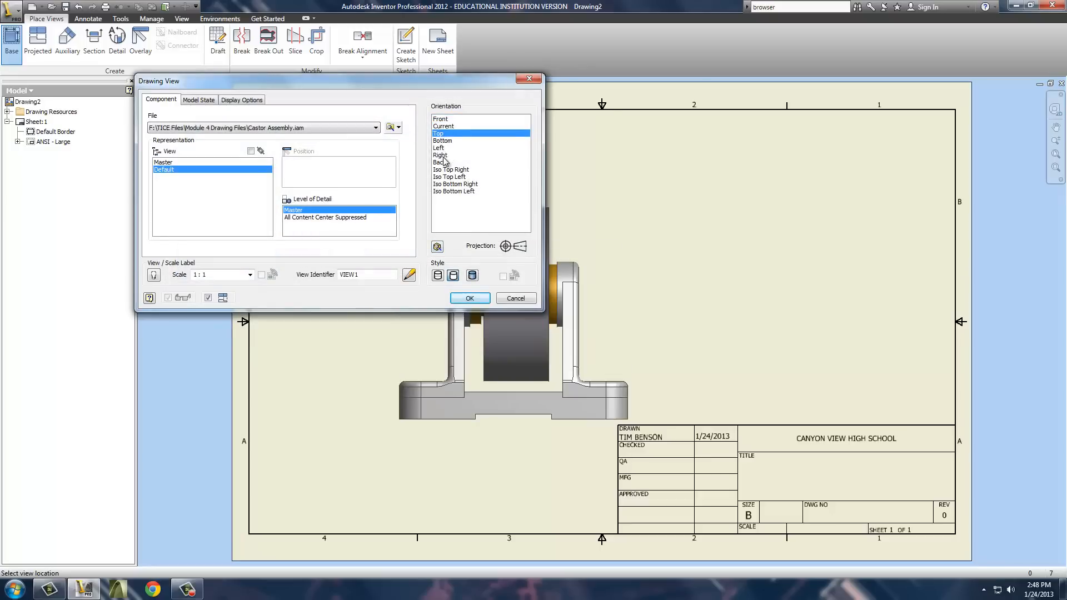
left_click(439, 162)
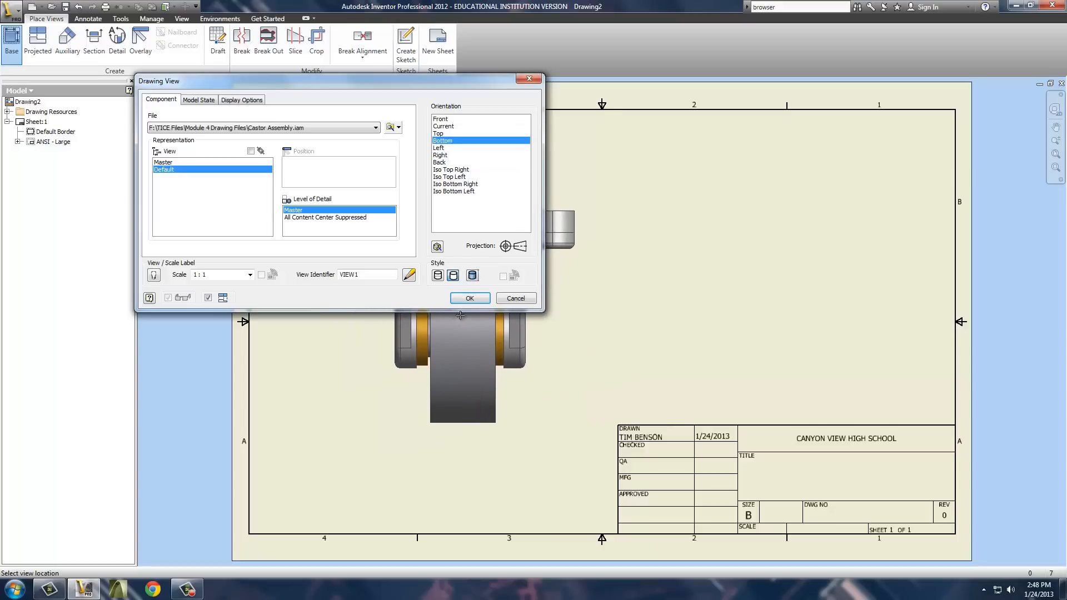
left_click(470, 298)
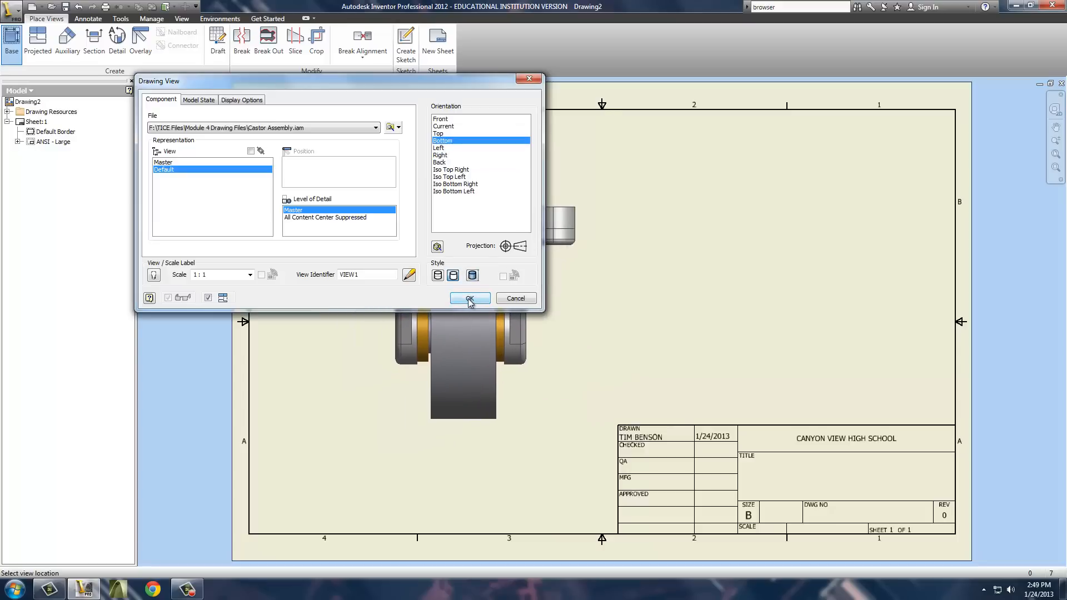
left_click(470, 298)
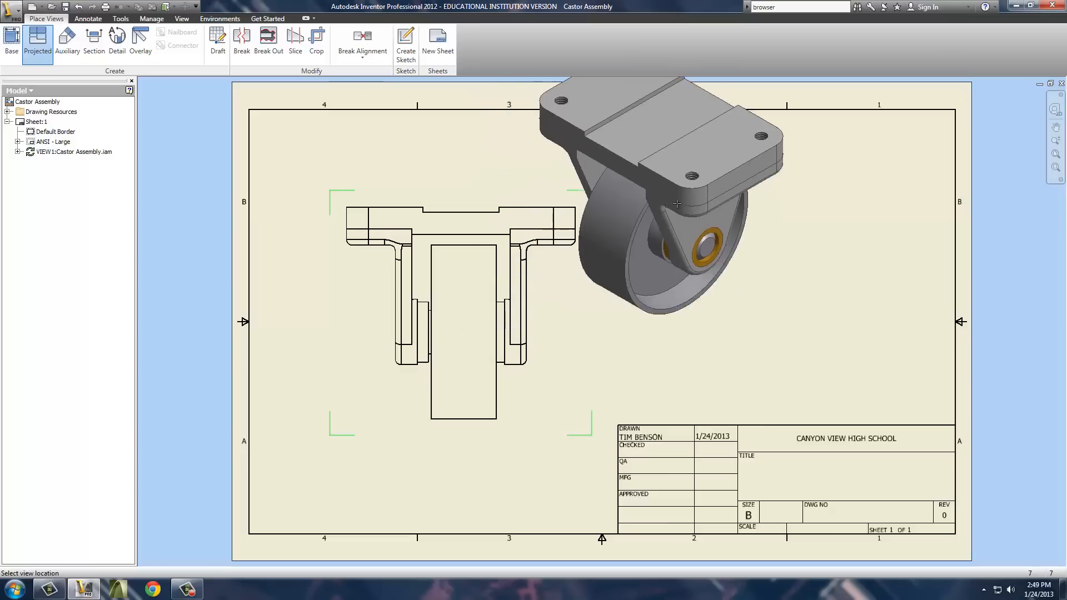
- Create the isometric projected view and delete the bottom base view
right_click(613, 286)
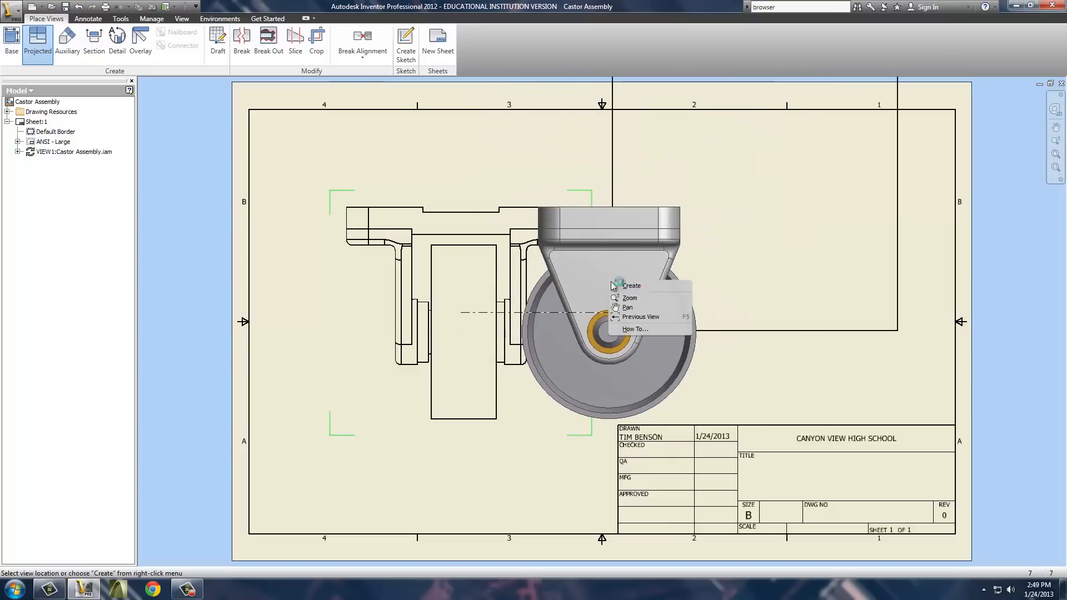
left_click(631, 285)
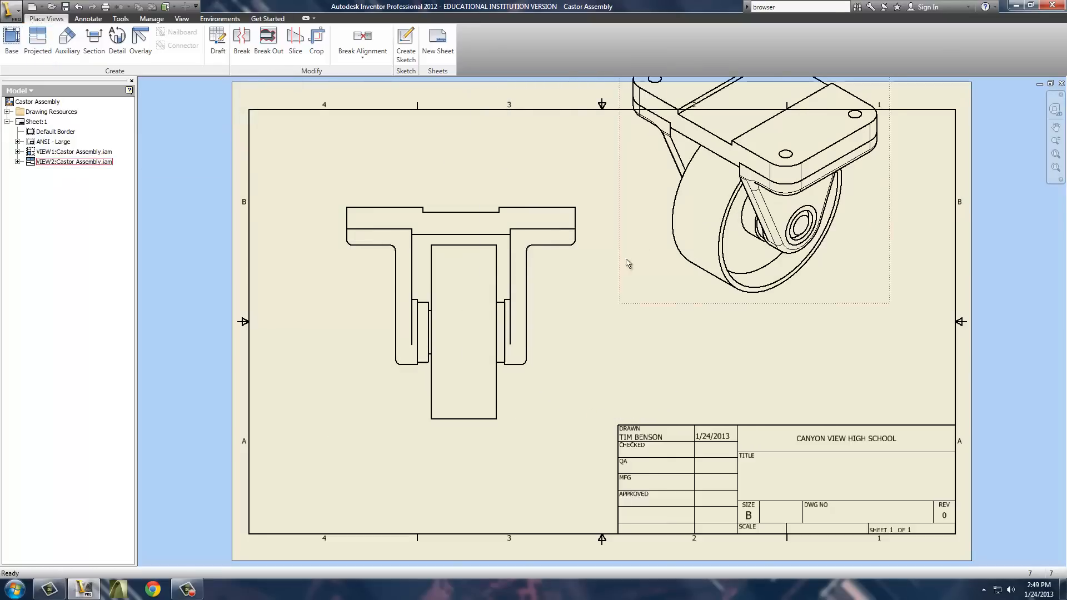
left_click(73, 152)
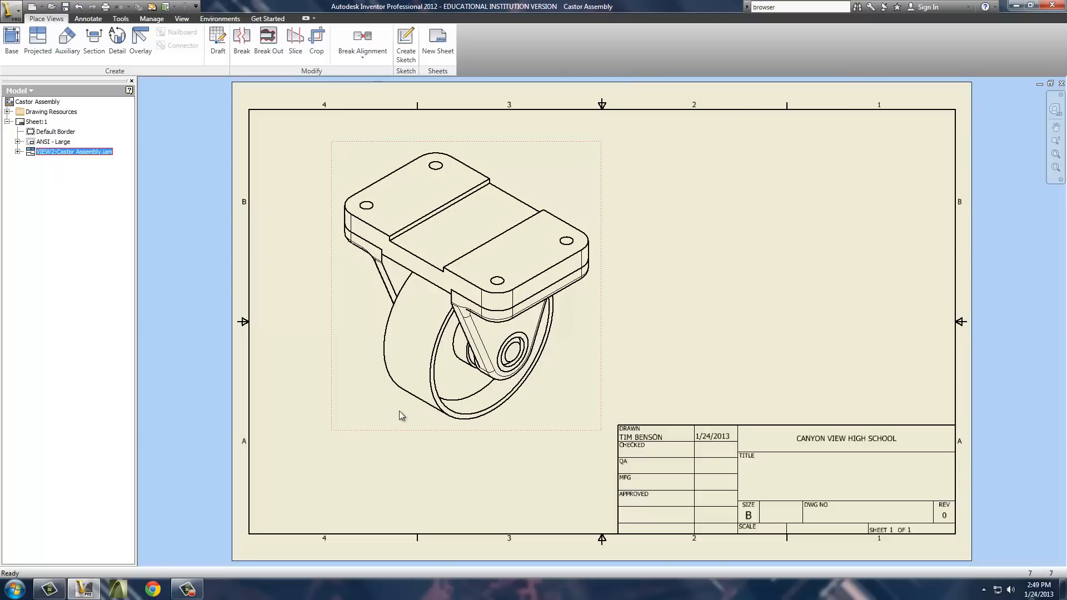
left_click(53, 142)
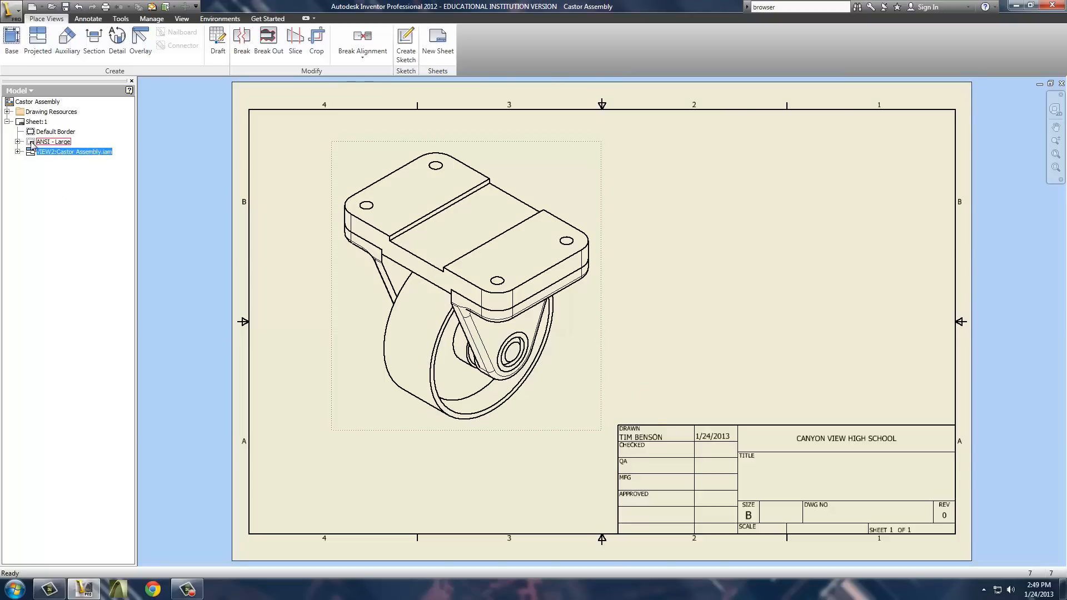
left_click(37, 121)
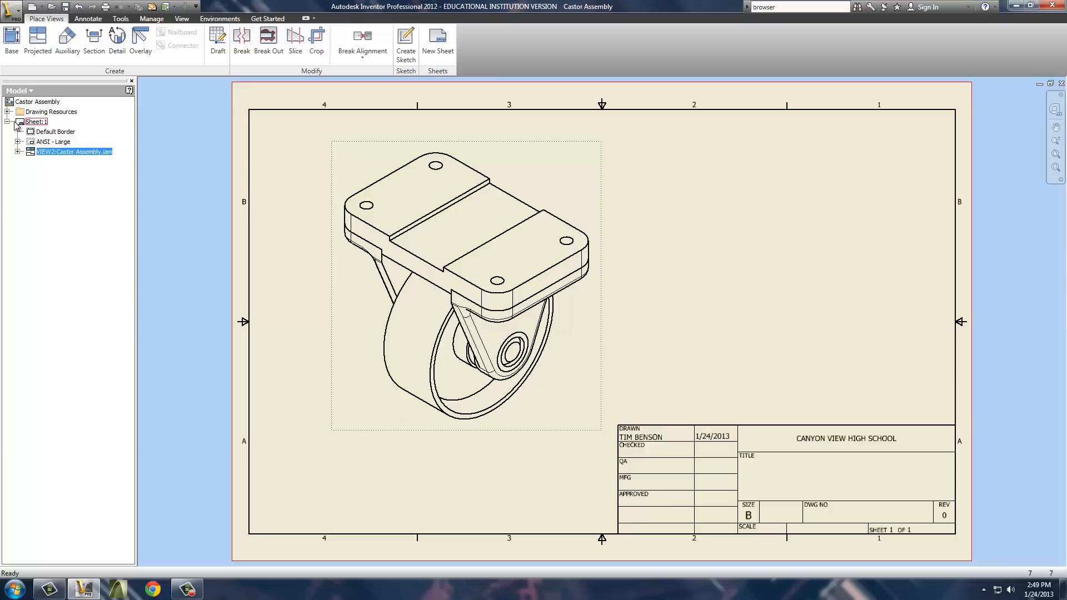
left_click(20, 121)
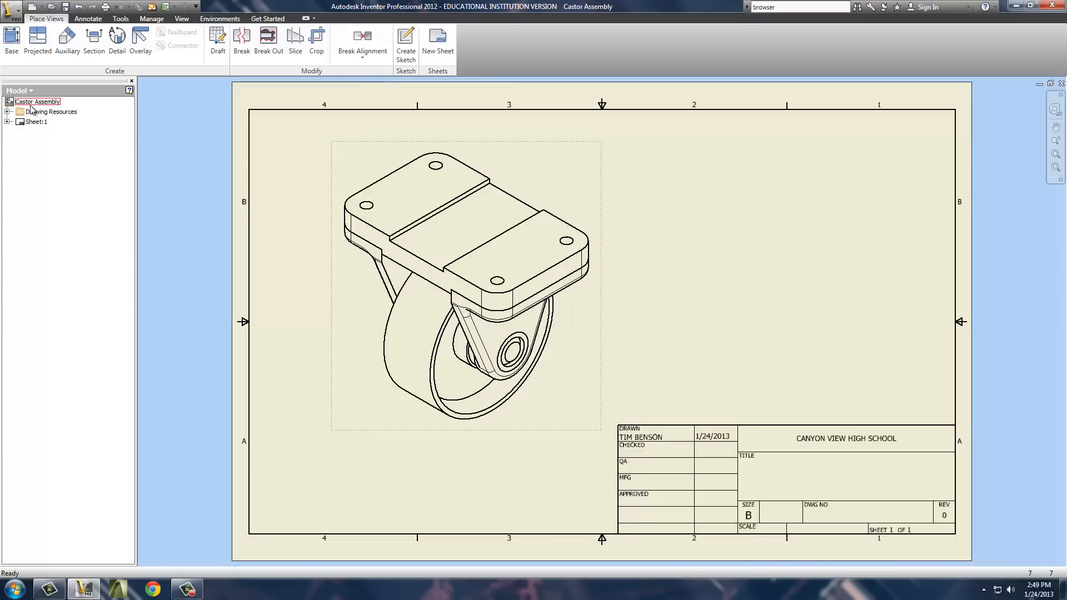
- Add a new blank second sheet to the drawing
left_click(53, 111)
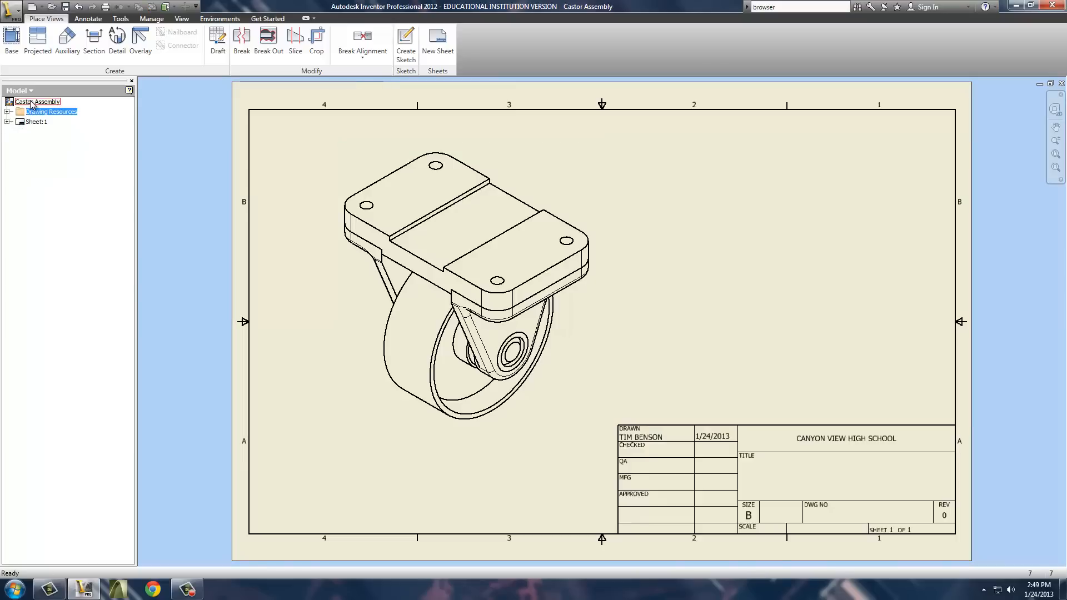
right_click(34, 101)
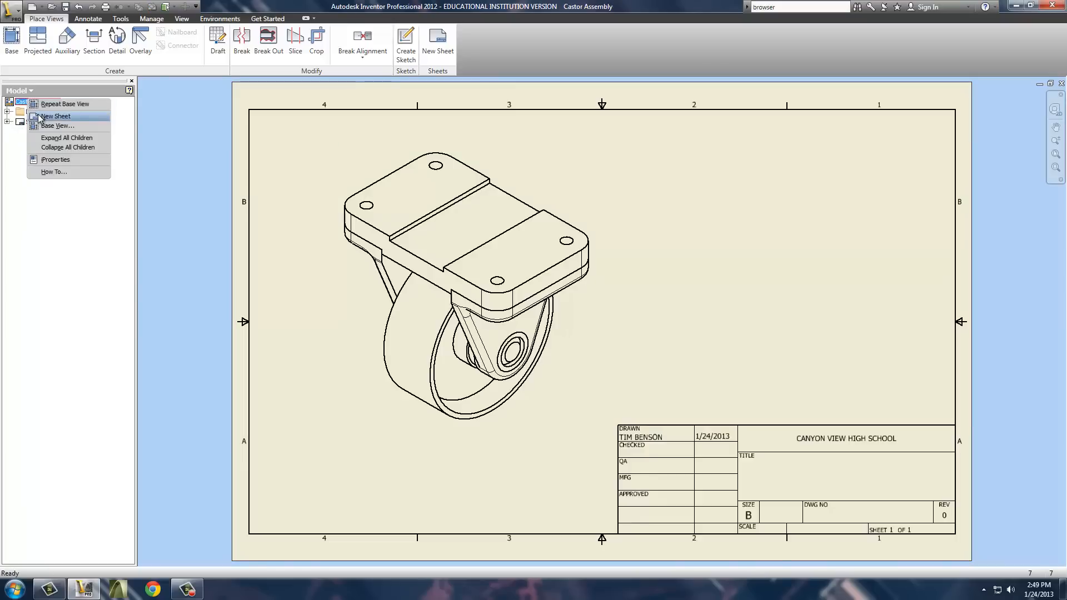
left_click(55, 116)
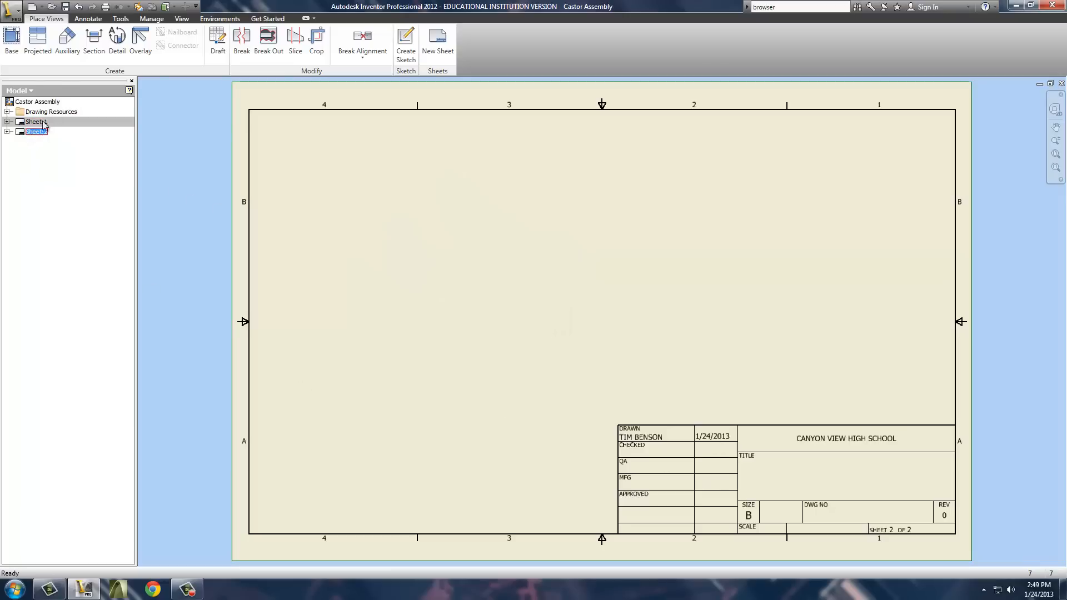
left_click(11, 40)
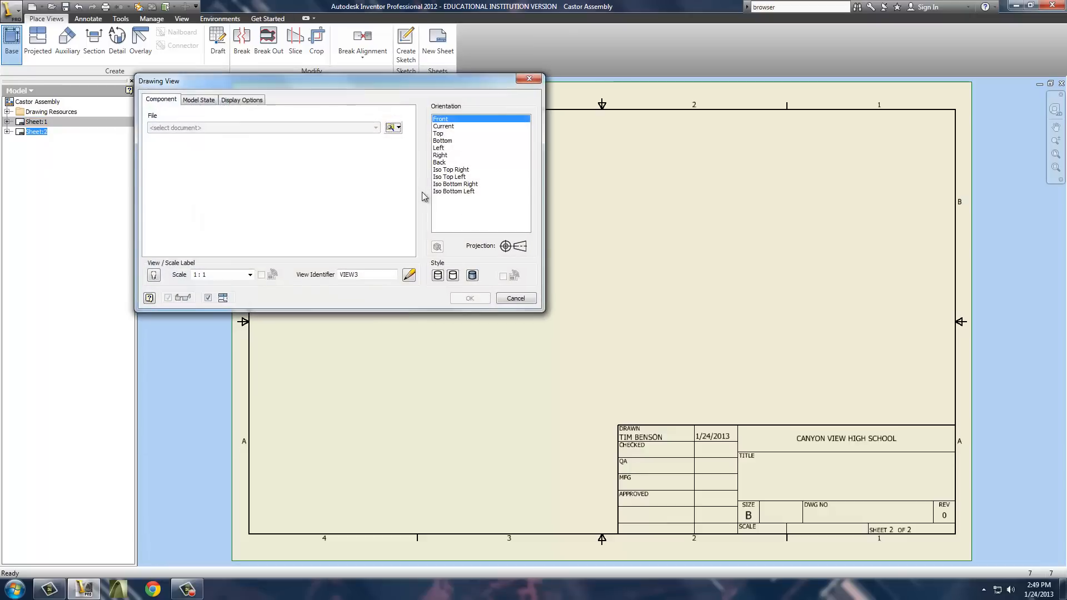
- Place a Castor Wheel.ipt base view on sheet 2 after previewing the part files
left_click(390, 128)
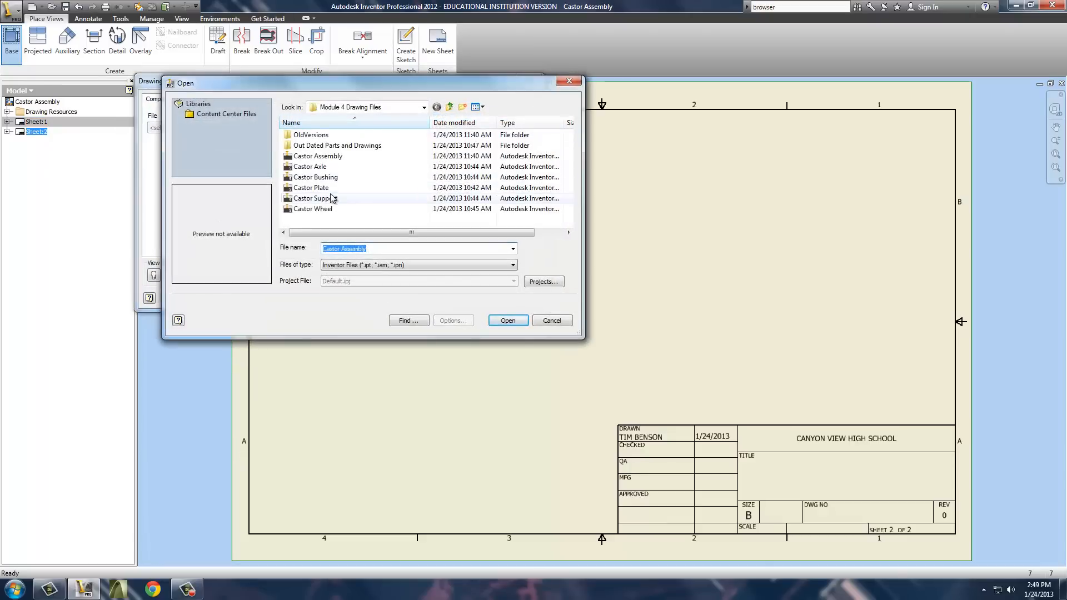
left_click(309, 167)
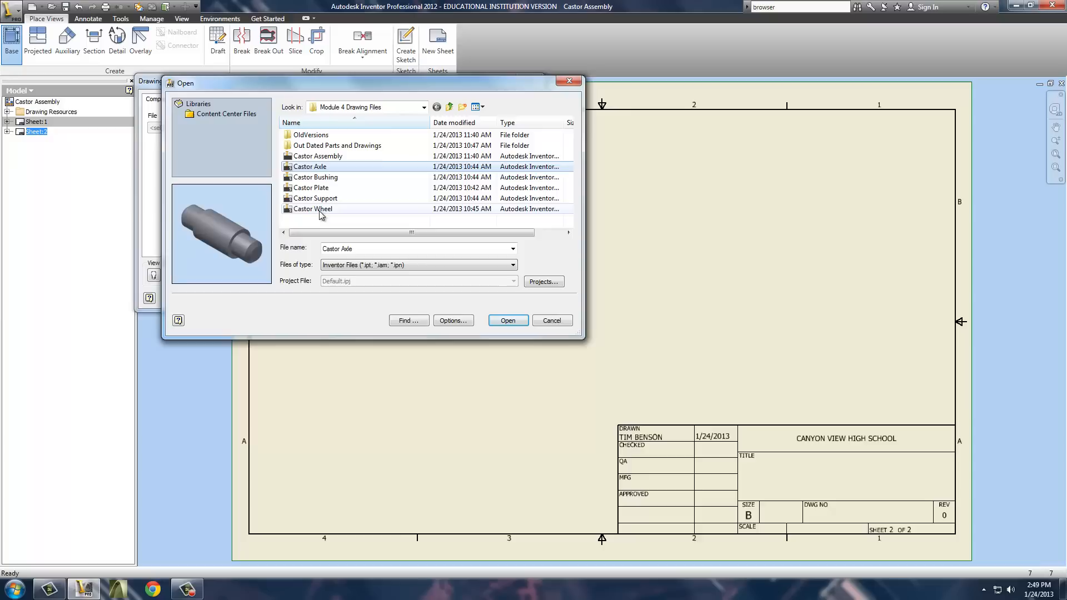
left_click(313, 209)
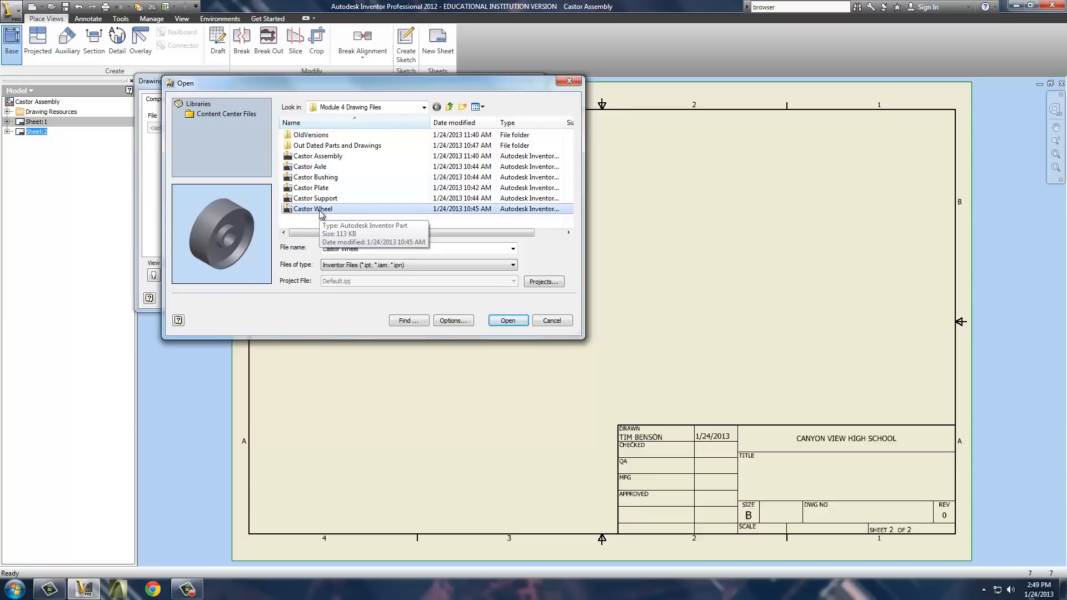
left_click(316, 198)
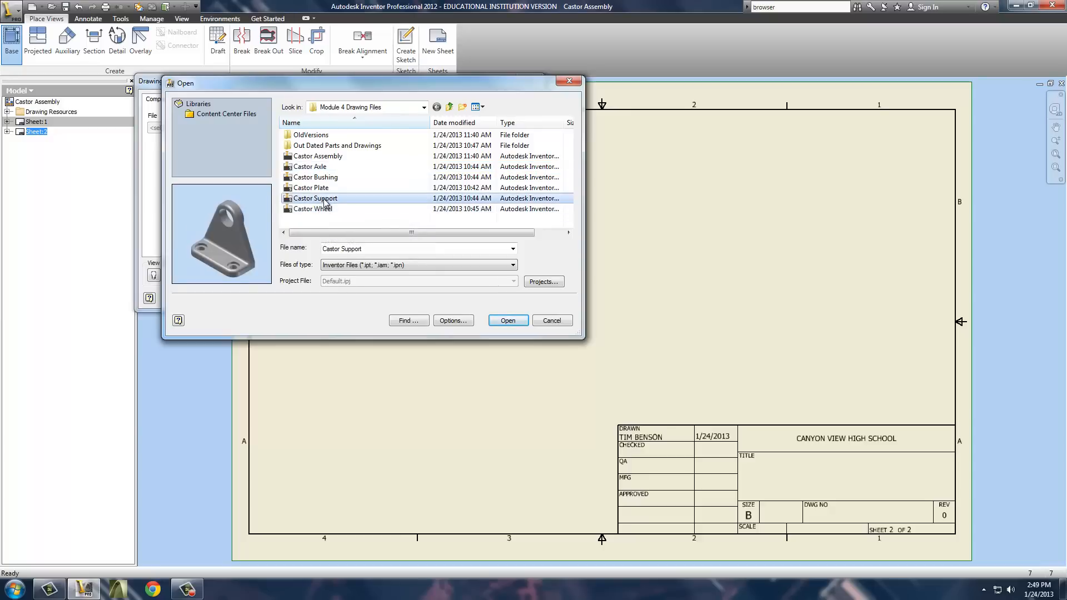
left_click(310, 167)
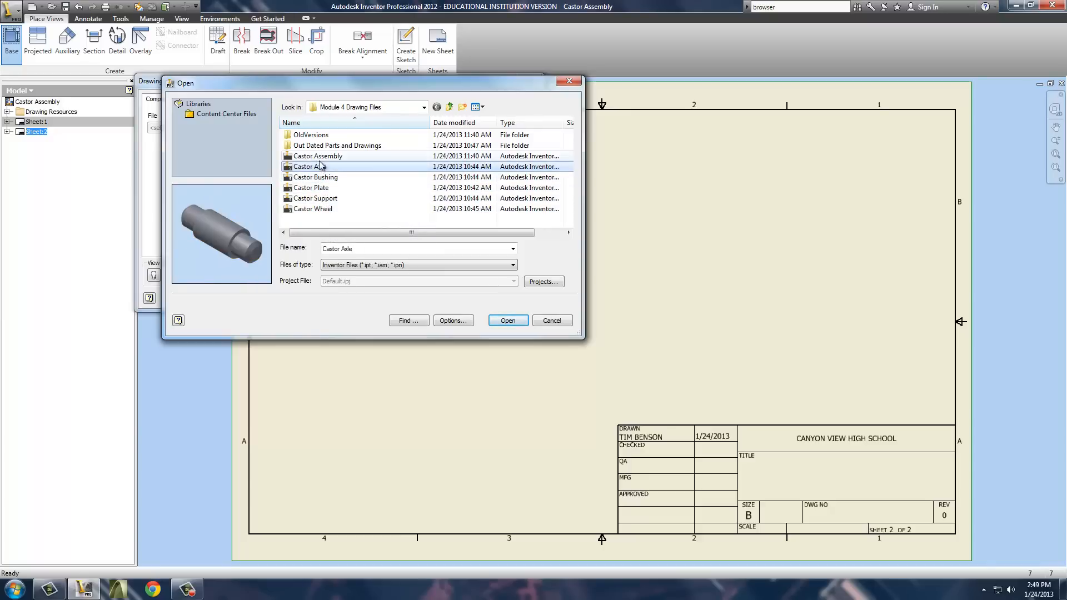
left_click(315, 198)
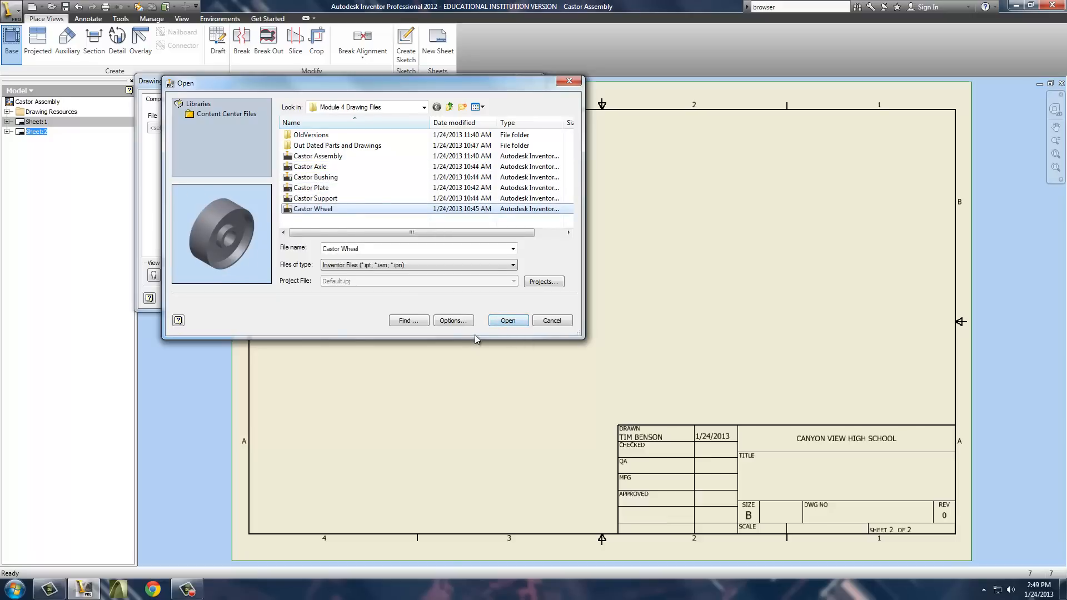
left_click(507, 321)
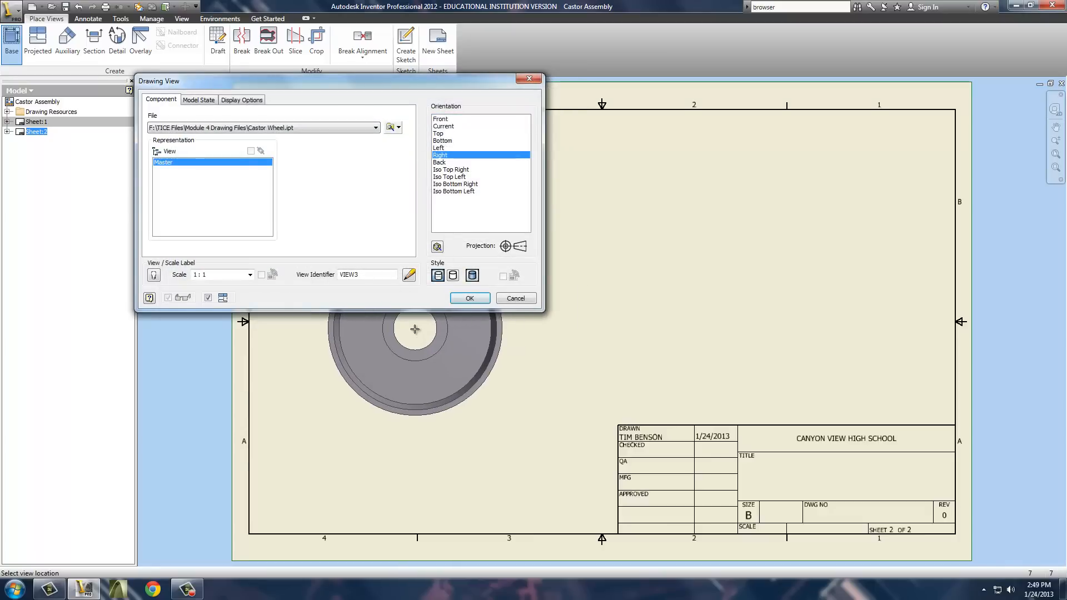
left_click(469, 298)
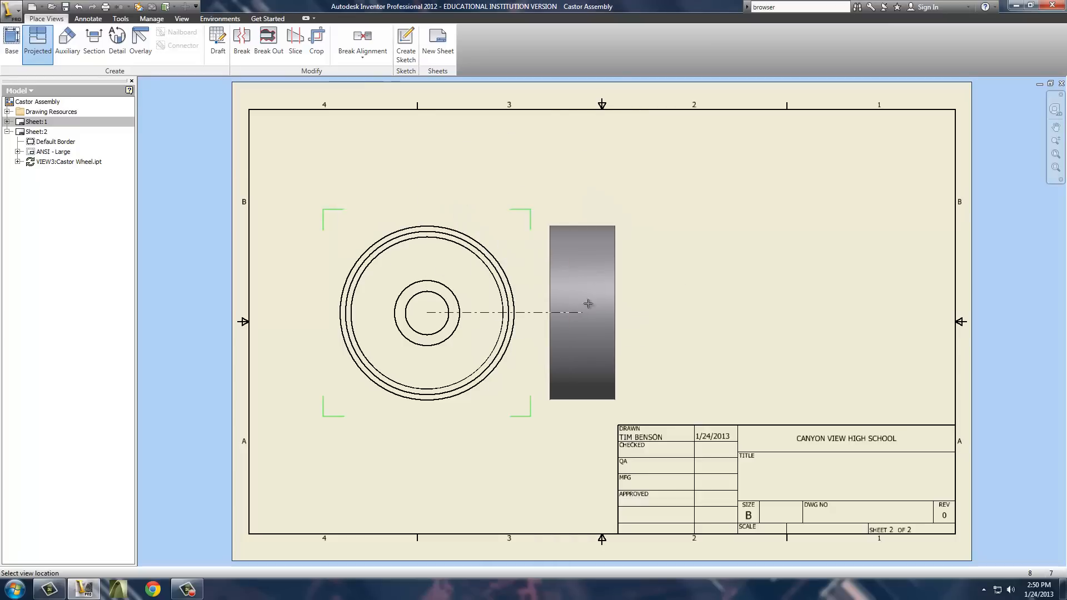
mouse_move(580, 304)
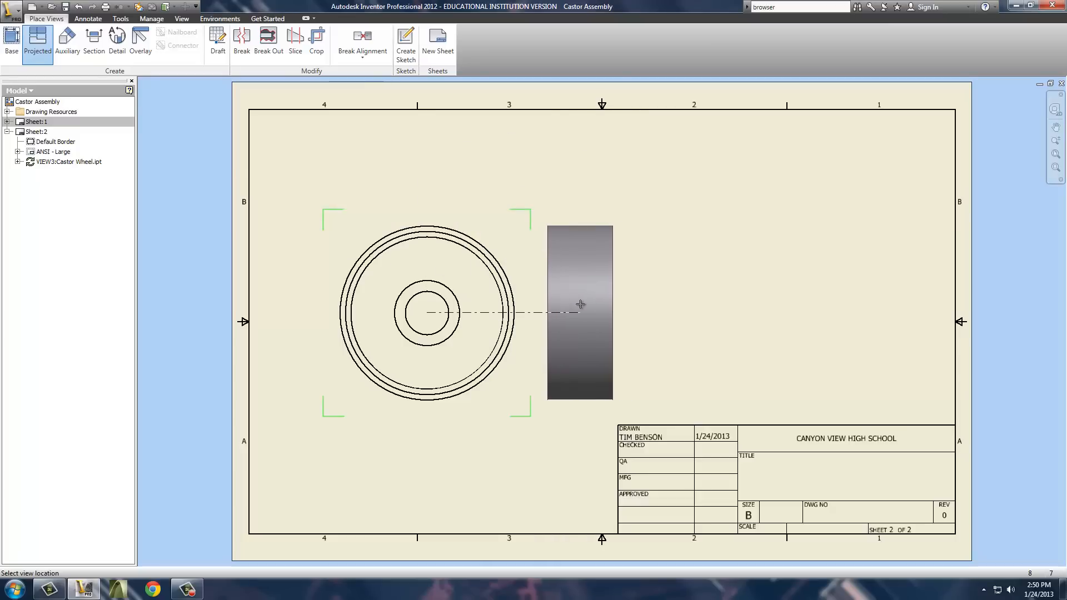
- End projection and cut full section A-A through the wheel centre, placed right
right_click(580, 304)
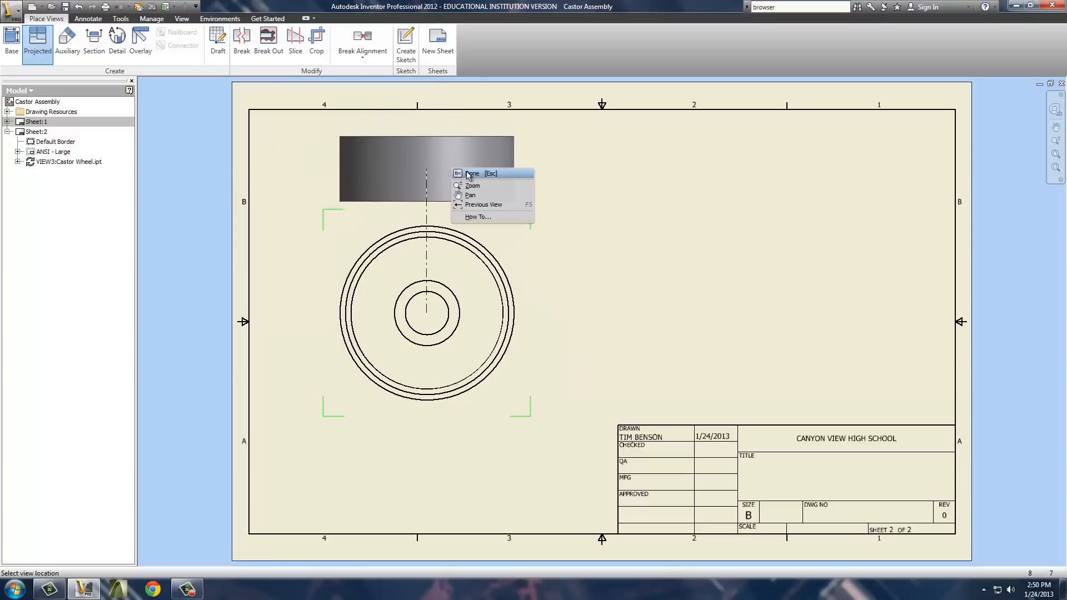
left_click(473, 174)
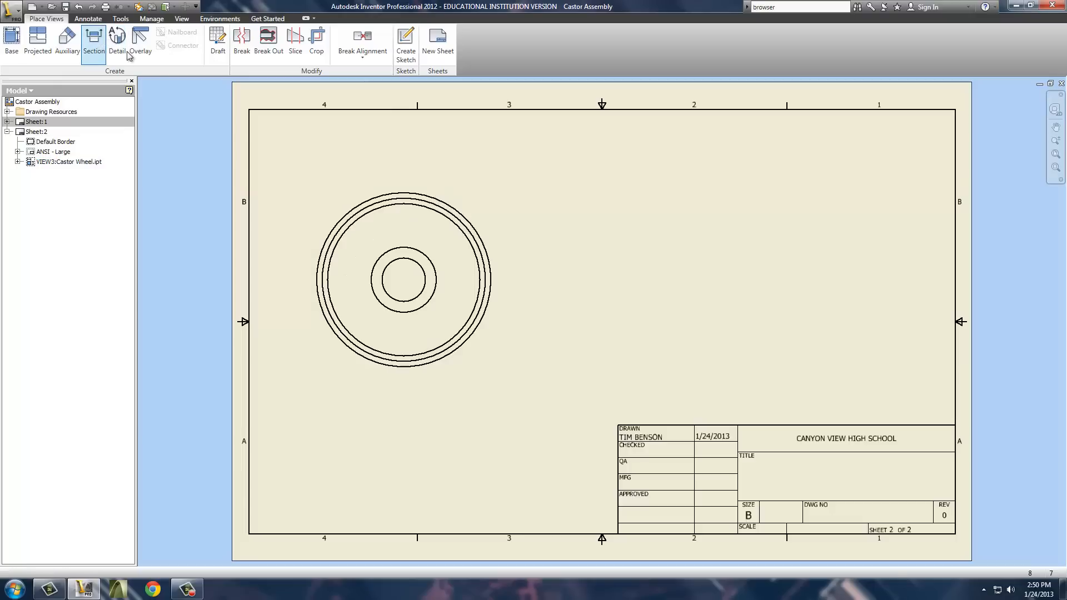
left_click(93, 40)
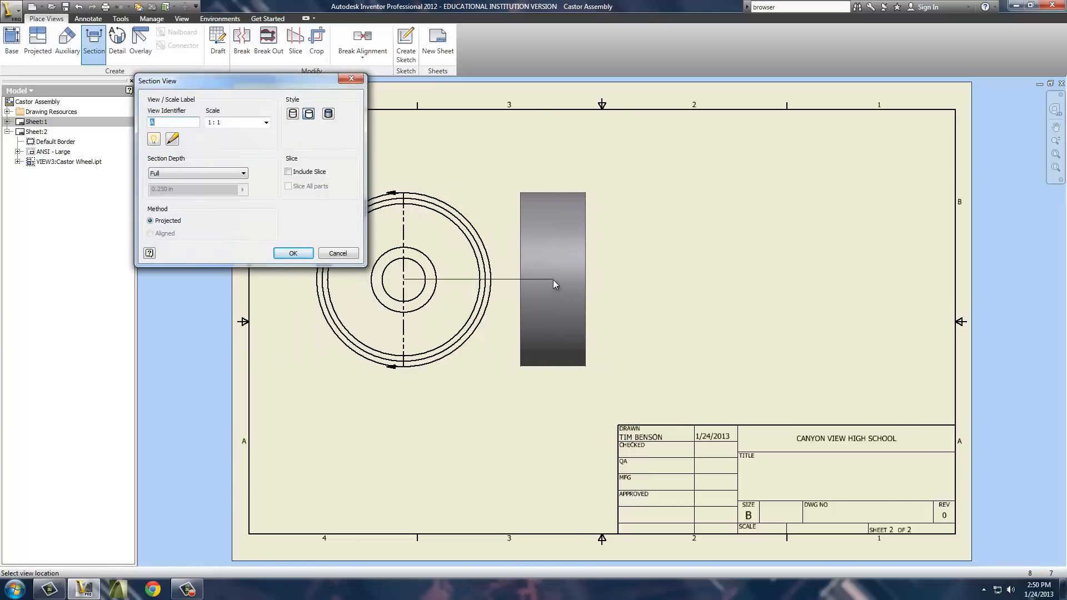
left_click(293, 252)
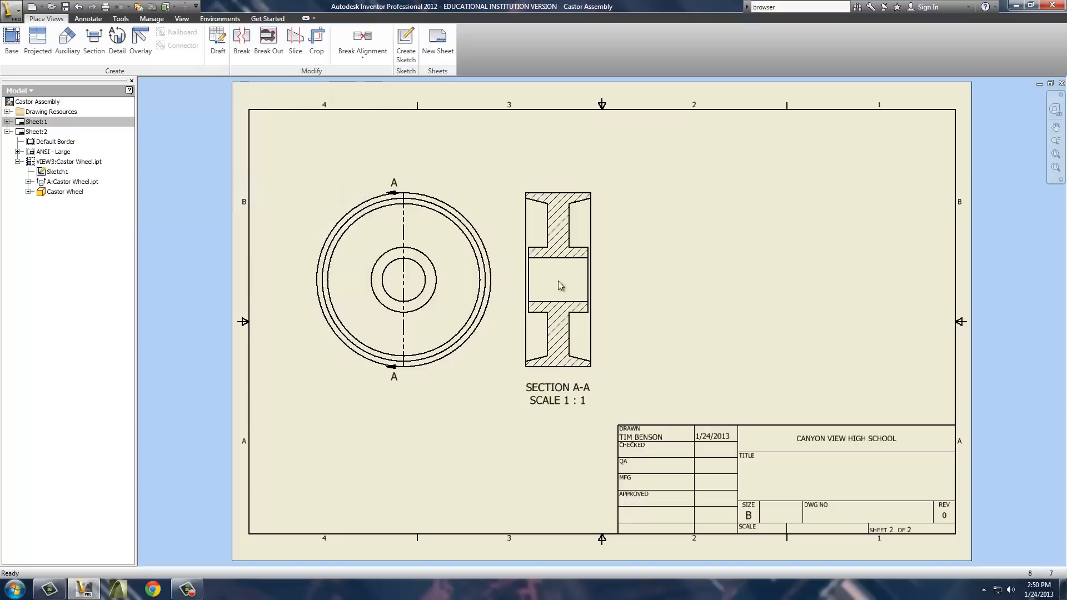
left_click(408, 200)
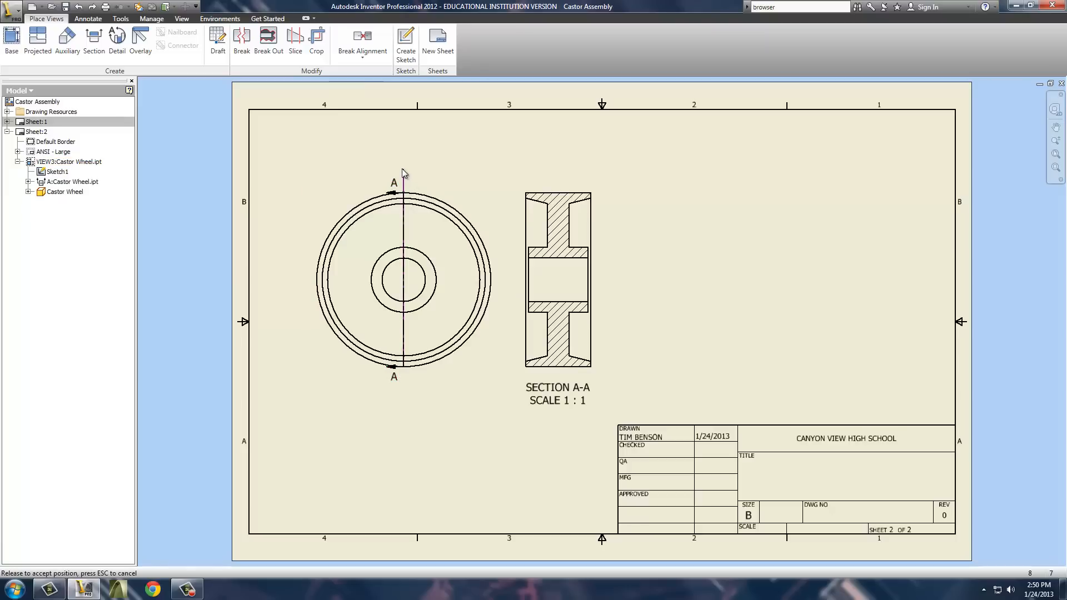
left_click(407, 378)
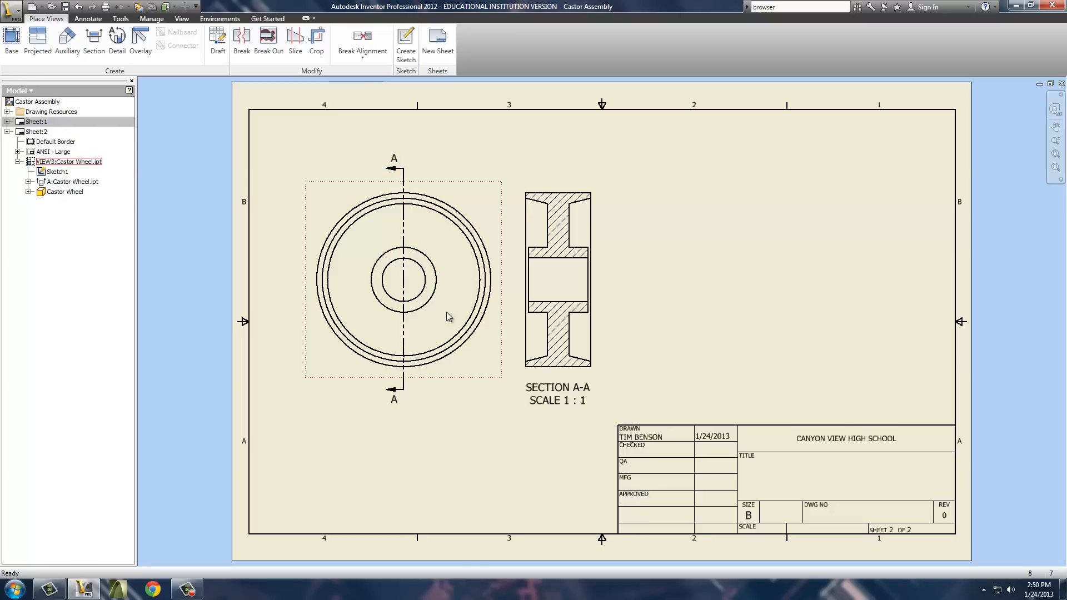
left_click(577, 313)
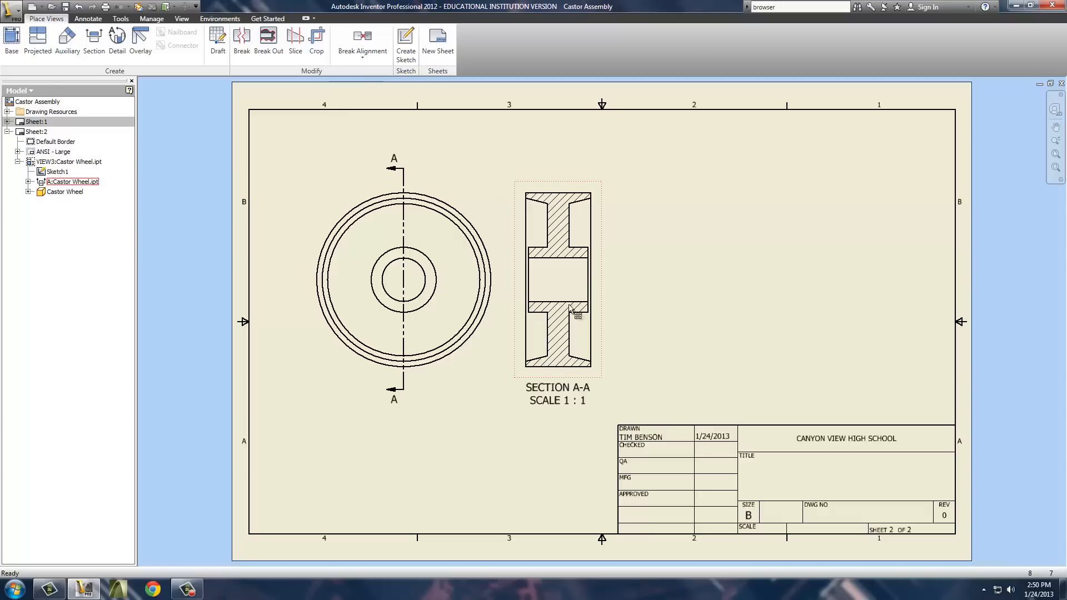
double_click(555, 313)
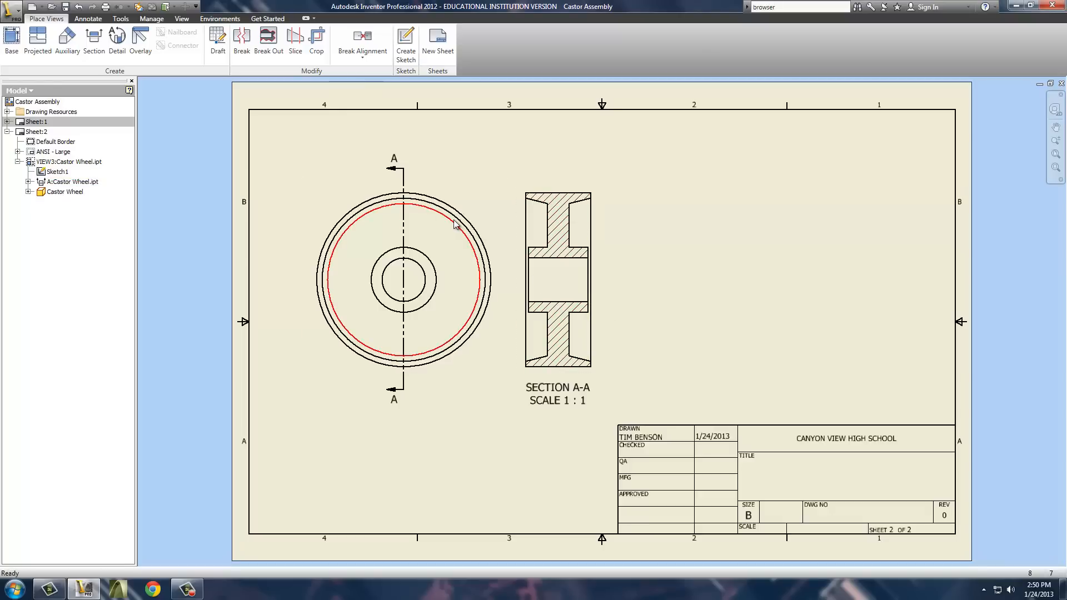
left_click(67, 40)
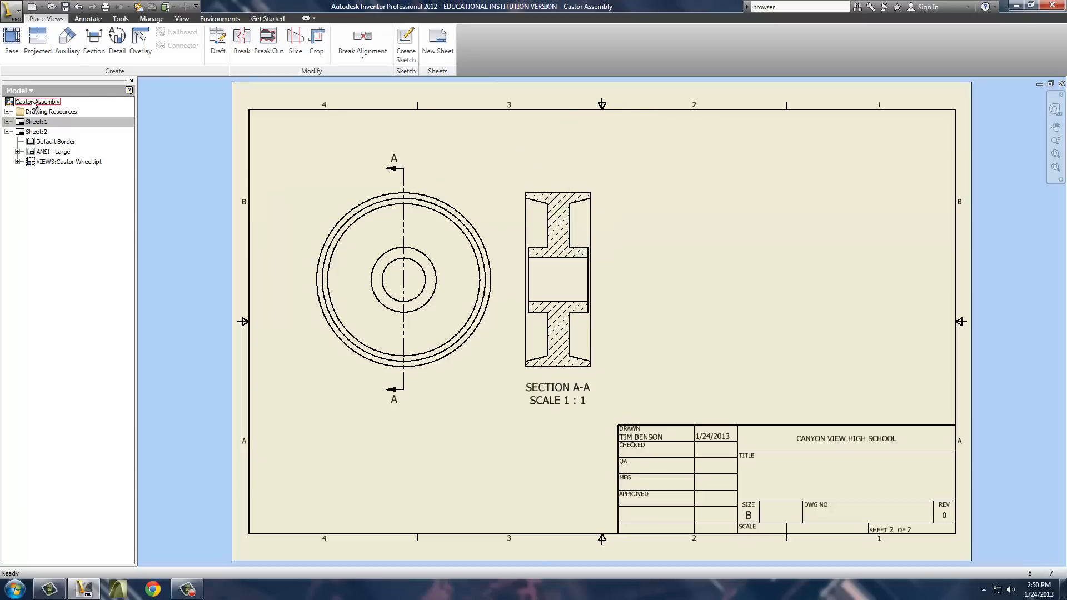
- Add sheet 3 and place a front-orientation base view of Castor Support.ipt
left_click(438, 41)
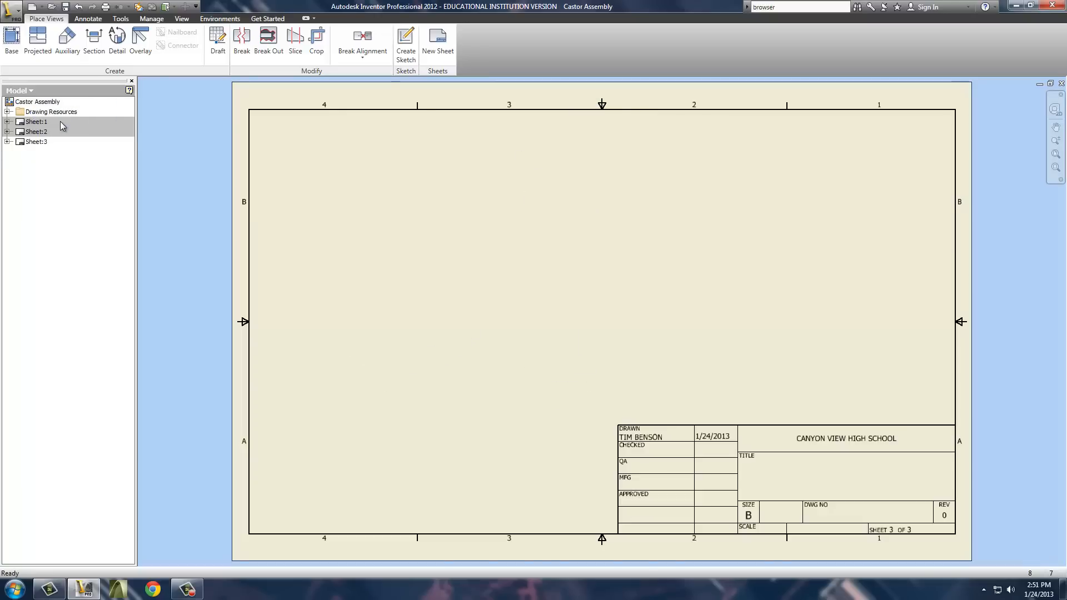
left_click(36, 142)
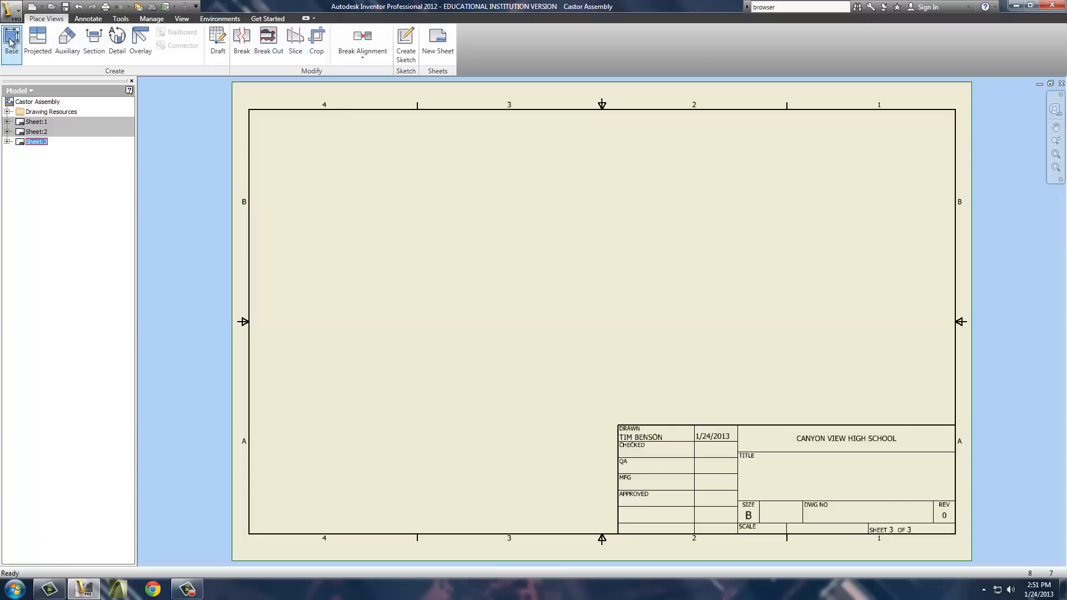
left_click(11, 41)
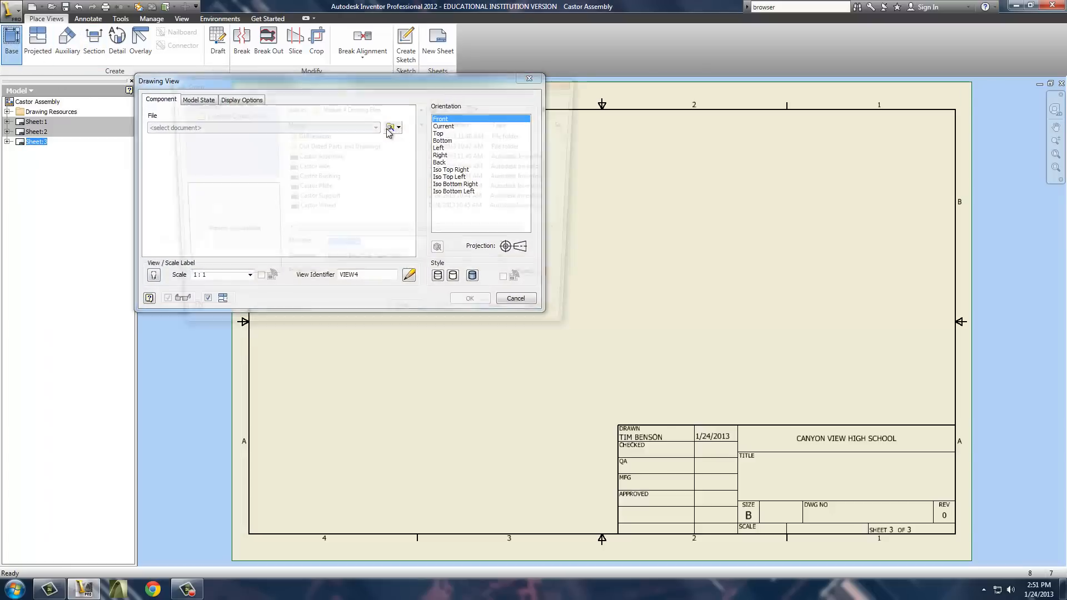
left_click(389, 128)
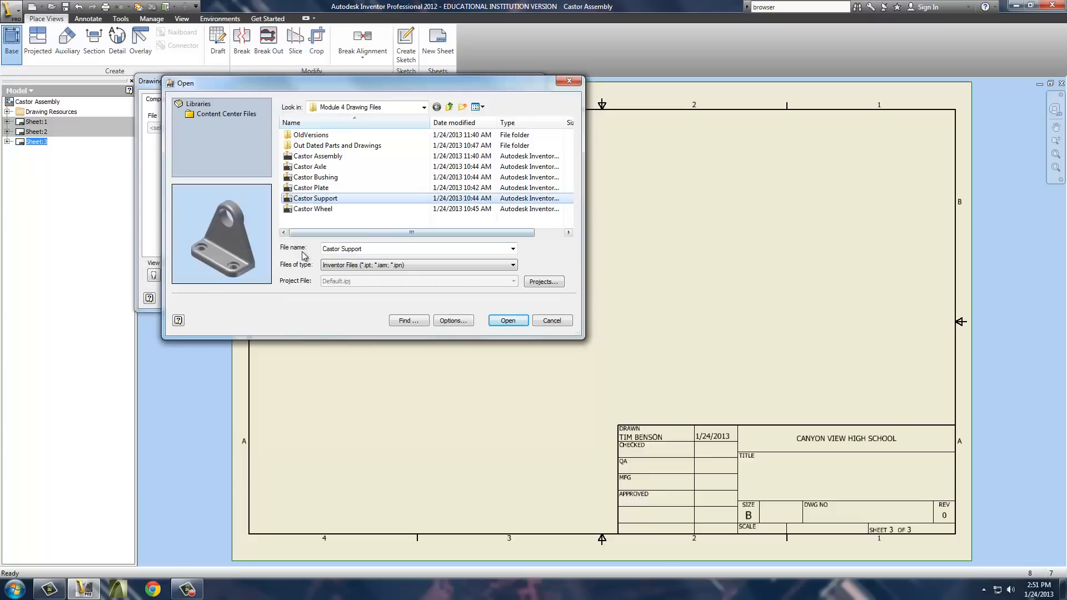
left_click(507, 320)
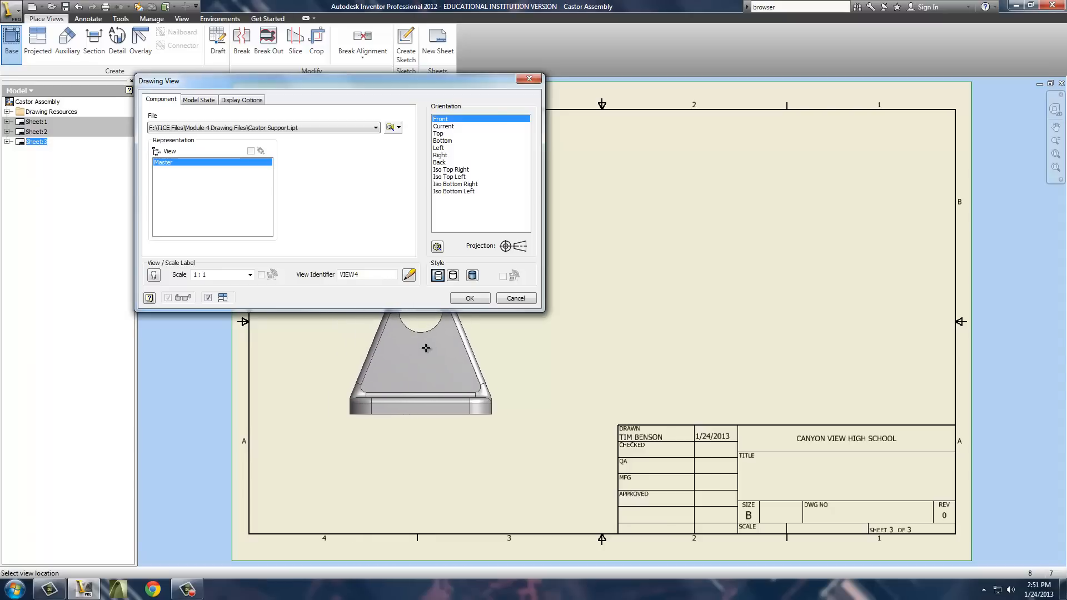
mouse_move(391, 343)
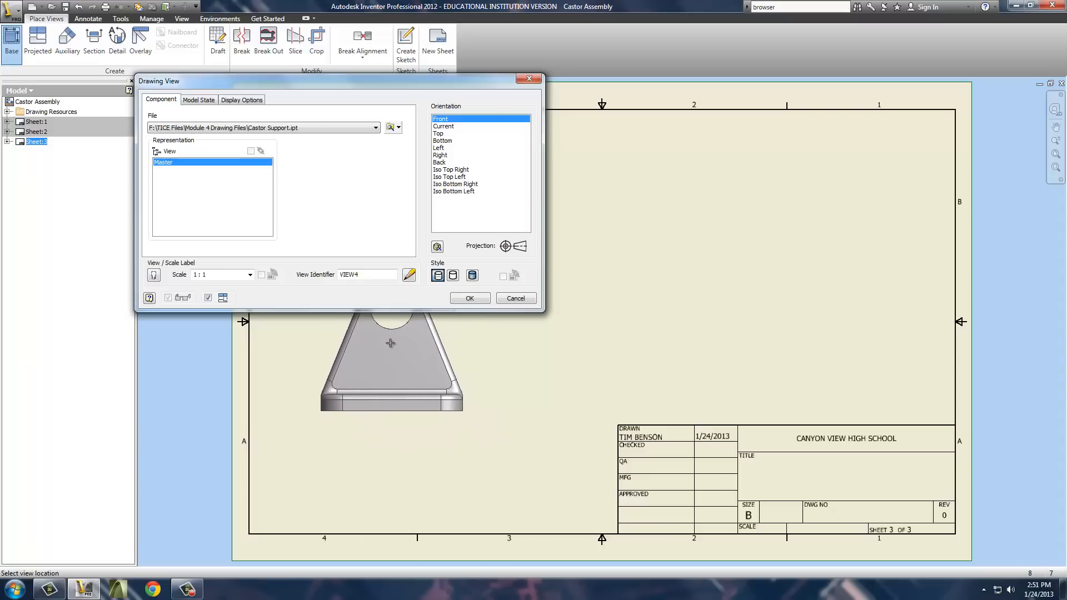
left_click(438, 133)
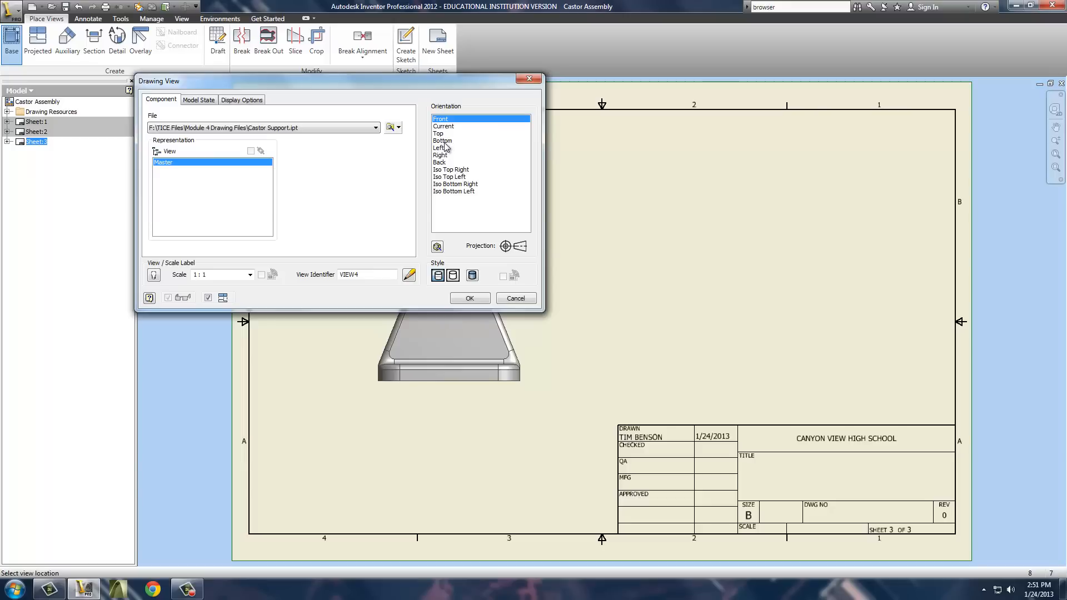
left_click(440, 161)
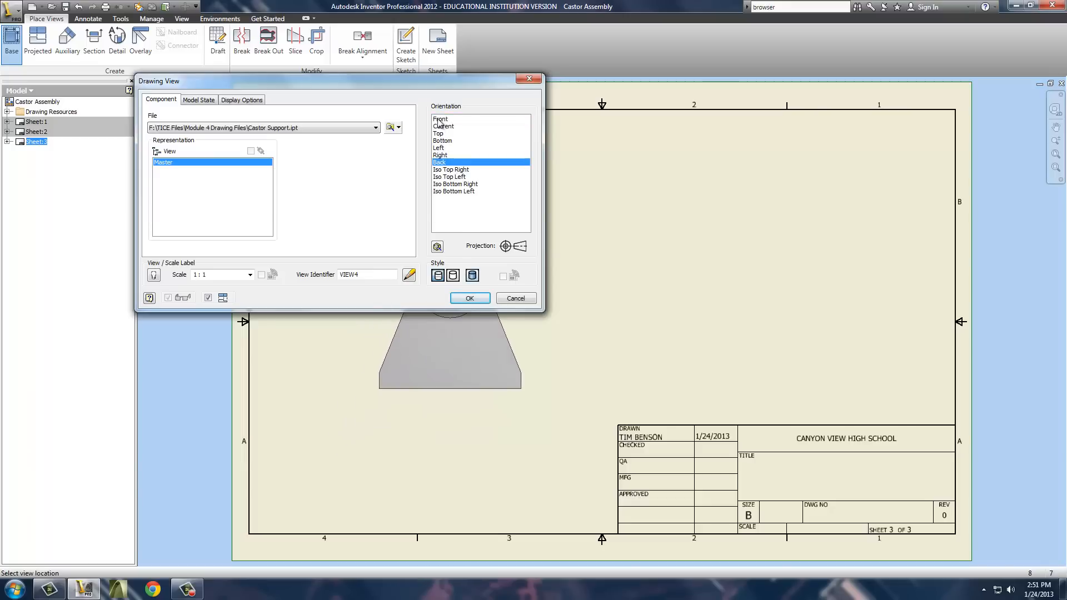
left_click(440, 119)
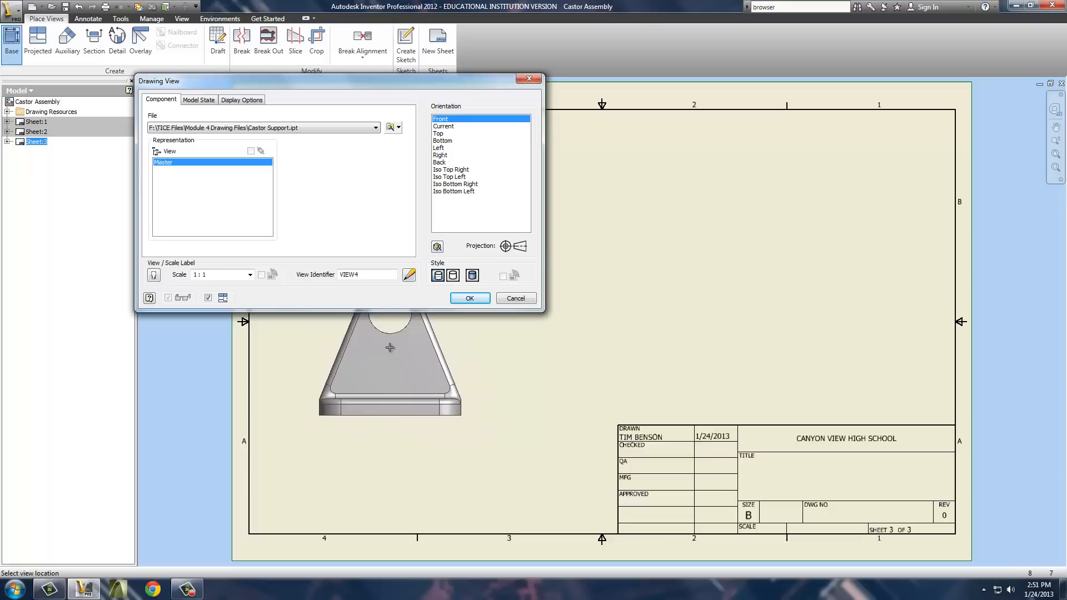
left_click(469, 298)
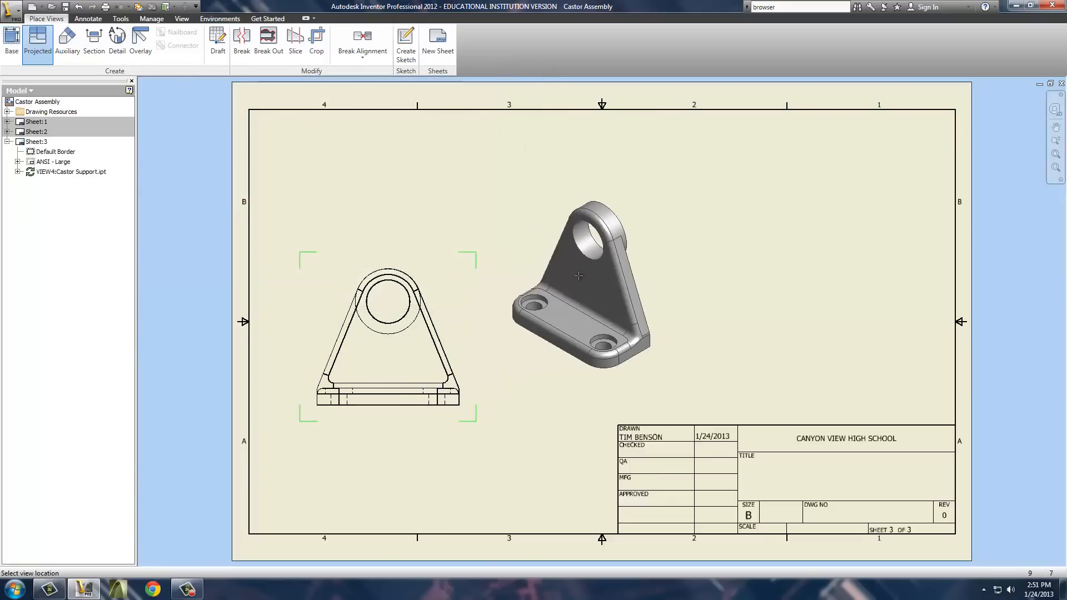
mouse_move(542, 199)
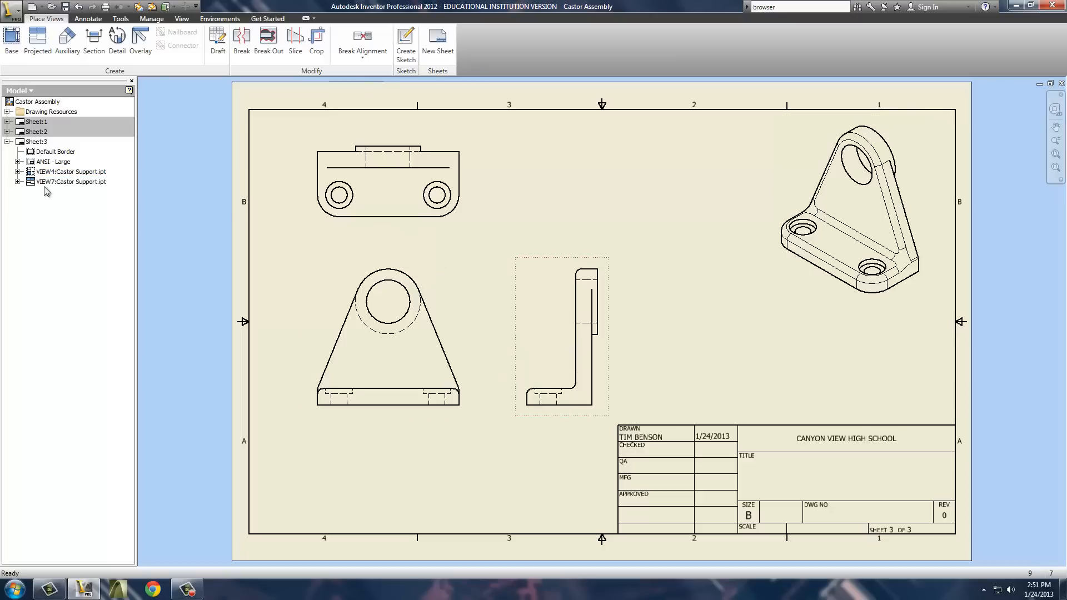
- Collapse Sheet:3 and bring up the Castor Assembly drawing options in the browser
left_click(7, 142)
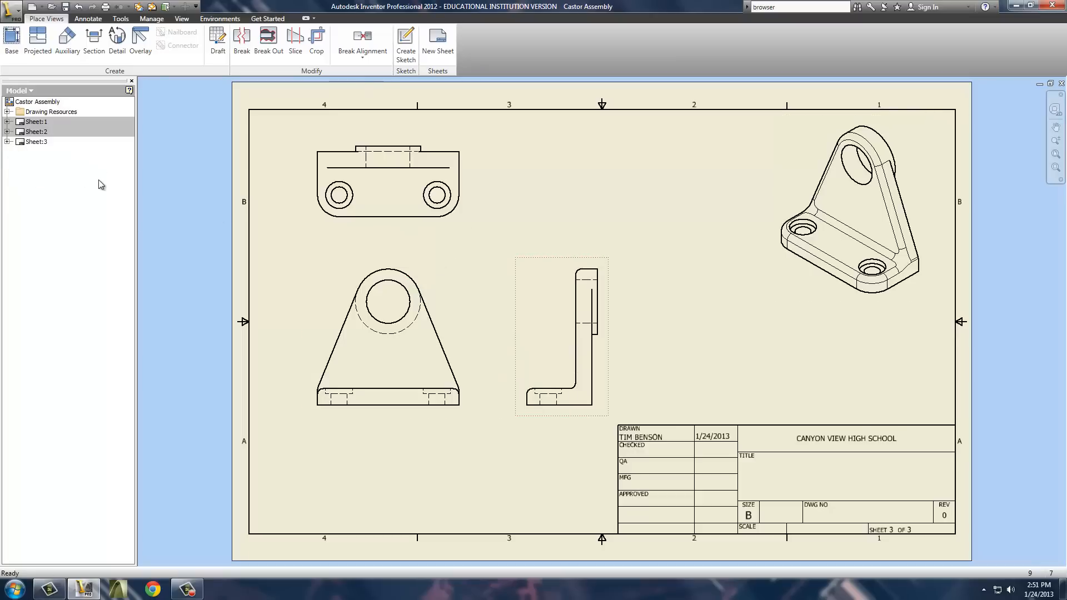
mouse_move(151, 163)
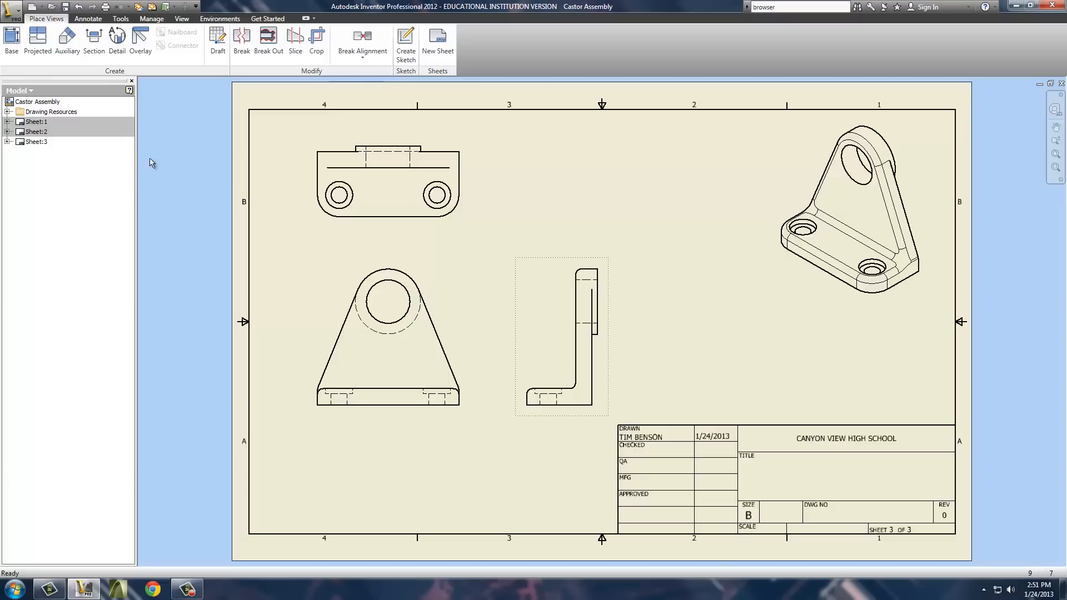
right_click(36, 101)
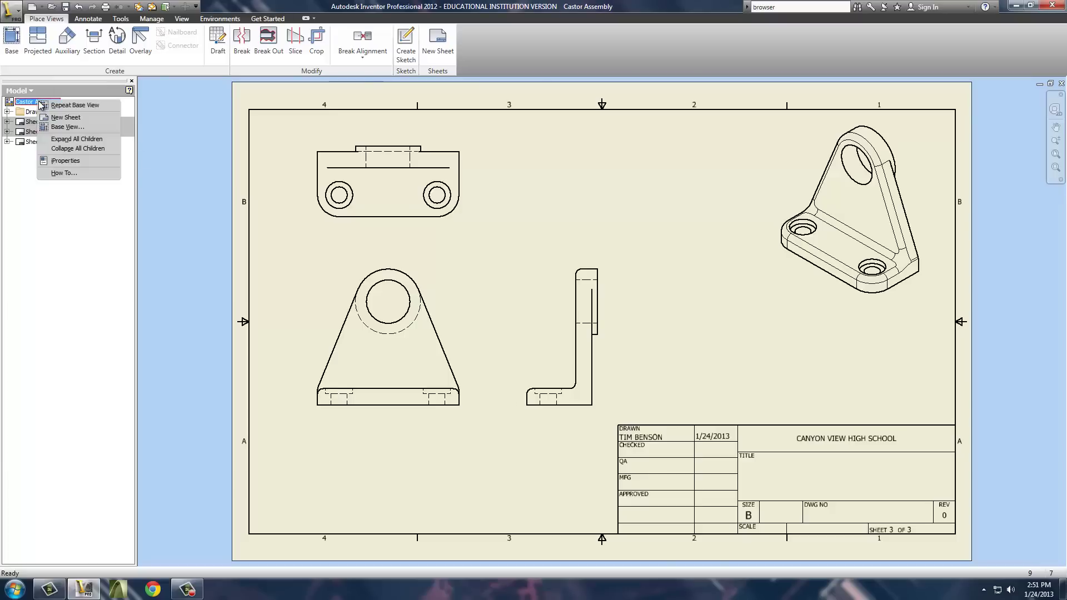
mouse_move(75, 109)
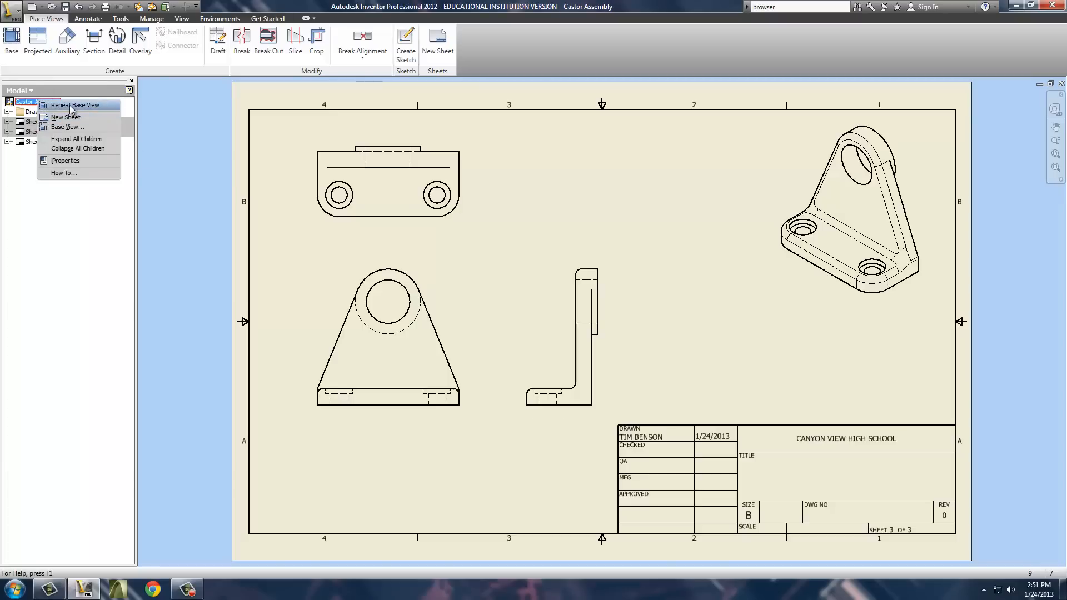
- Add sheet 4 with a Castor Plate front view and a top projected view
left_click(65, 117)
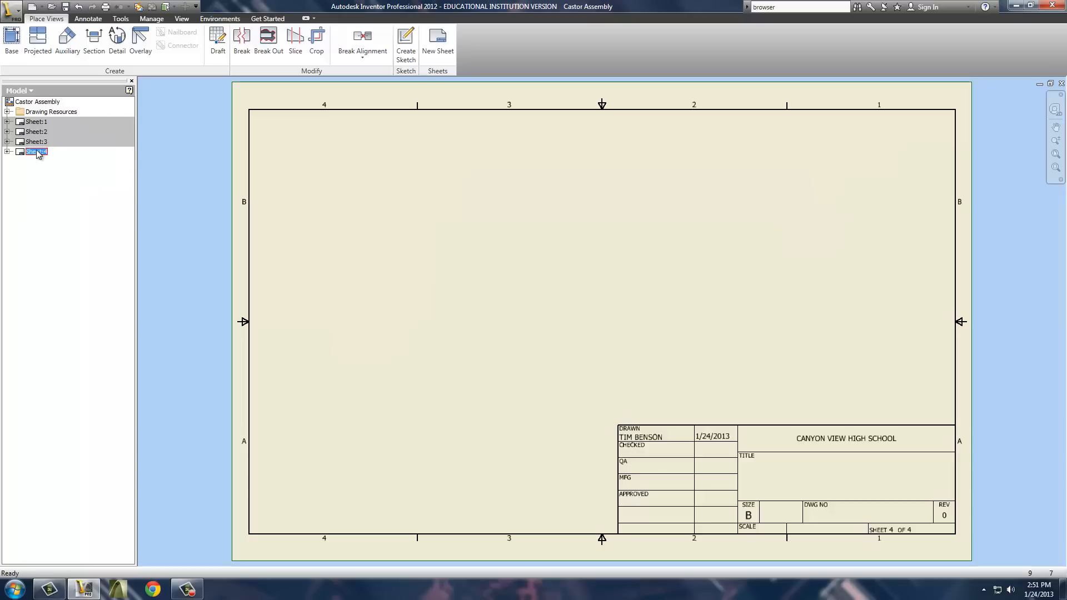
left_click(11, 40)
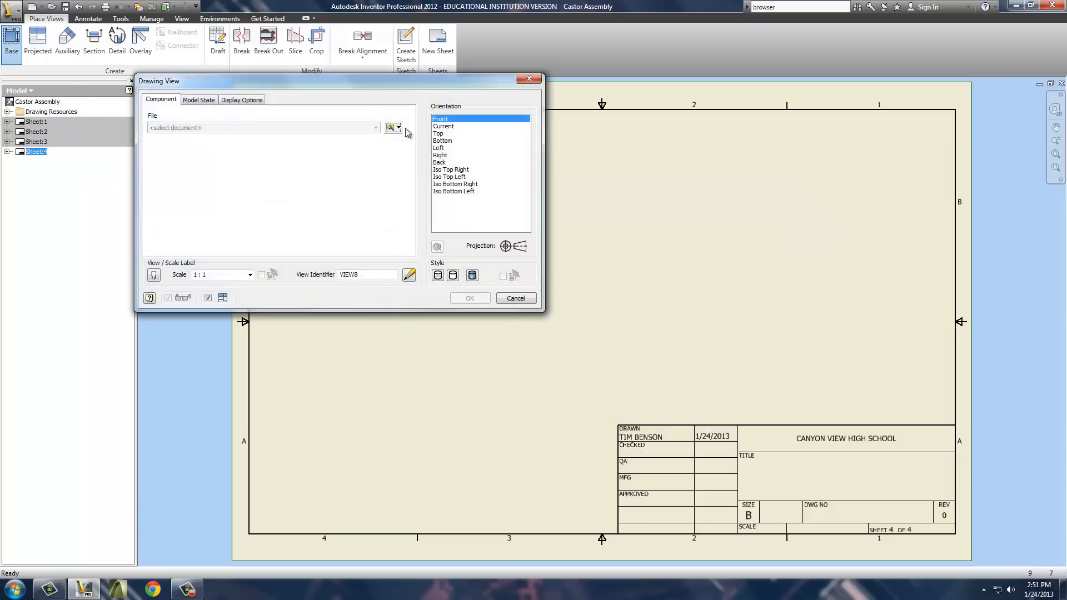
left_click(390, 128)
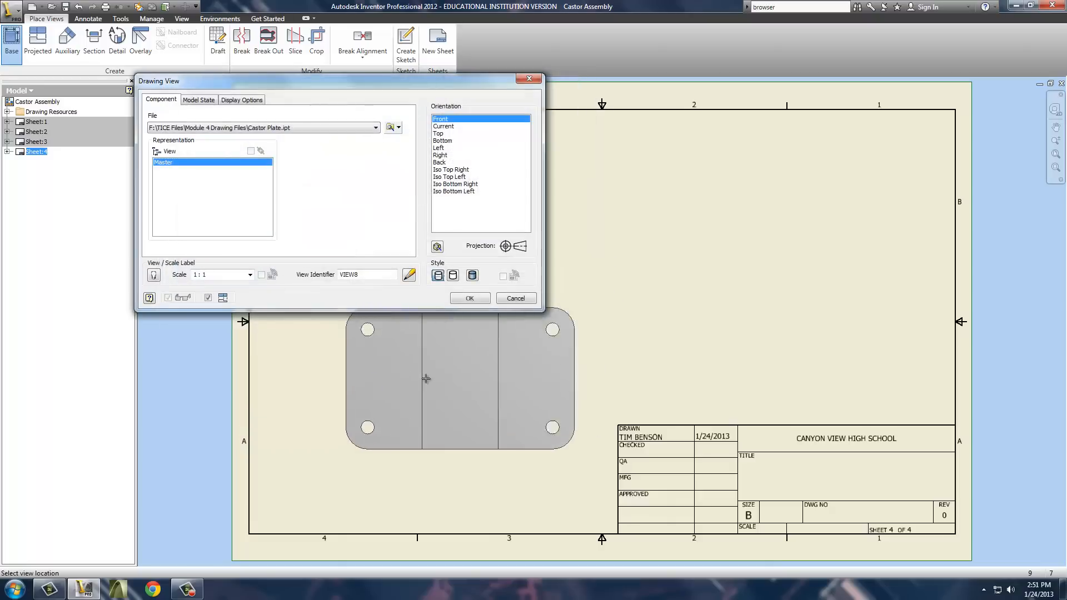
mouse_move(411, 333)
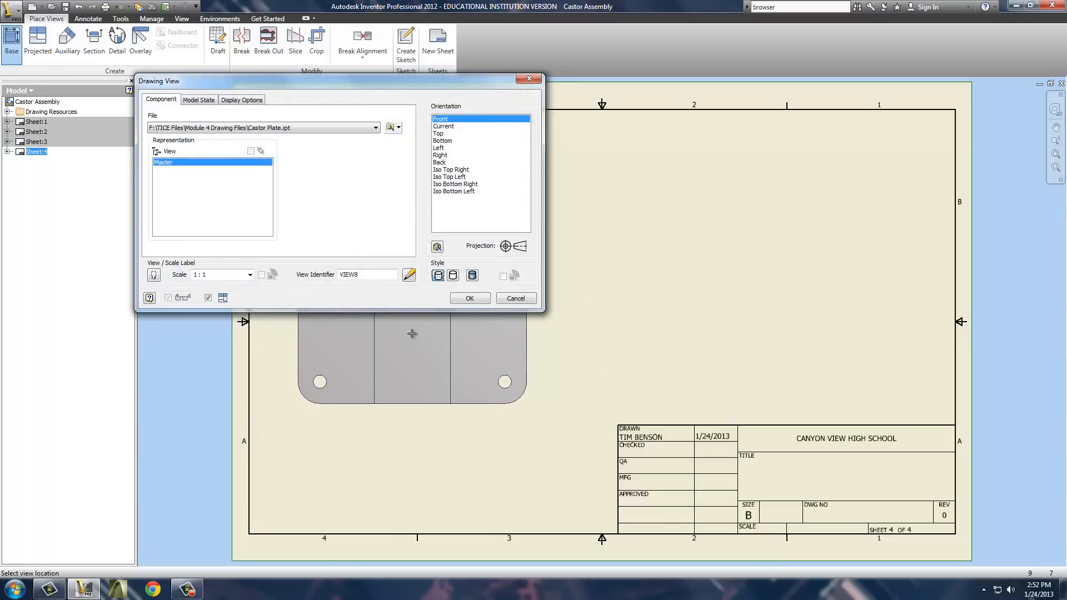
left_click(469, 298)
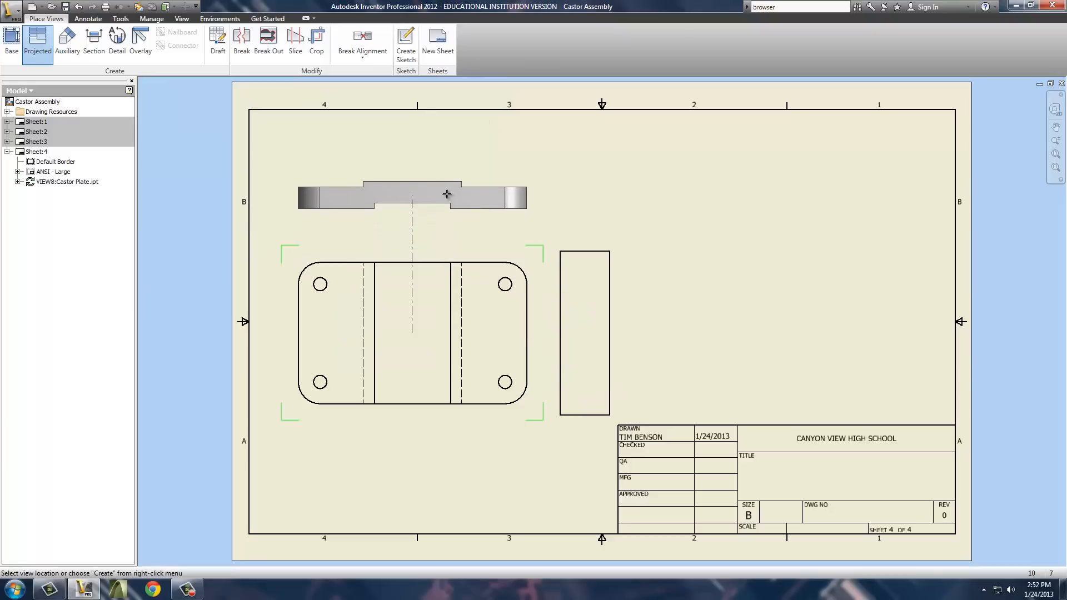
left_click(715, 286)
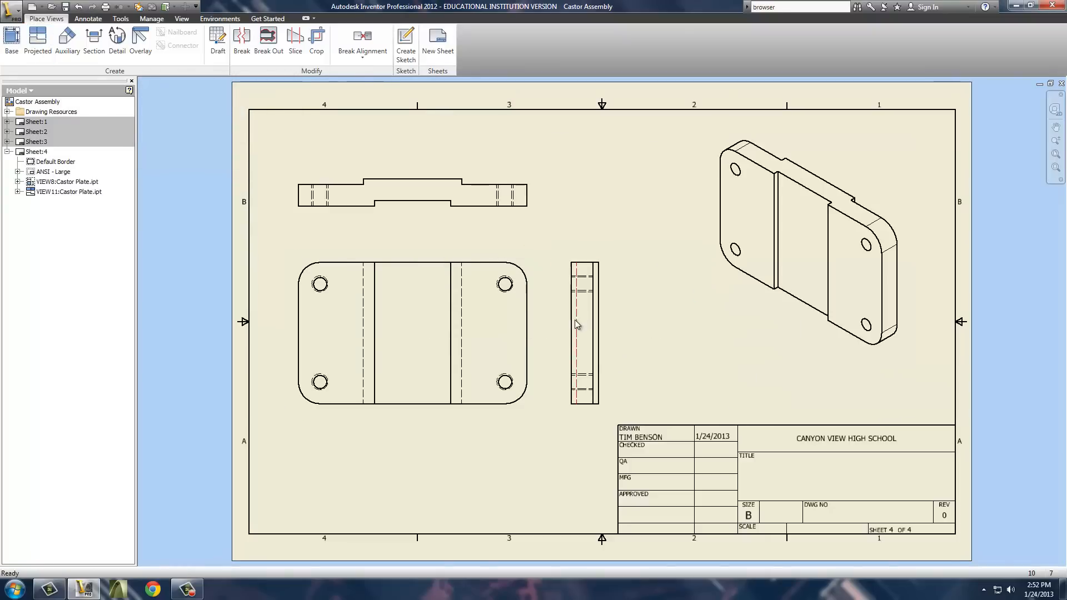
left_click(403, 331)
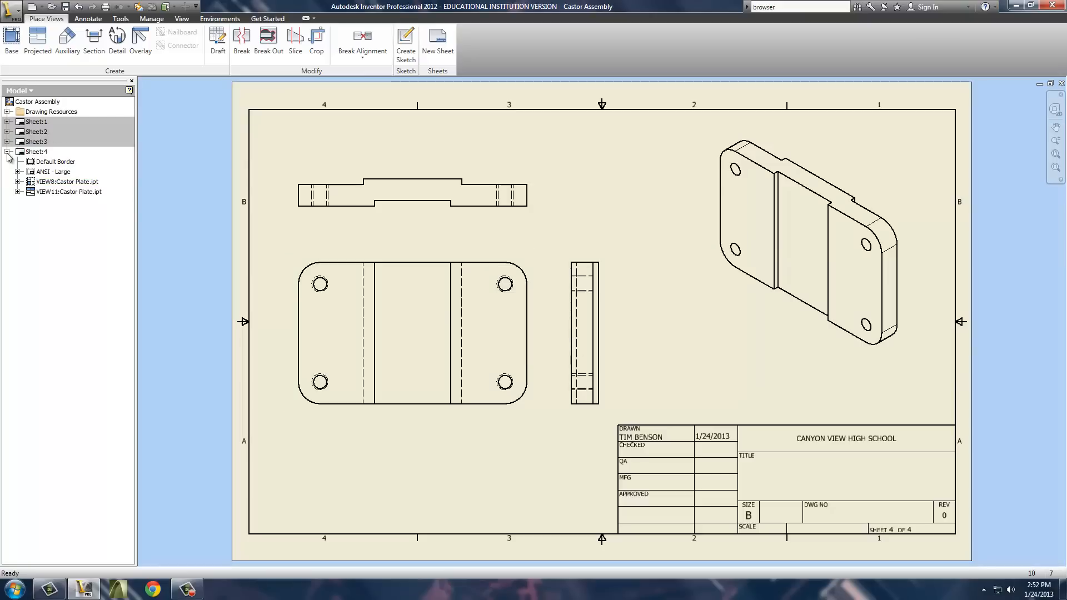
- Add a new sheet and choose the Castor Bushing part for a base view
right_click(38, 101)
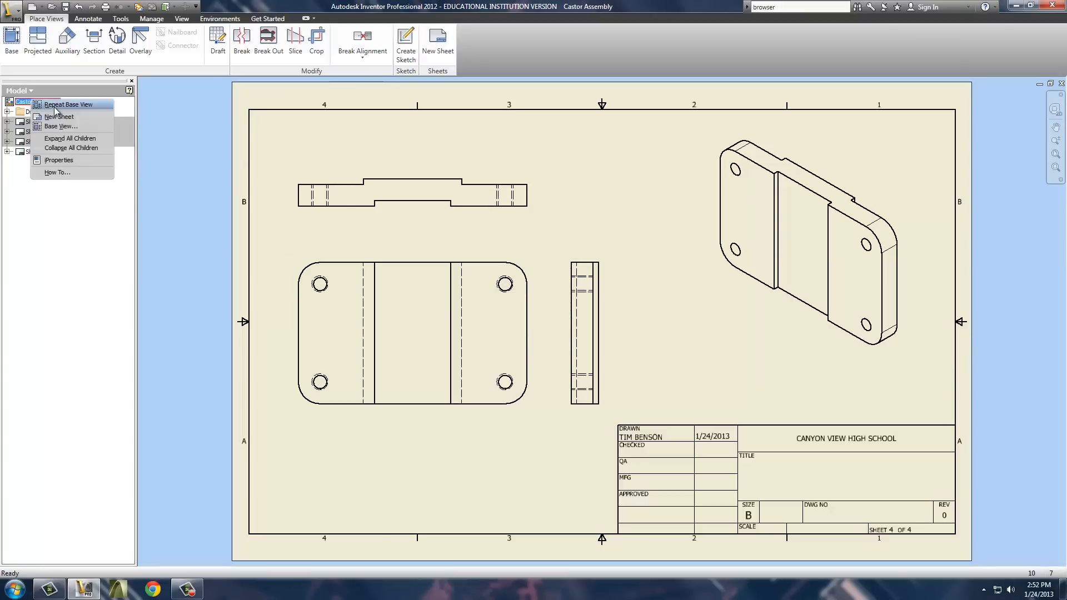
left_click(60, 116)
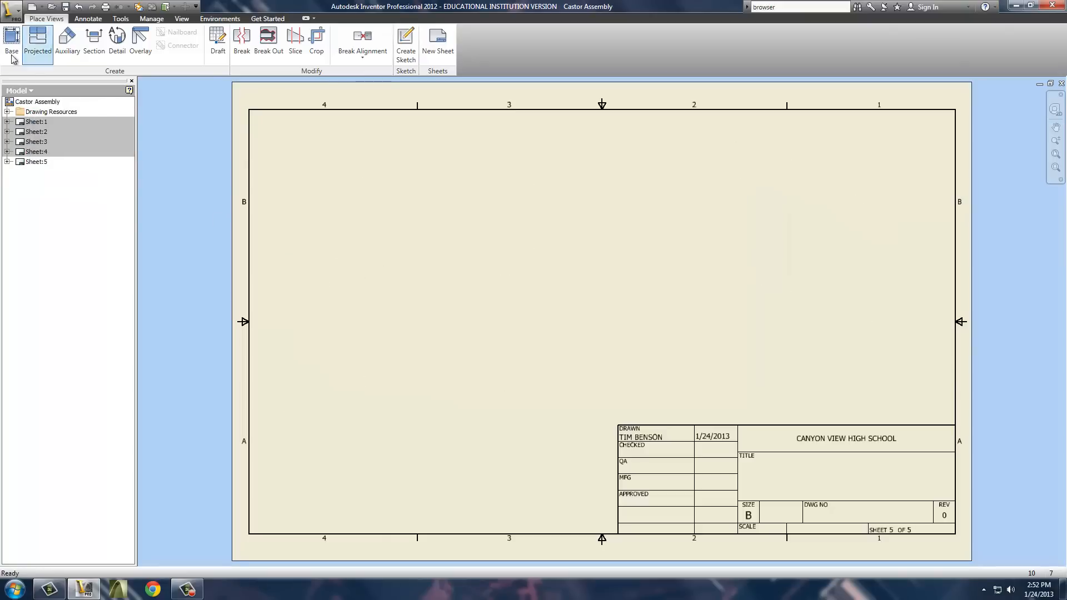
left_click(11, 41)
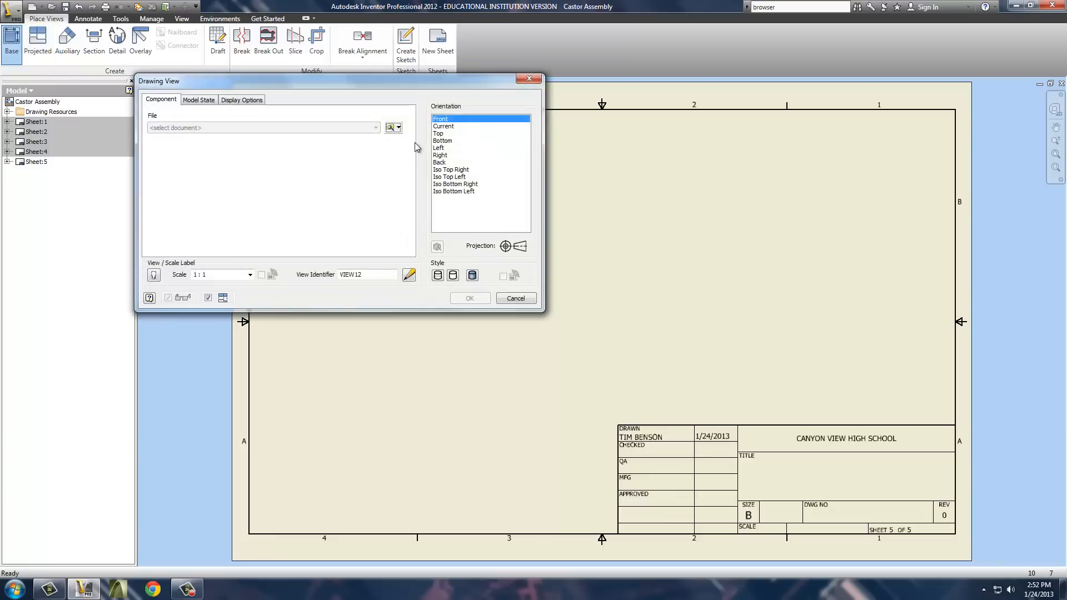
left_click(389, 127)
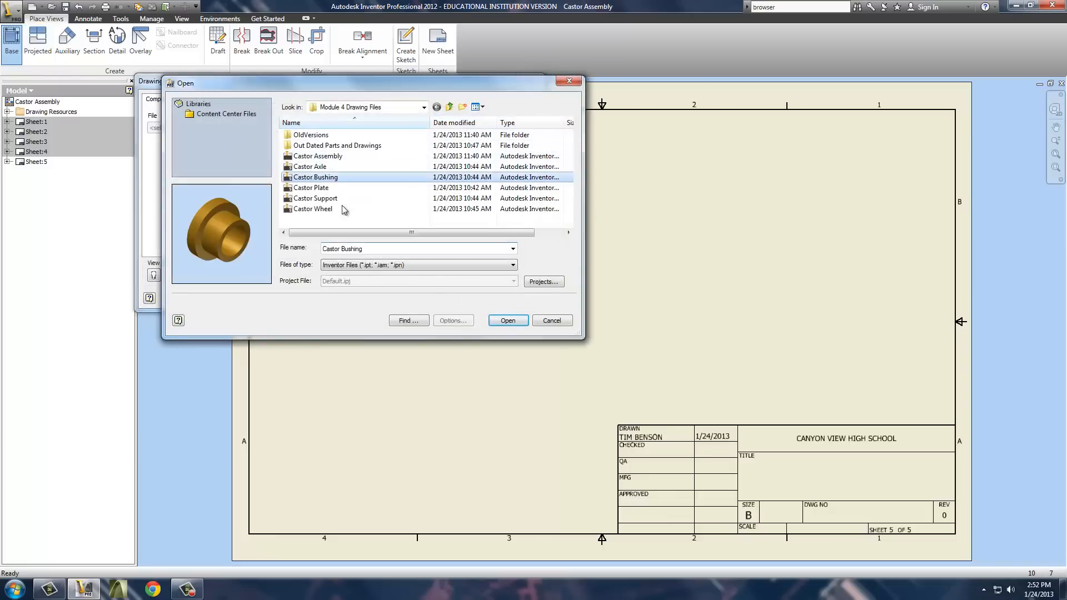
left_click(508, 321)
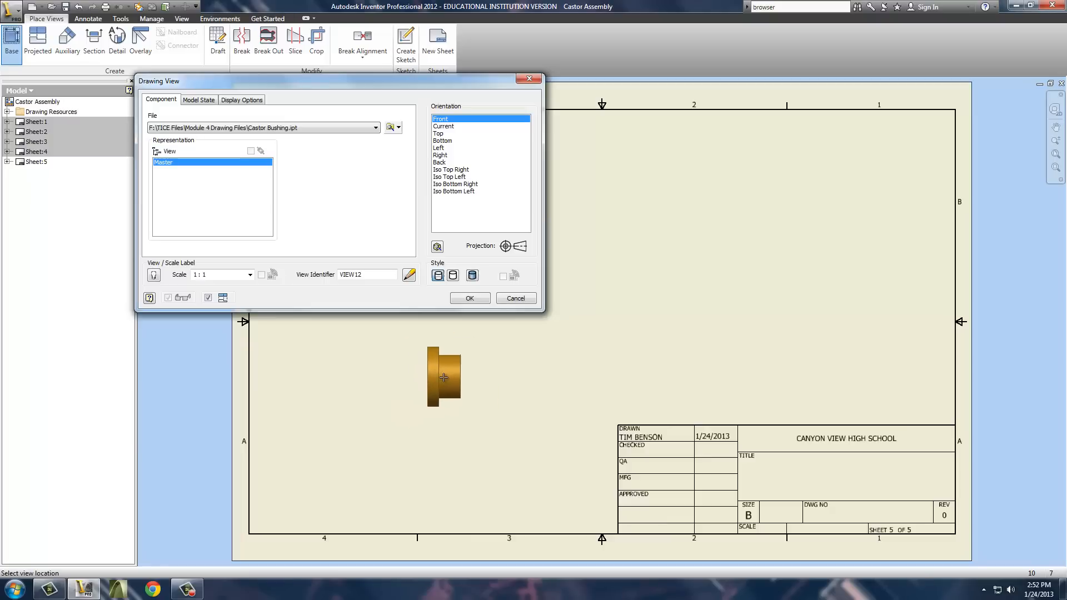
mouse_move(857, 339)
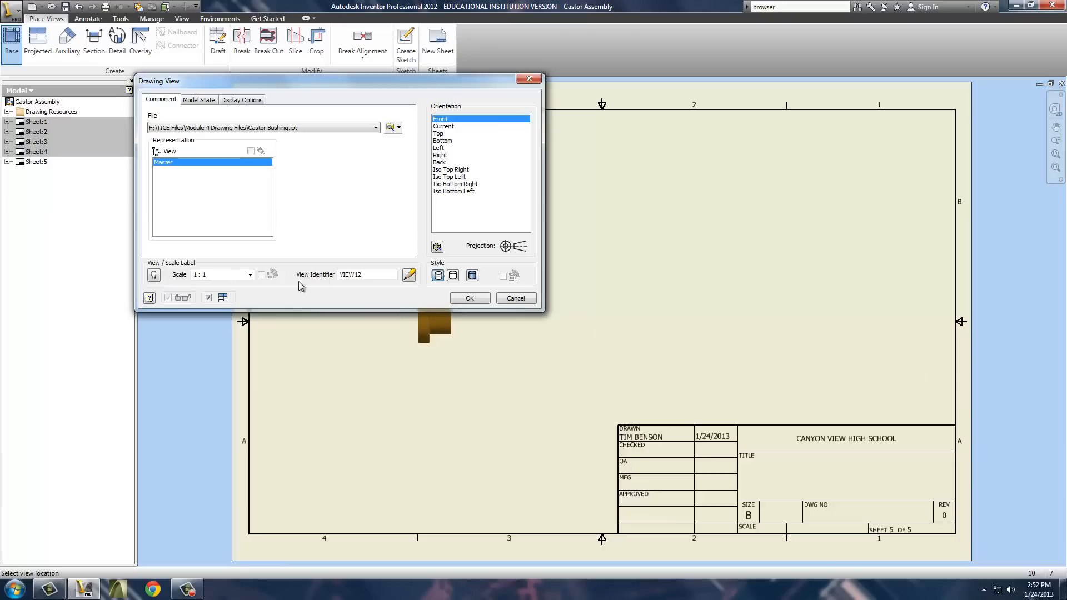
- Set the bushing base view scale to 2:1 and place the front view
left_click(249, 274)
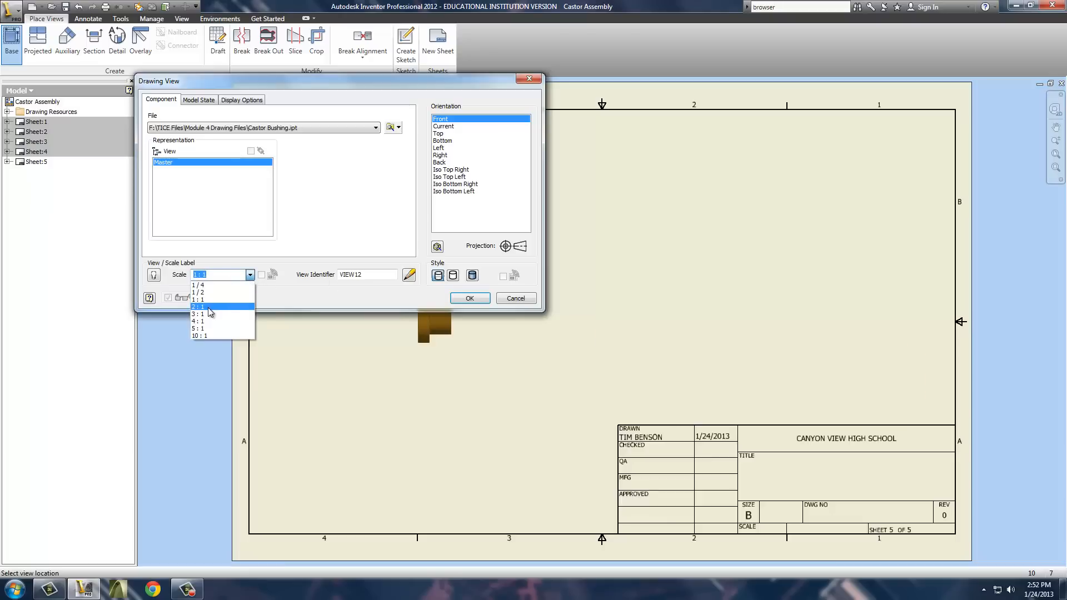
left_click(199, 314)
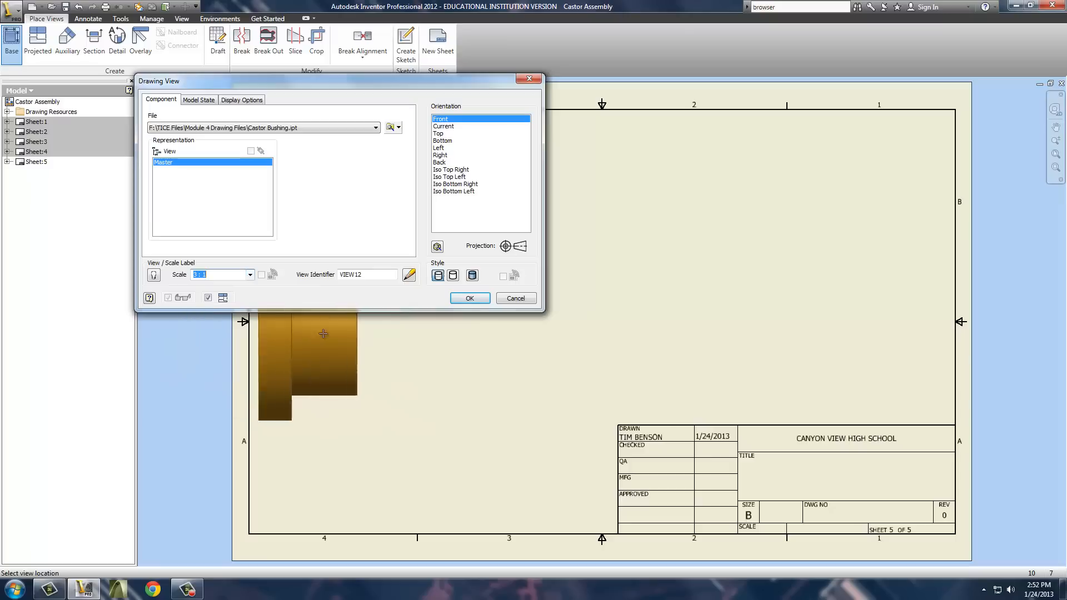
left_click(249, 274)
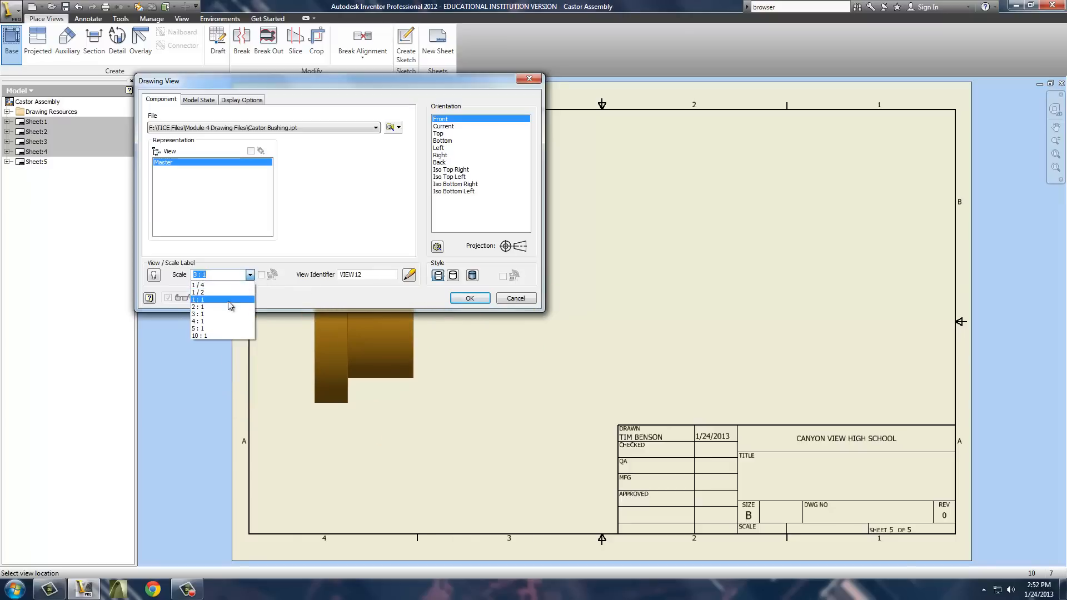
left_click(199, 306)
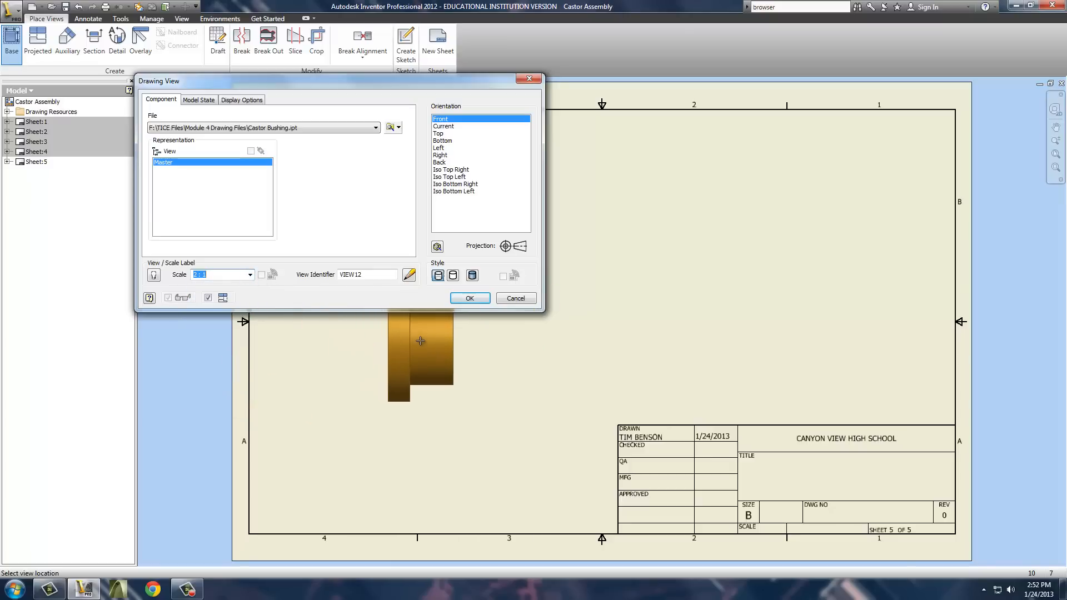
left_click(469, 298)
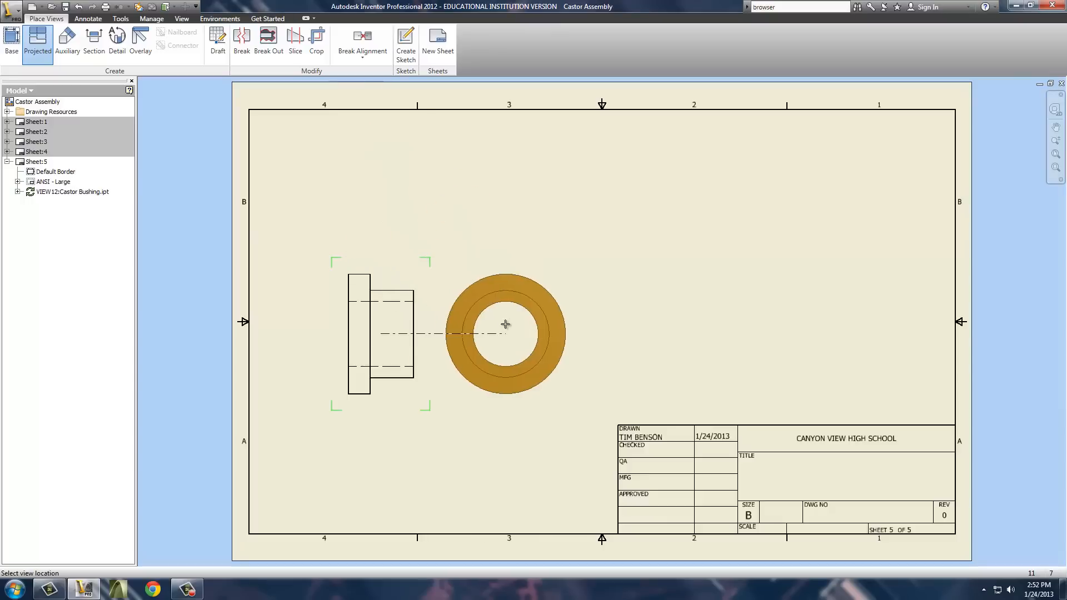
- Place the bushing end view right of the front view and start a section view
left_click(528, 327)
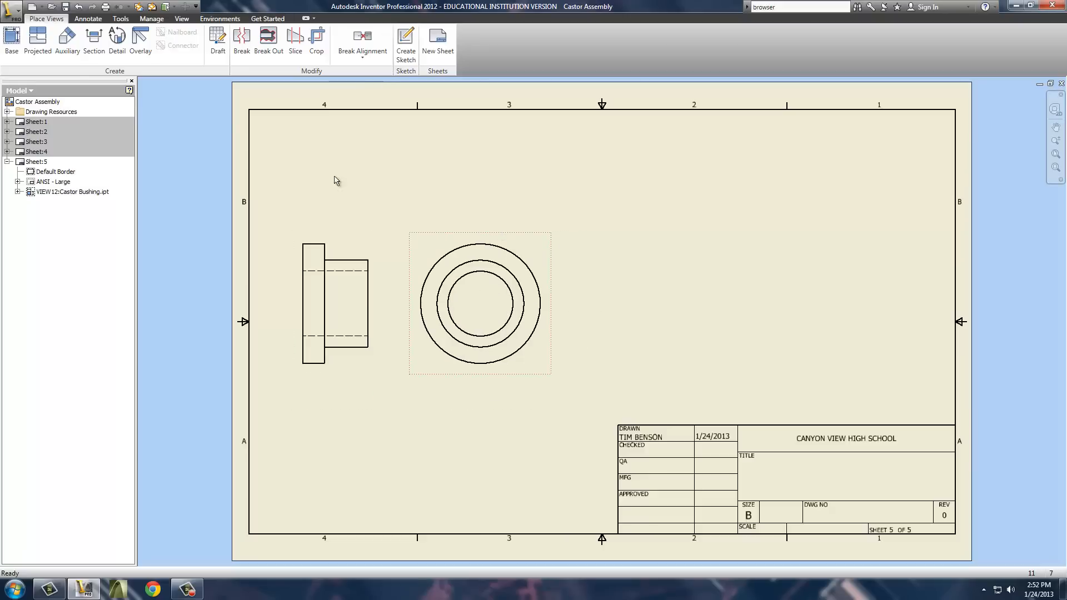
left_click(93, 40)
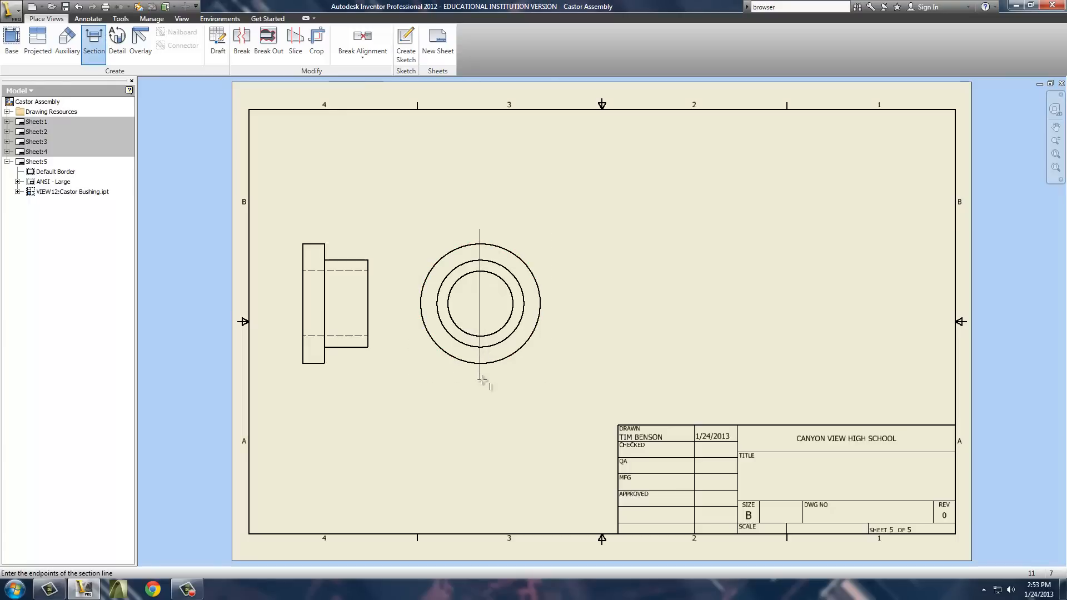
- Finish the section line and place section B-B right of the end view
right_click(482, 382)
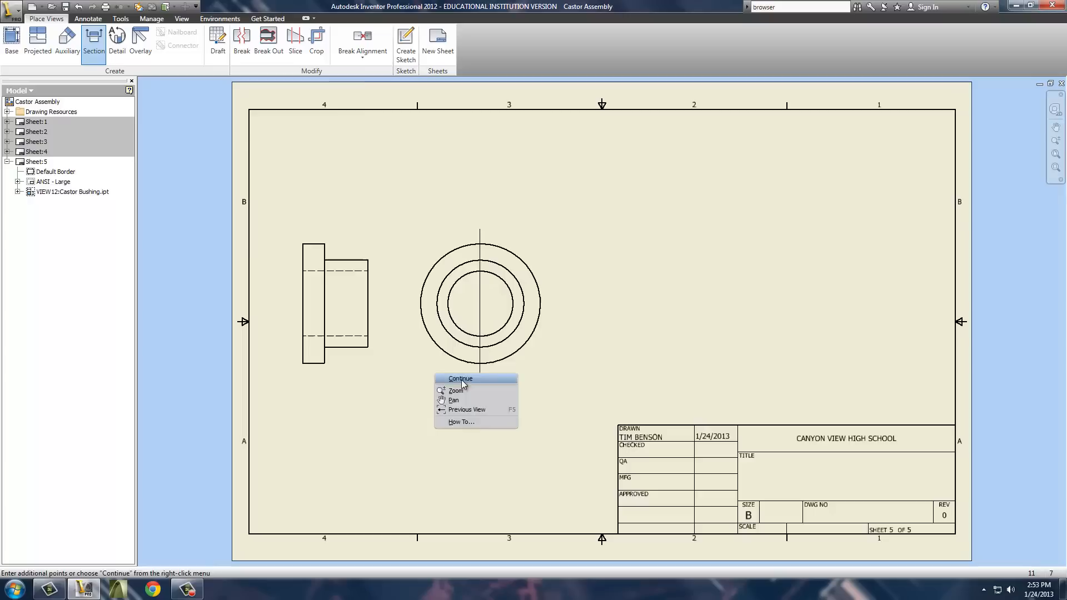
left_click(461, 379)
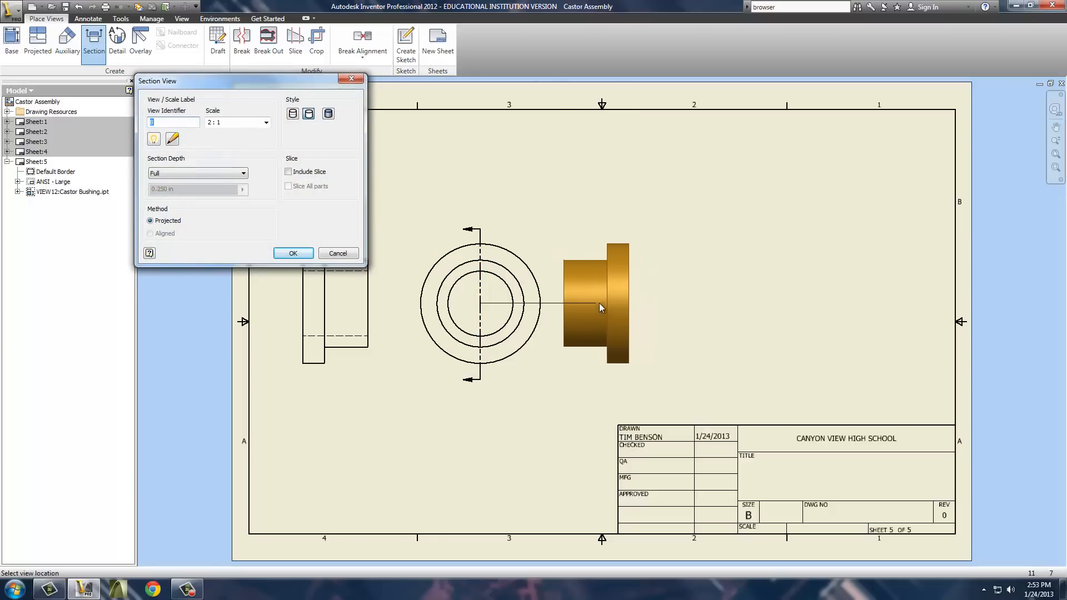
left_click(293, 254)
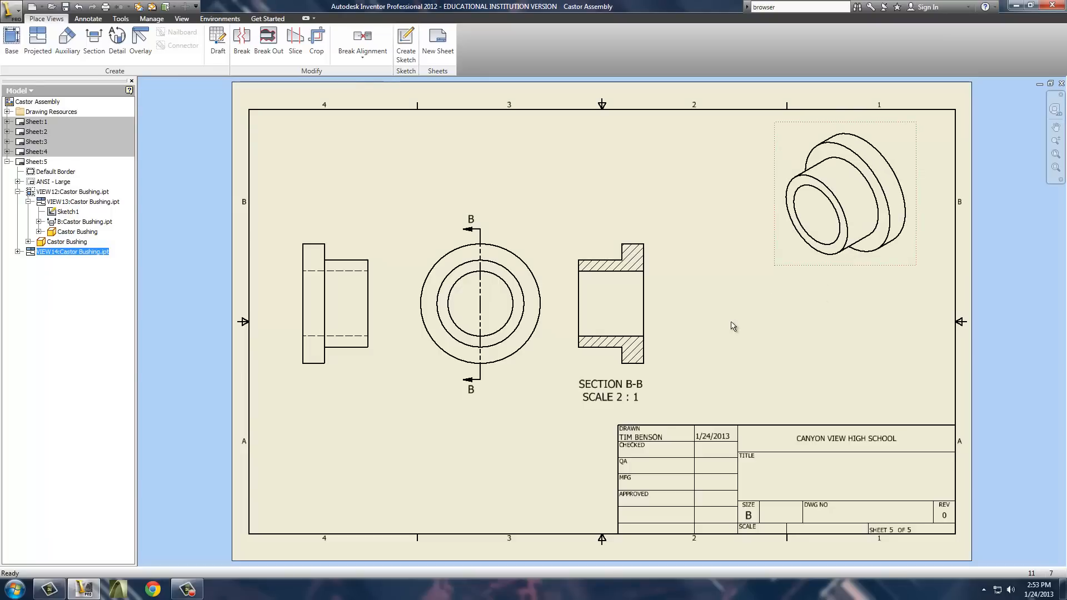
mouse_move(54, 182)
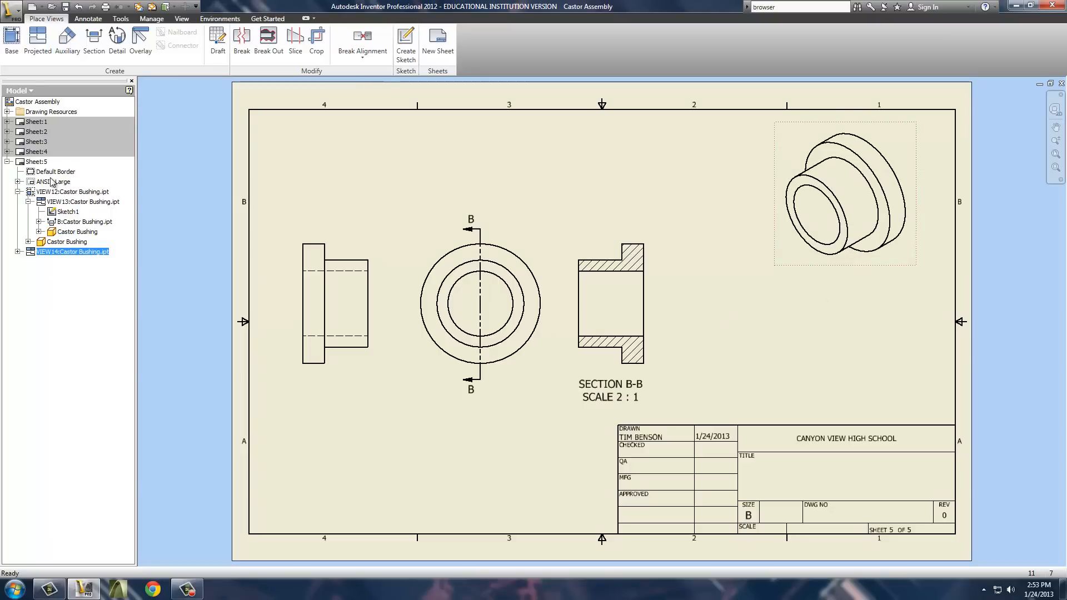
- Collapse the bushing view and Sheet 5 branches in the browser tree
left_click(24, 201)
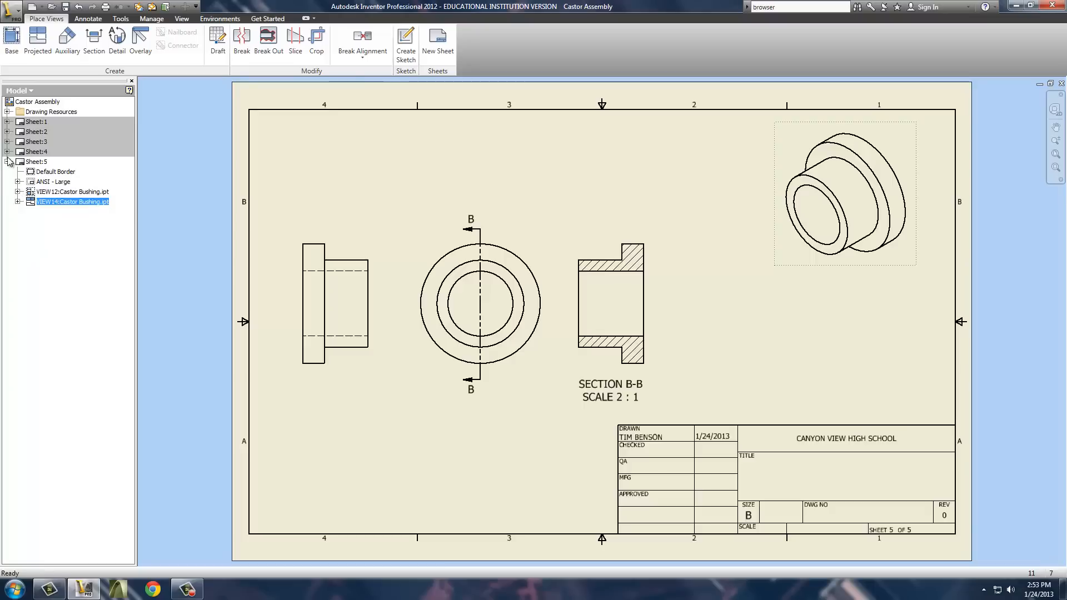
left_click(7, 162)
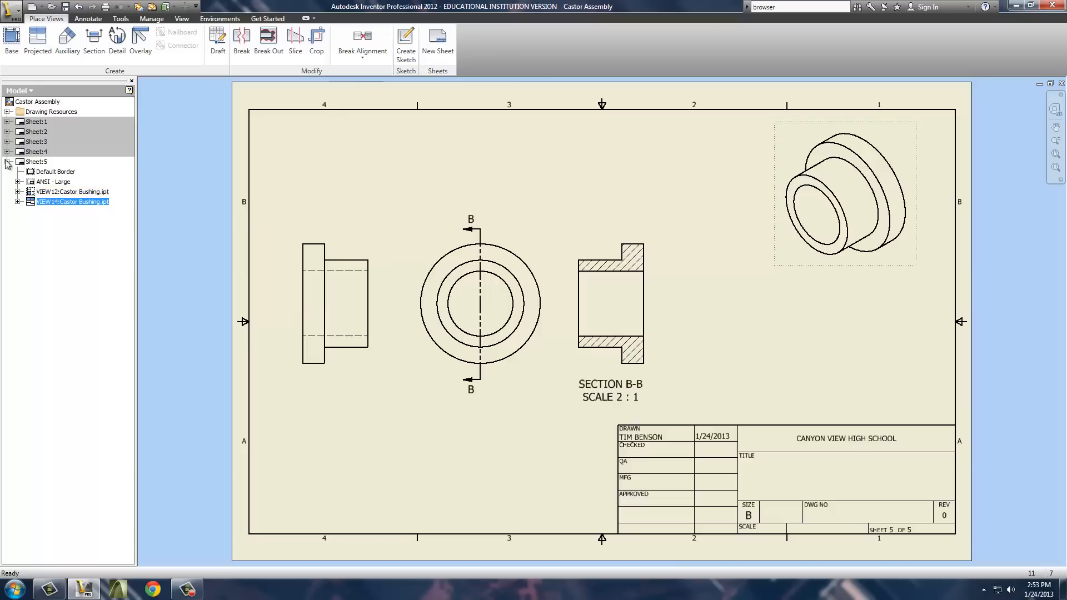
left_click(6, 161)
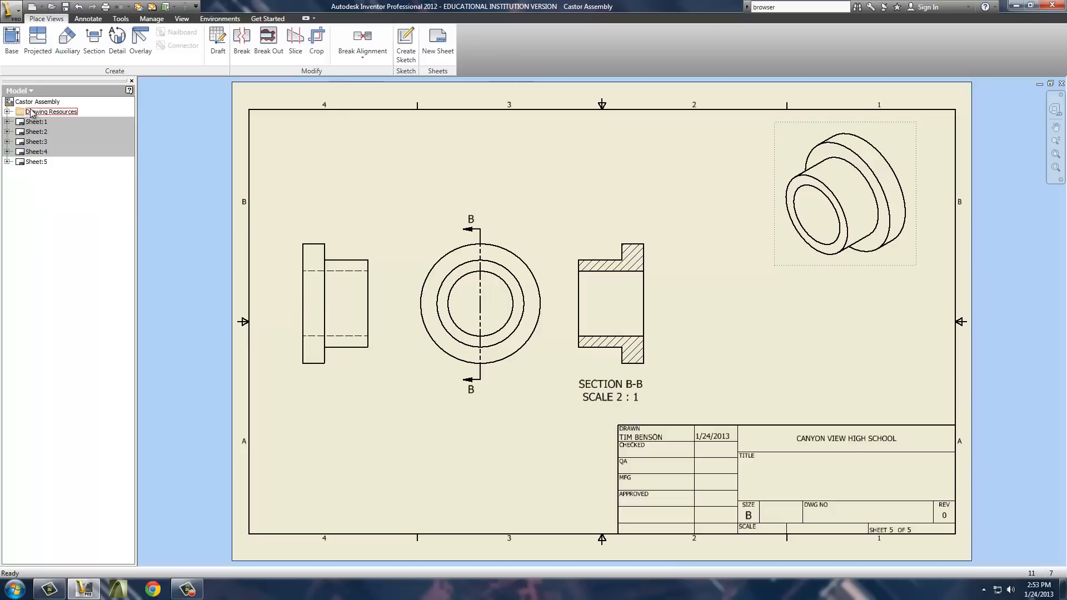
- Add a sixth sheet and place a Castor Axle base front view
left_click(438, 41)
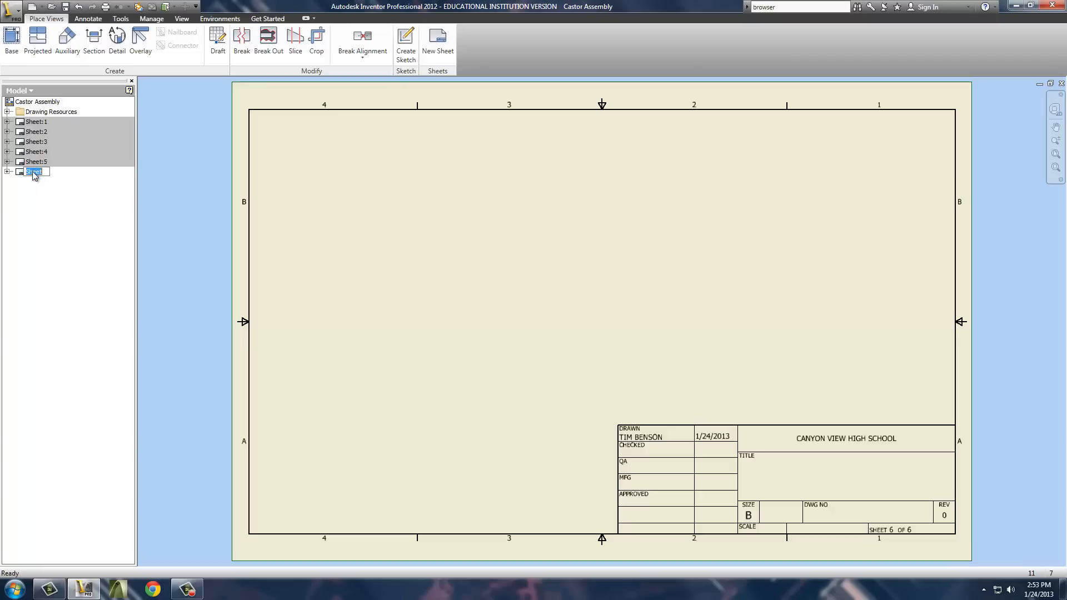
left_click(12, 41)
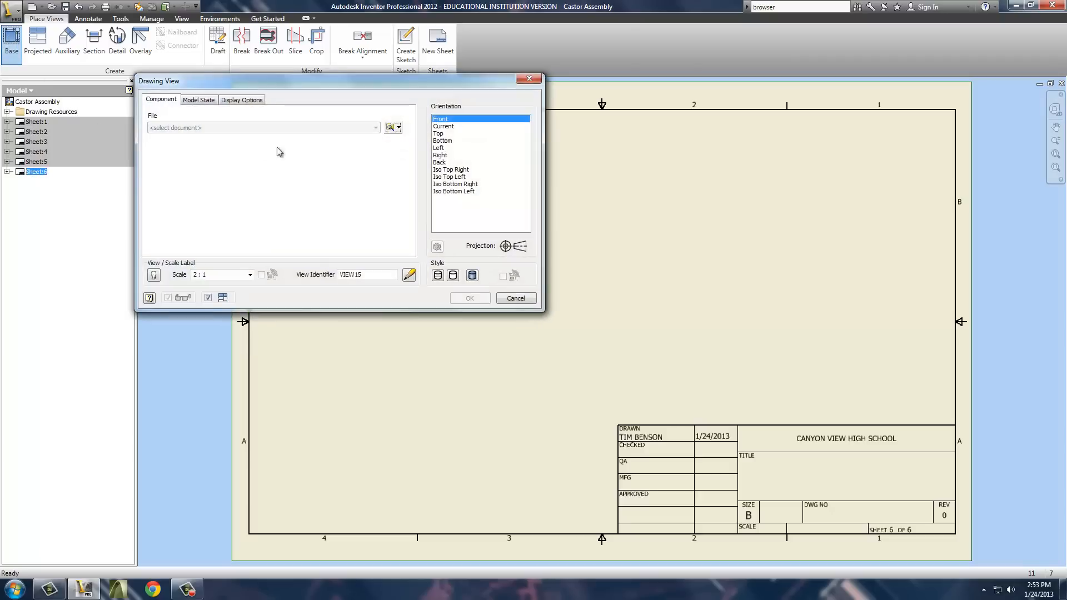
left_click(389, 128)
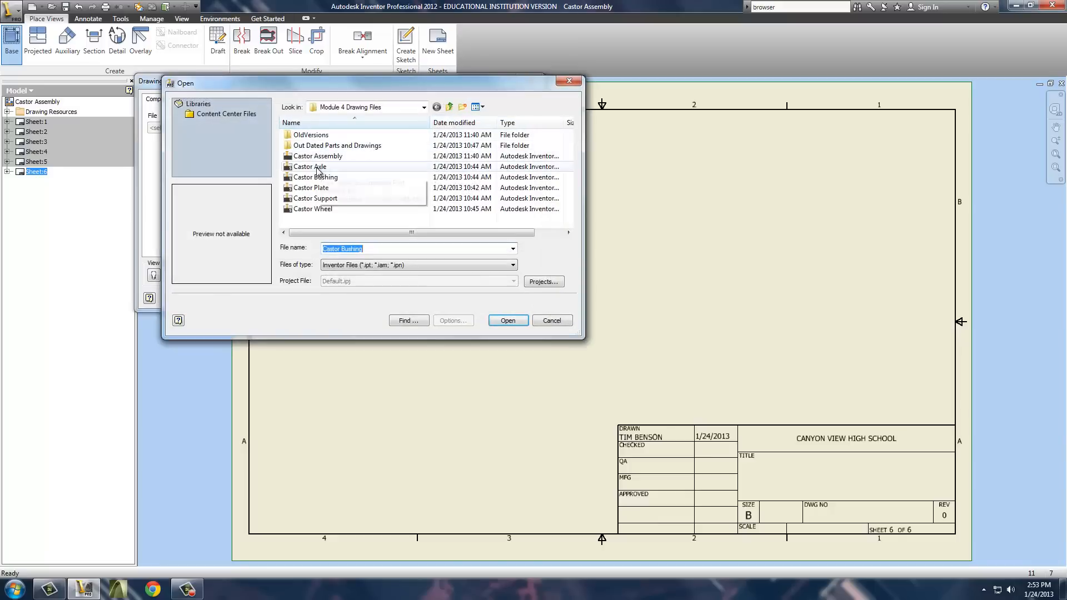
left_click(507, 320)
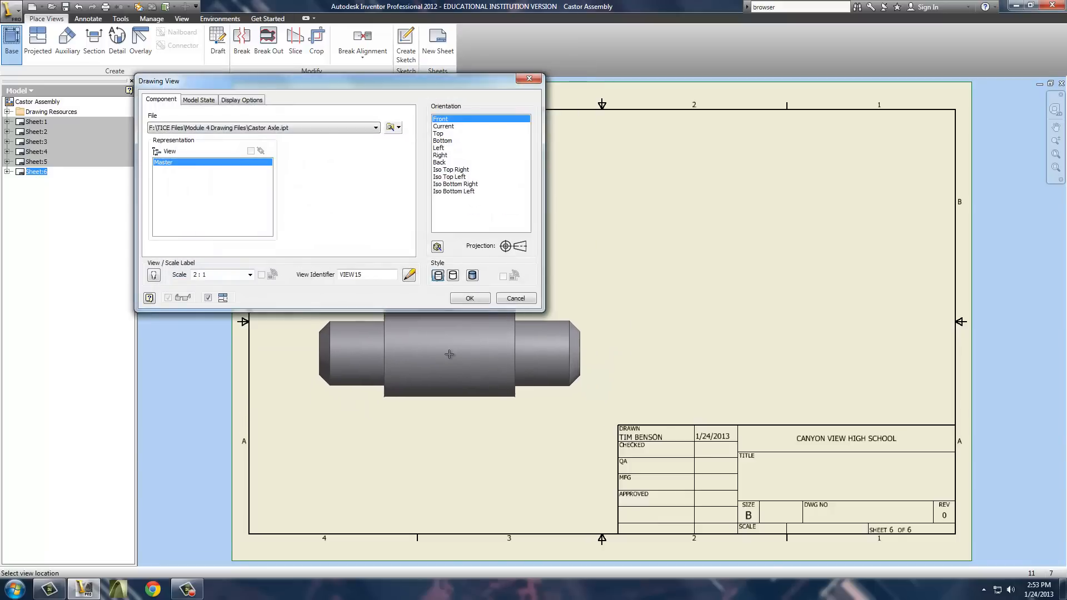
mouse_move(425, 343)
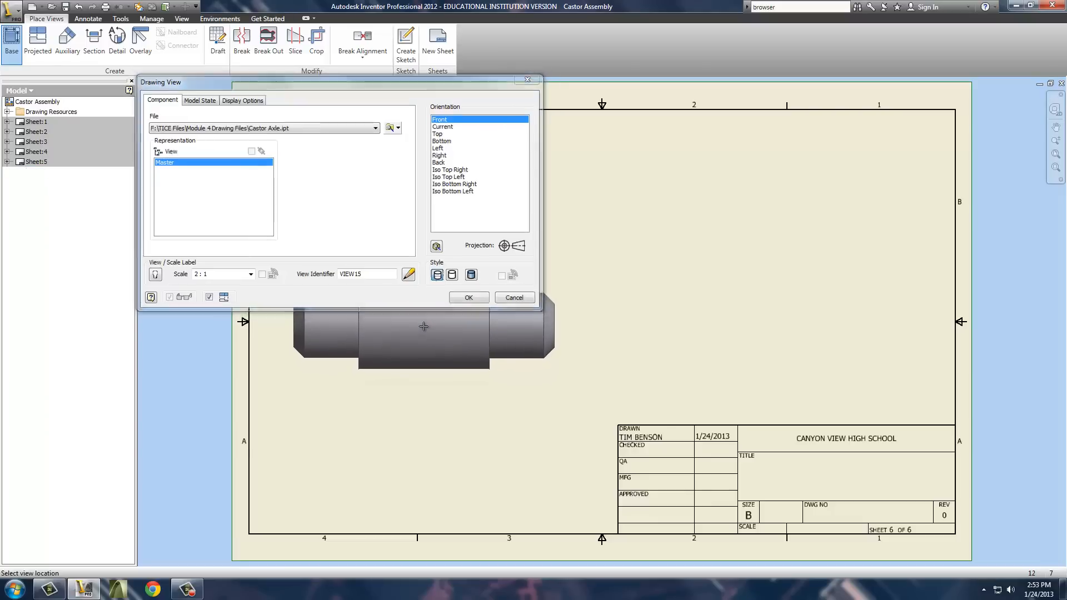
left_click(468, 297)
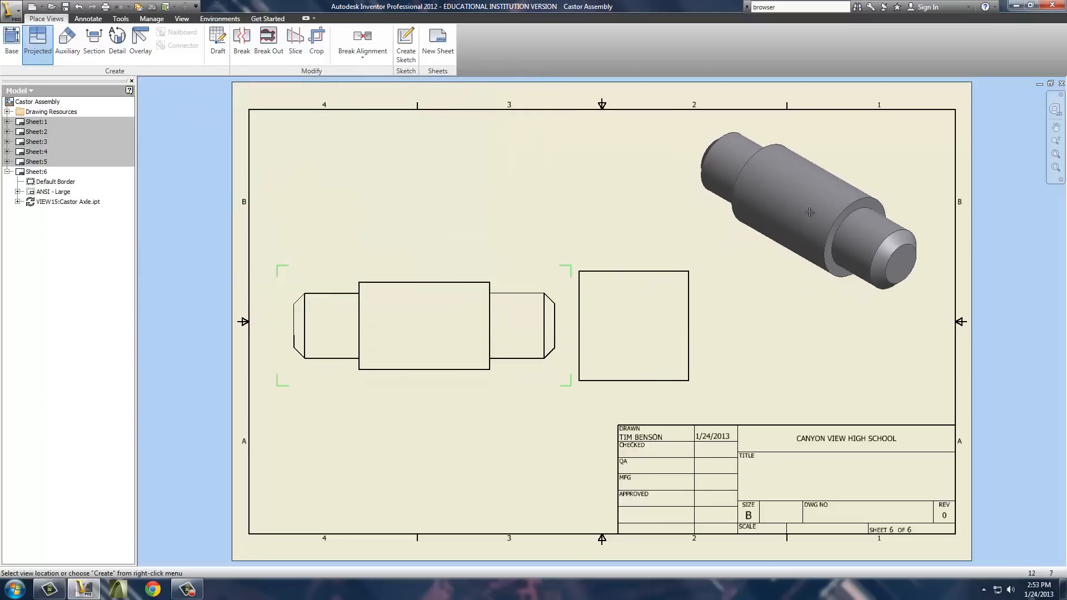
- Create the axle end and isometric projected views, then collapse Sheet 6
right_click(809, 212)
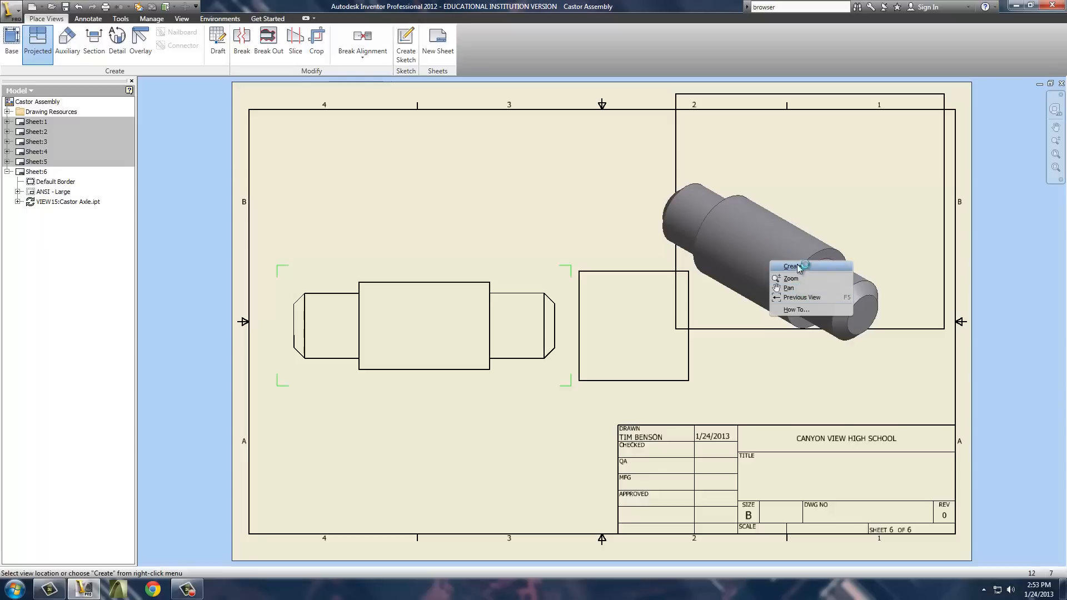
left_click(791, 267)
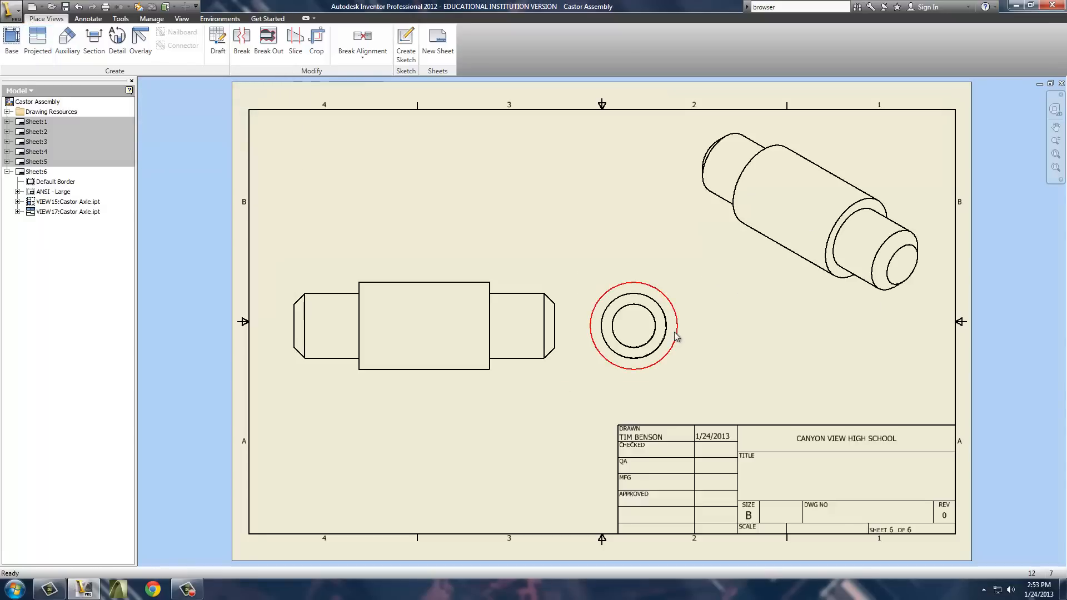
left_click(7, 172)
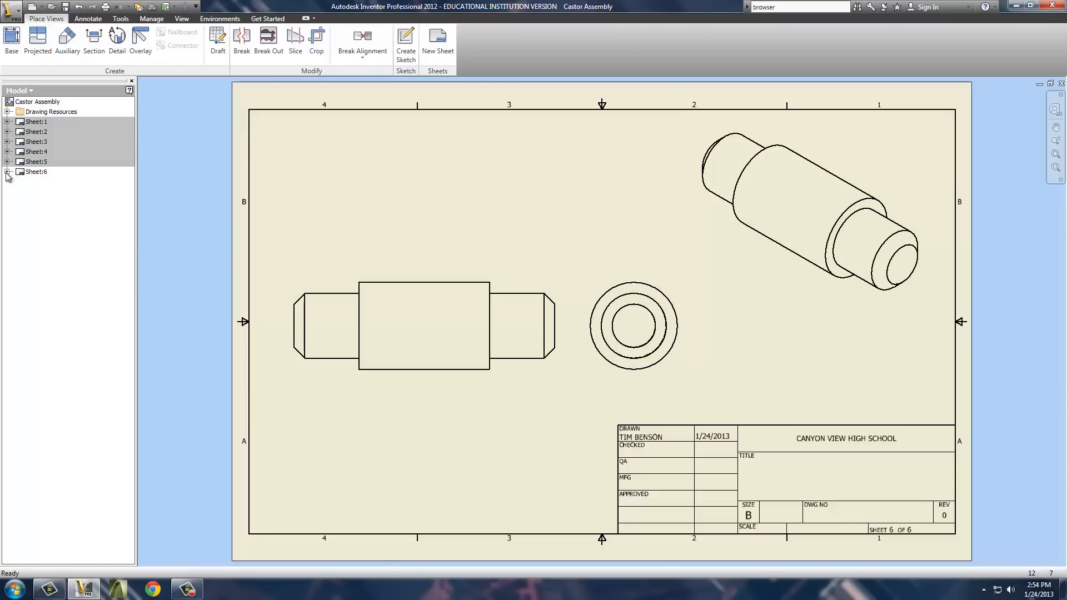